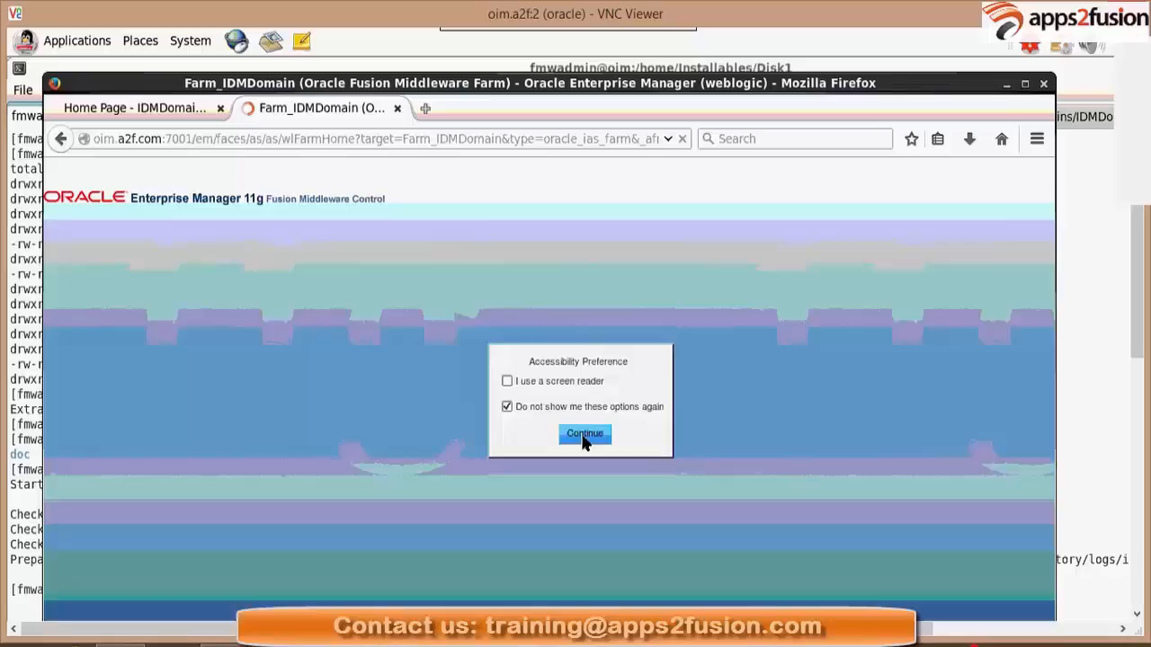
Accept the accessibility preference and navigate the tree to the IDMDomain WebLogic domain home page
left_click(584, 434)
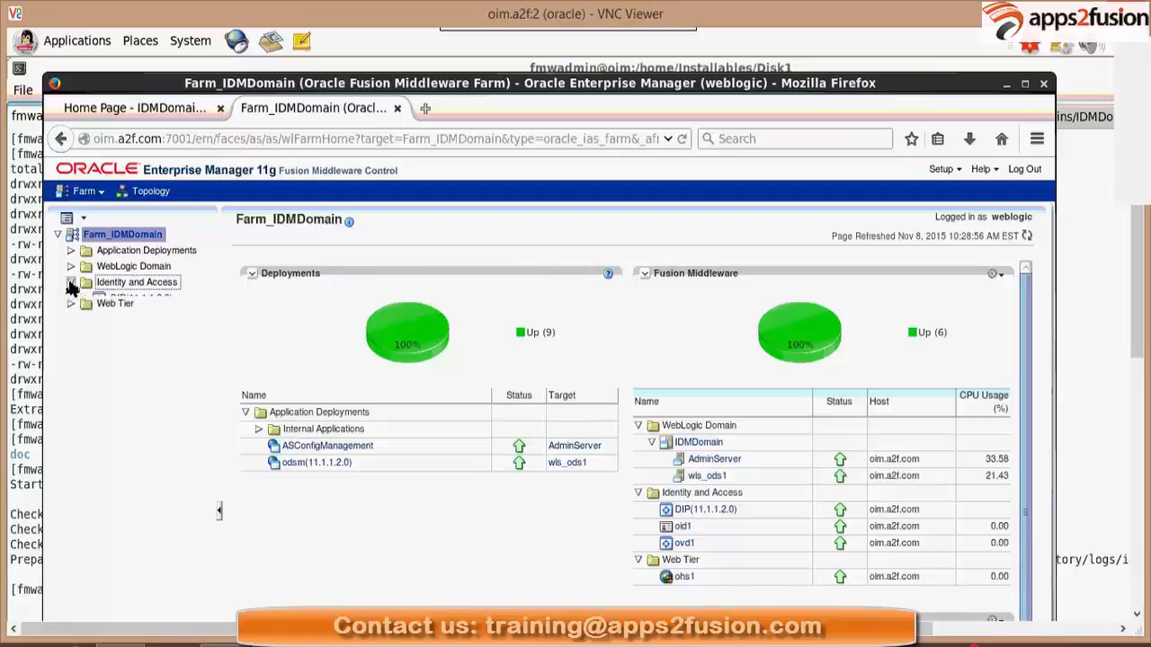
left_click(72, 281)
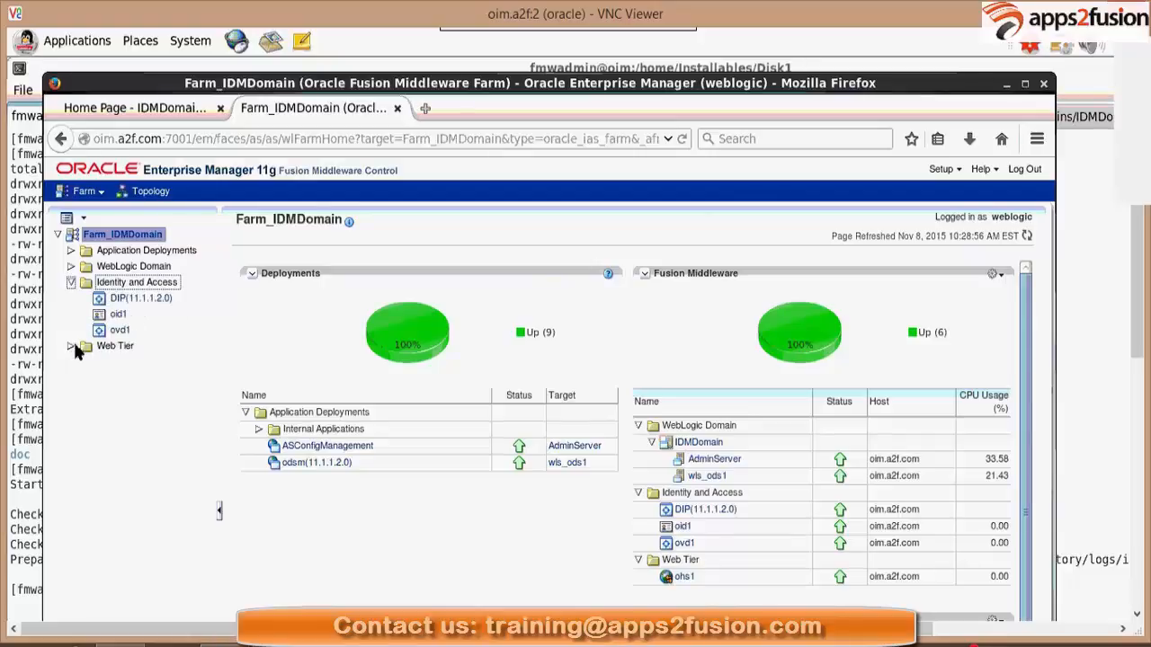
left_click(72, 345)
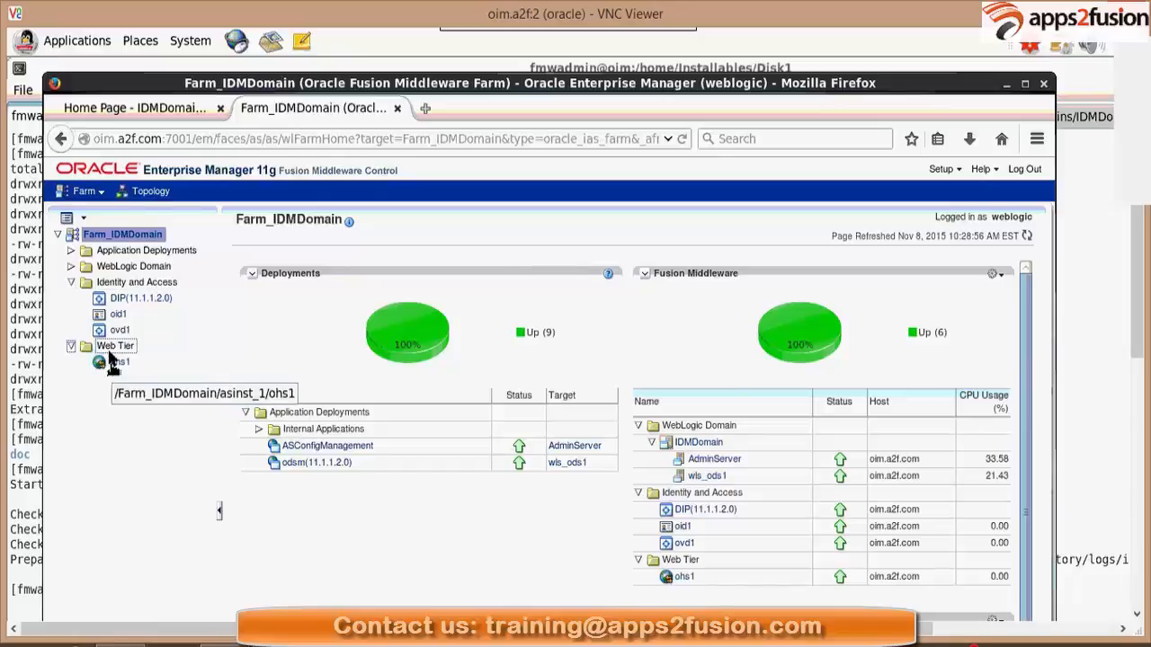
mouse_move(72, 273)
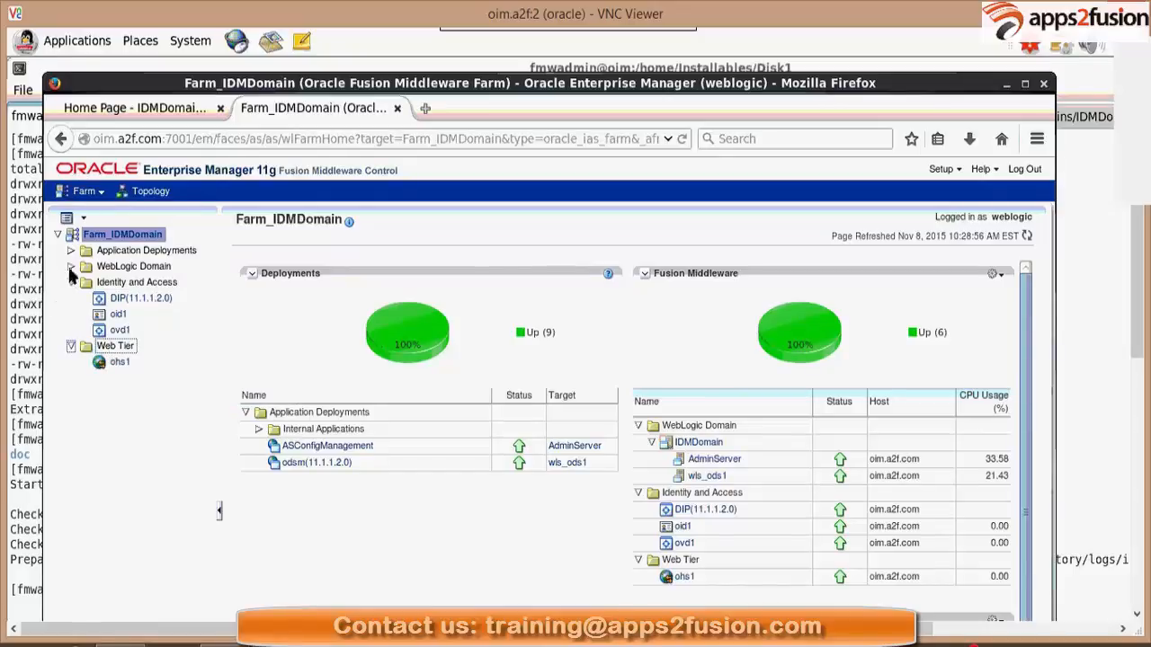
left_click(72, 266)
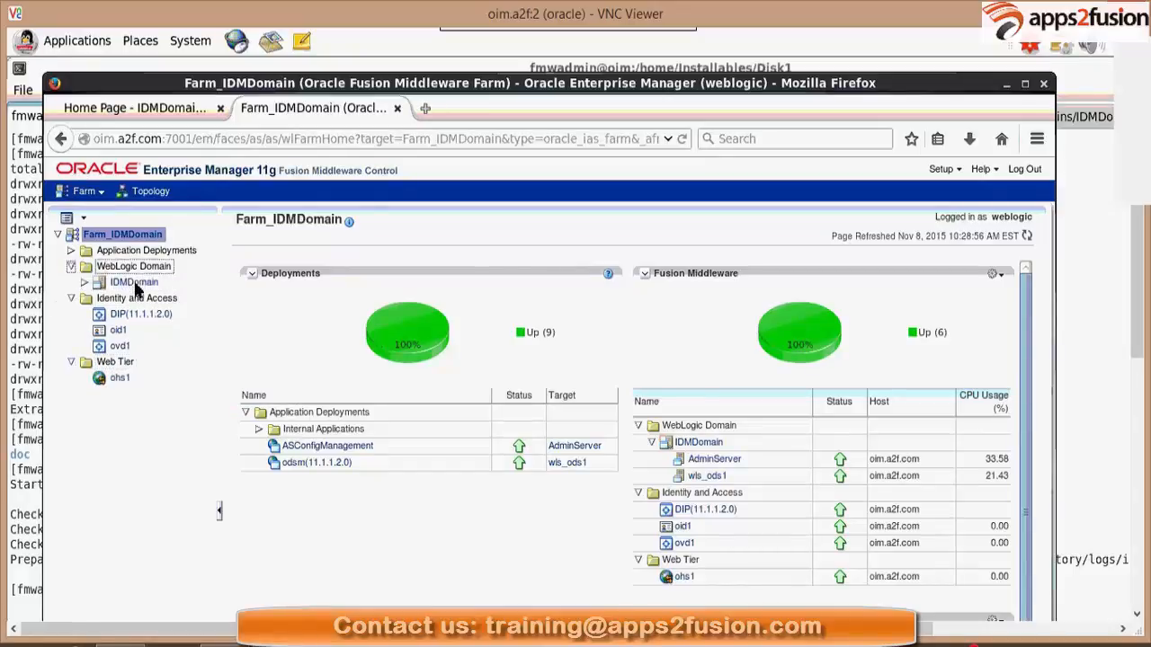
left_click(133, 280)
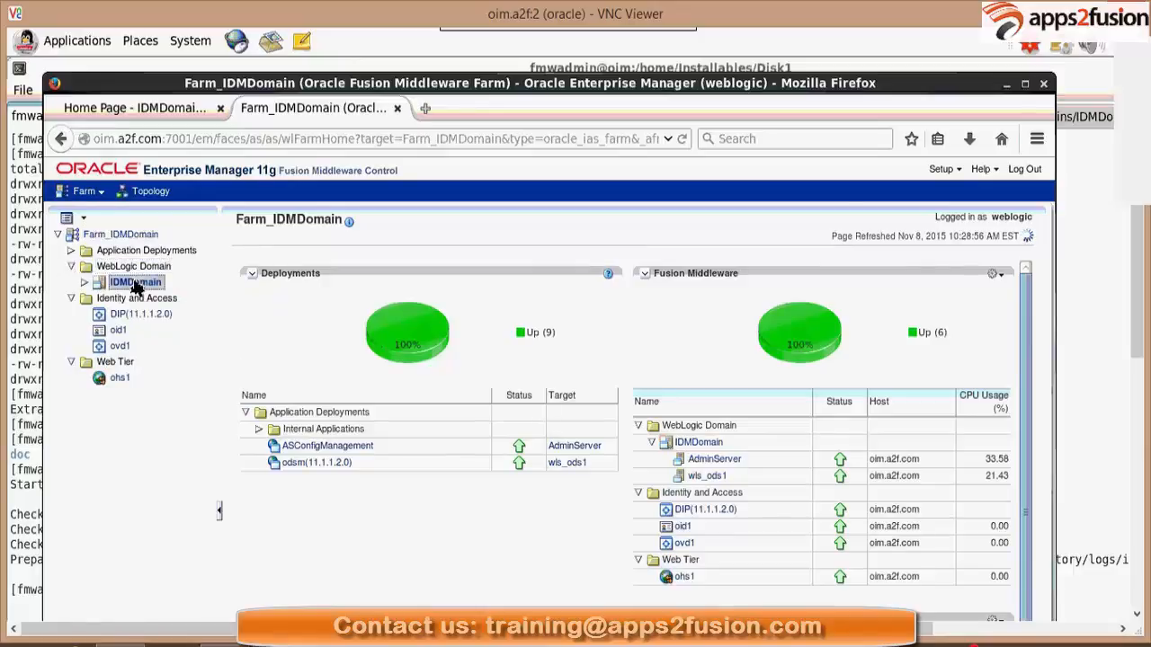
left_click(135, 280)
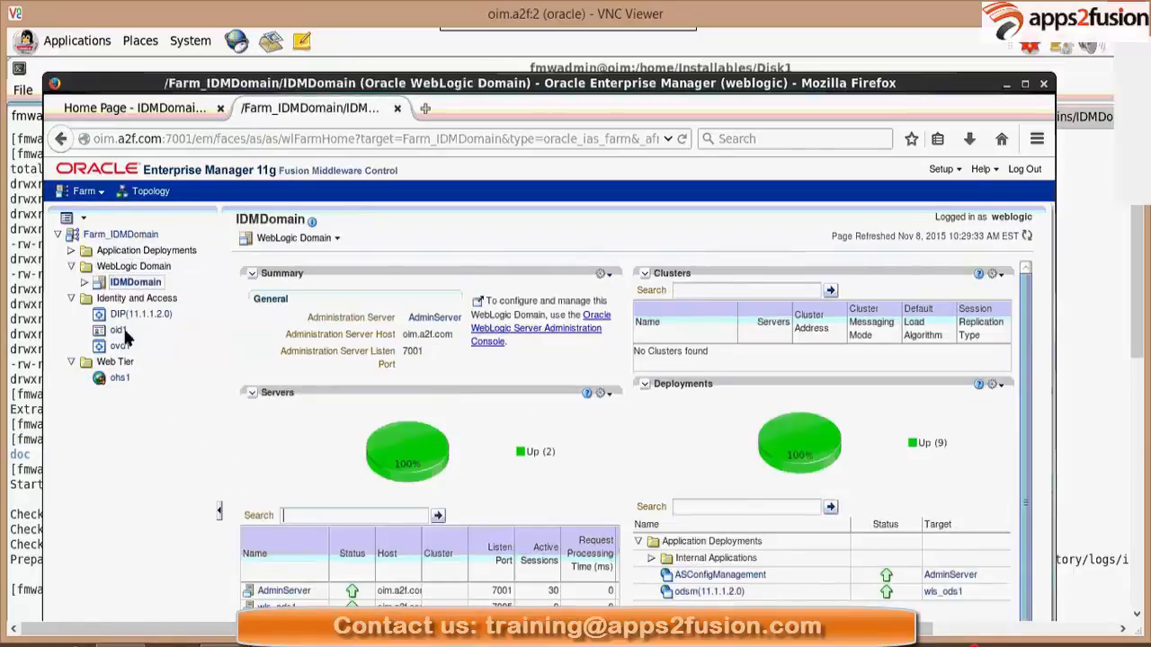
From the DIP(11.1.1.2.0) server, go to Administration > Synchronization Profiles, listing none
left_click(140, 313)
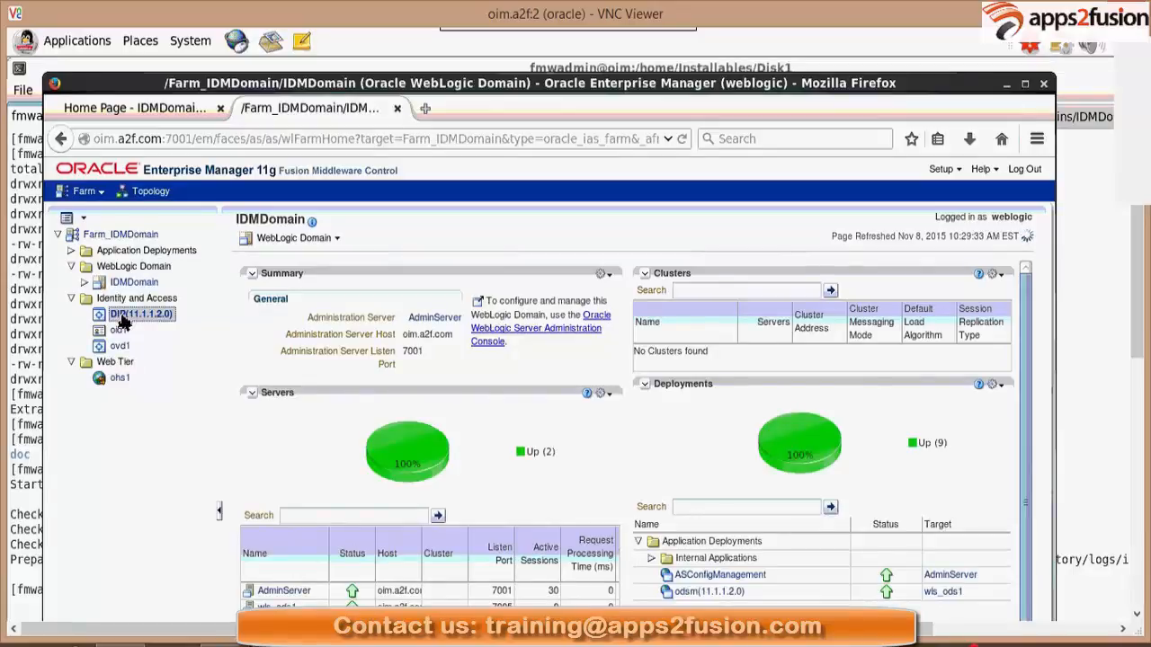
left_click(140, 313)
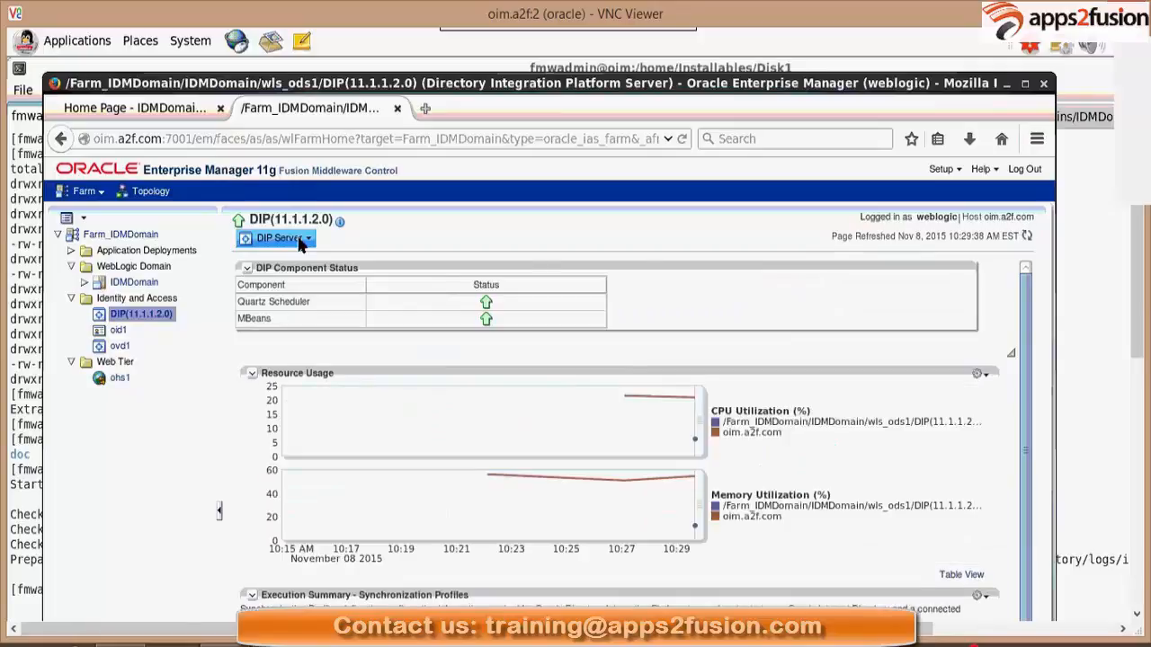
left_click(279, 237)
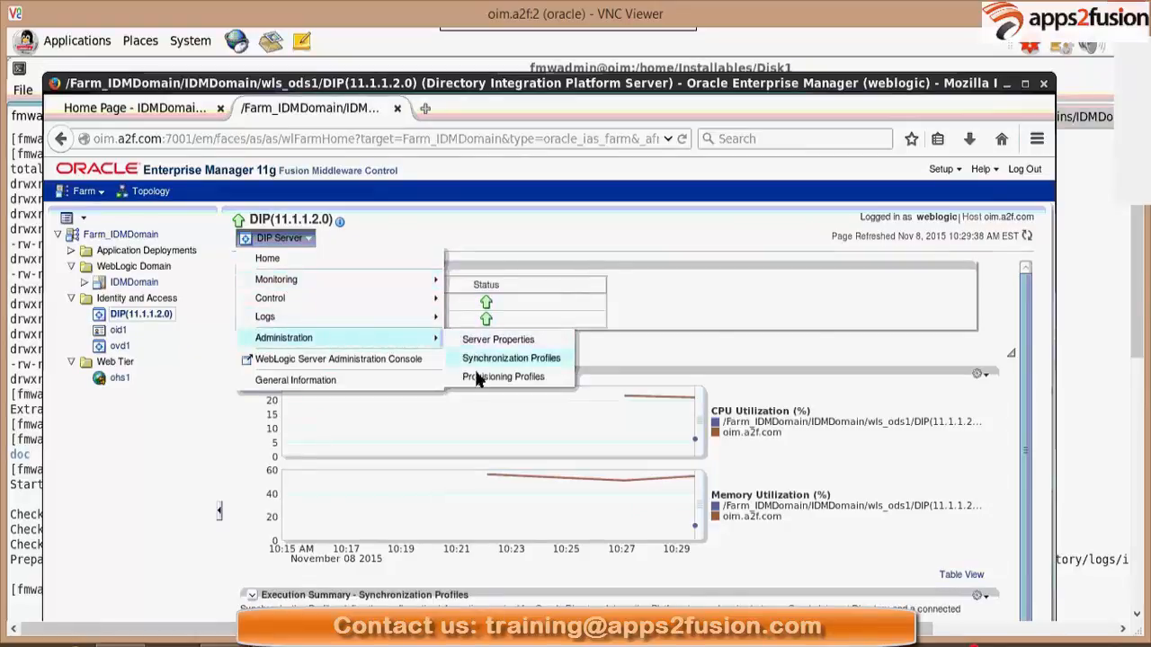
mouse_move(510, 358)
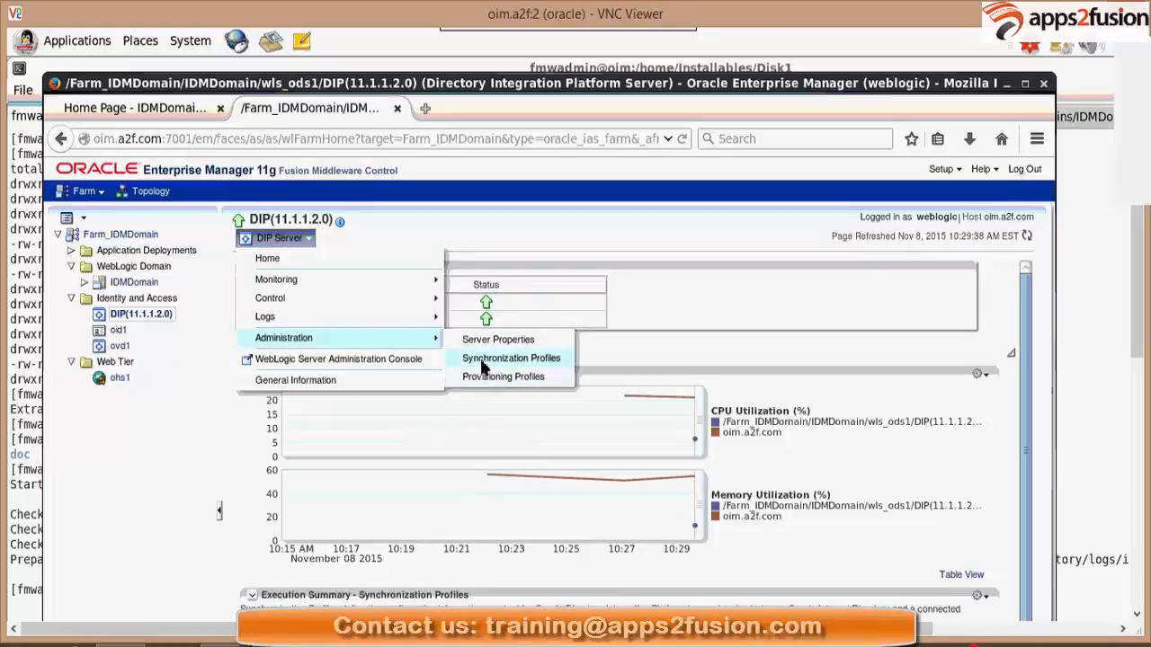
left_click(511, 358)
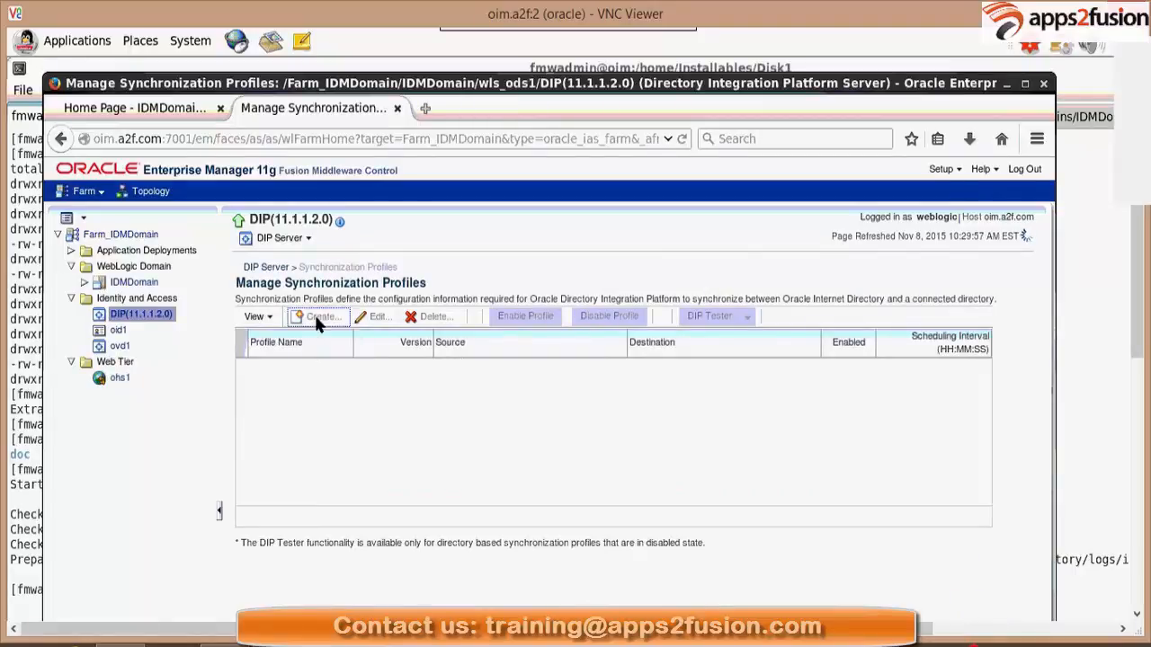
Create a synchronization profile named ADOIDSynchprofile with DIP-OID as Destination and review the General settings
left_click(317, 316)
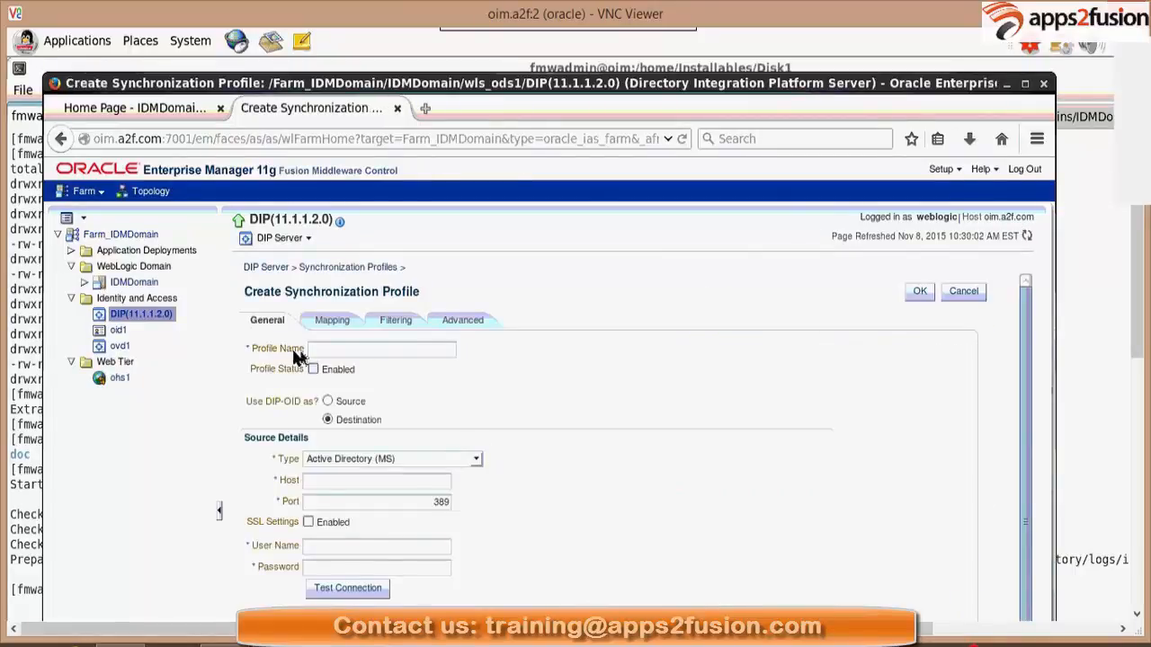
left_click(382, 349)
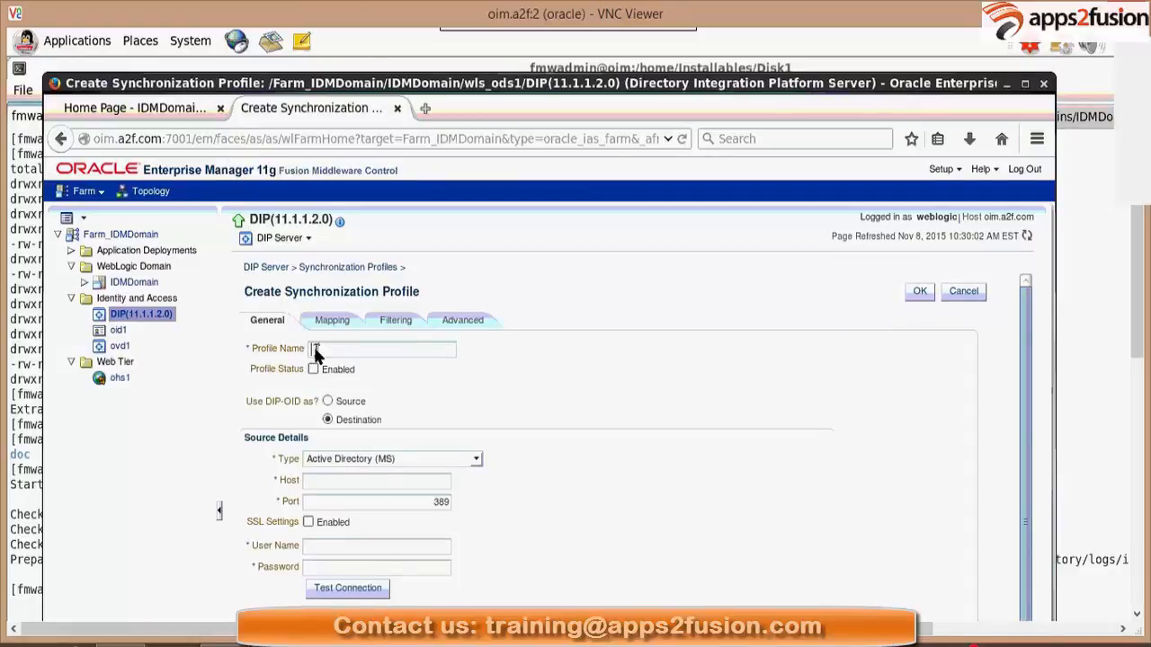
type("OIM")
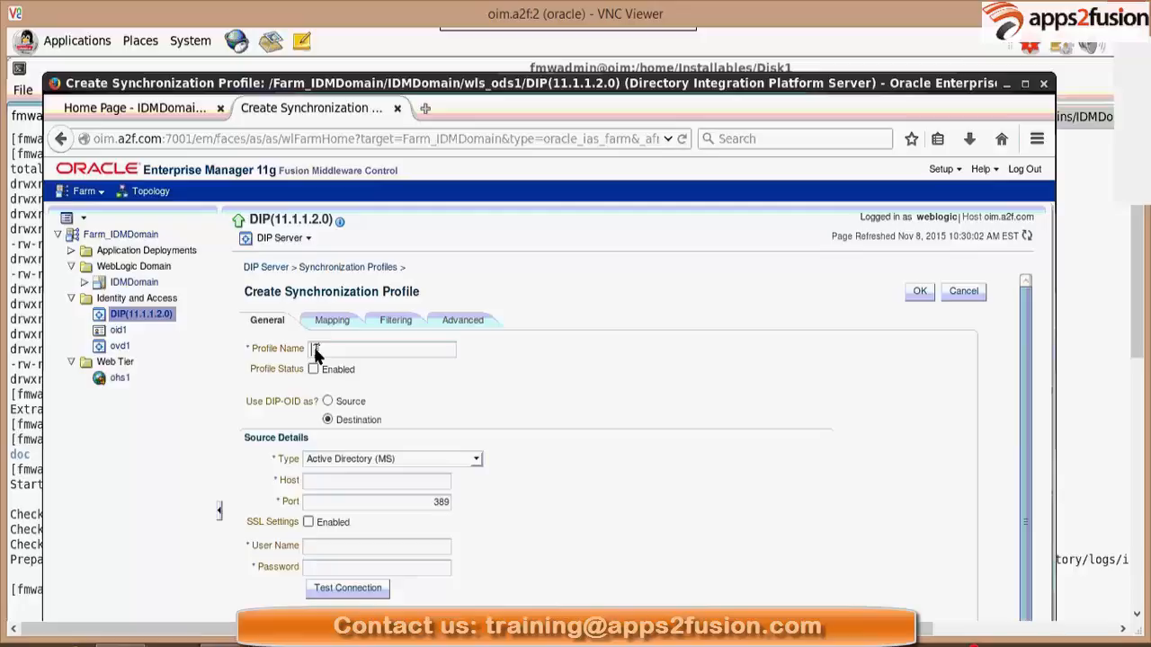
type("ADOID")
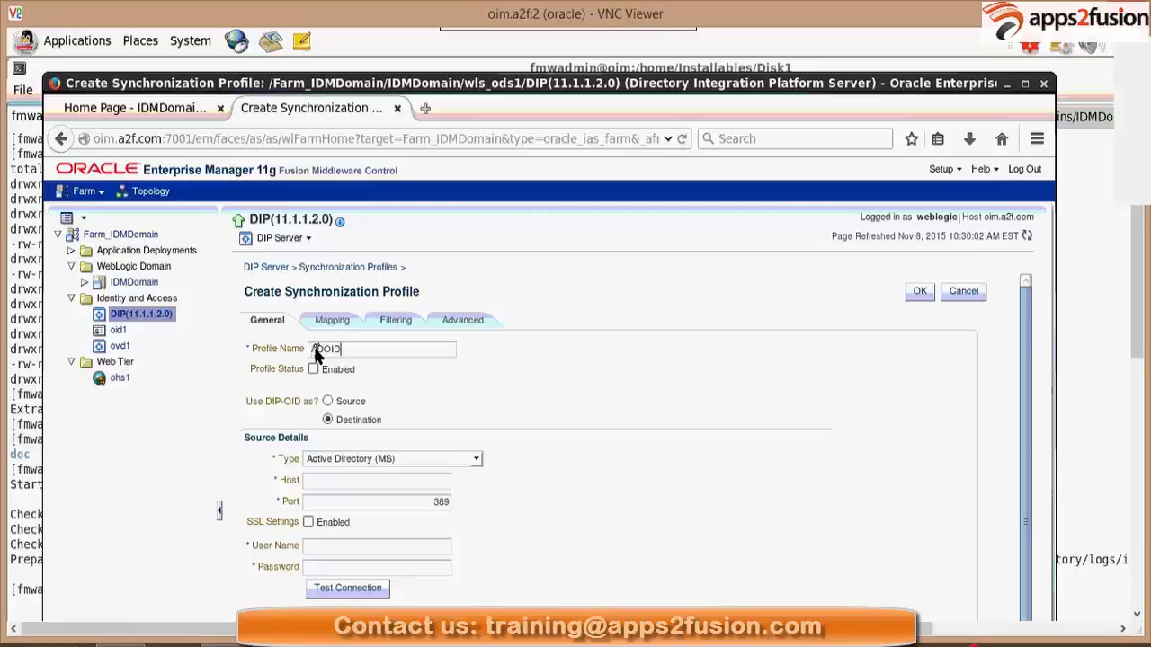
type("SYN")
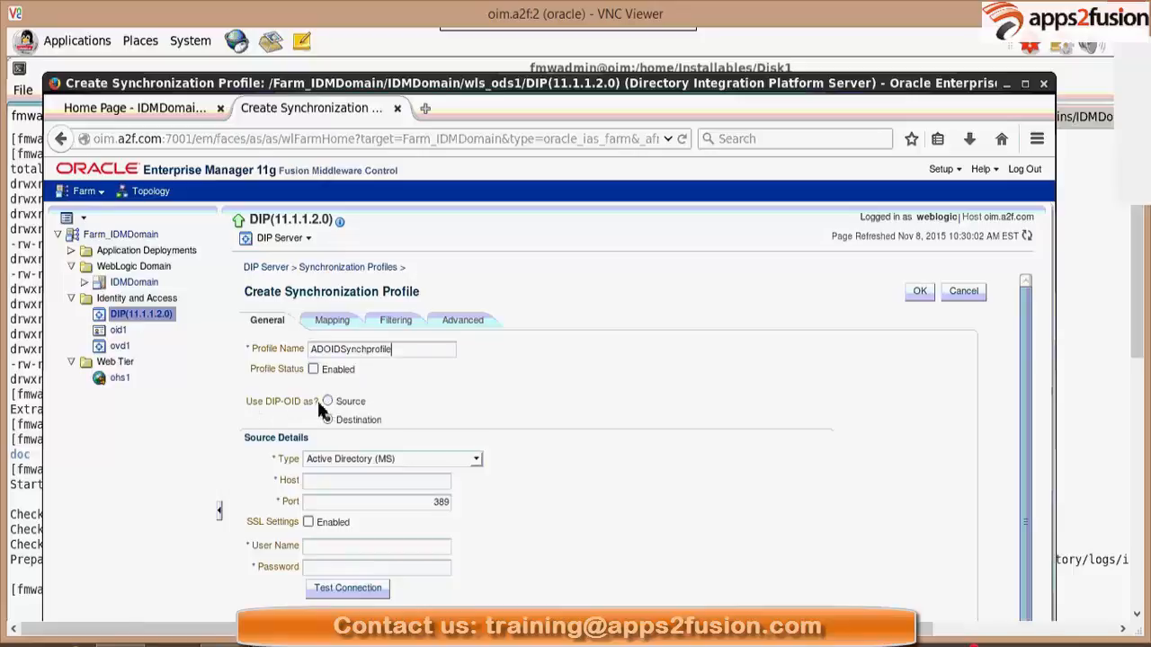
mouse_move(327, 401)
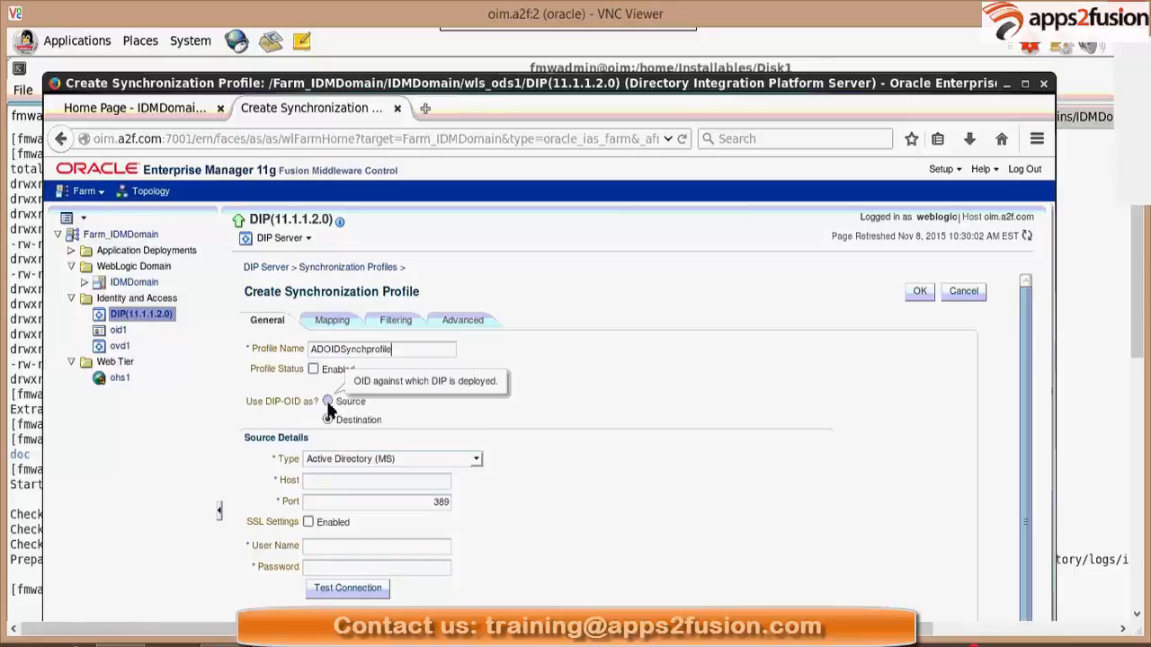
left_click(327, 419)
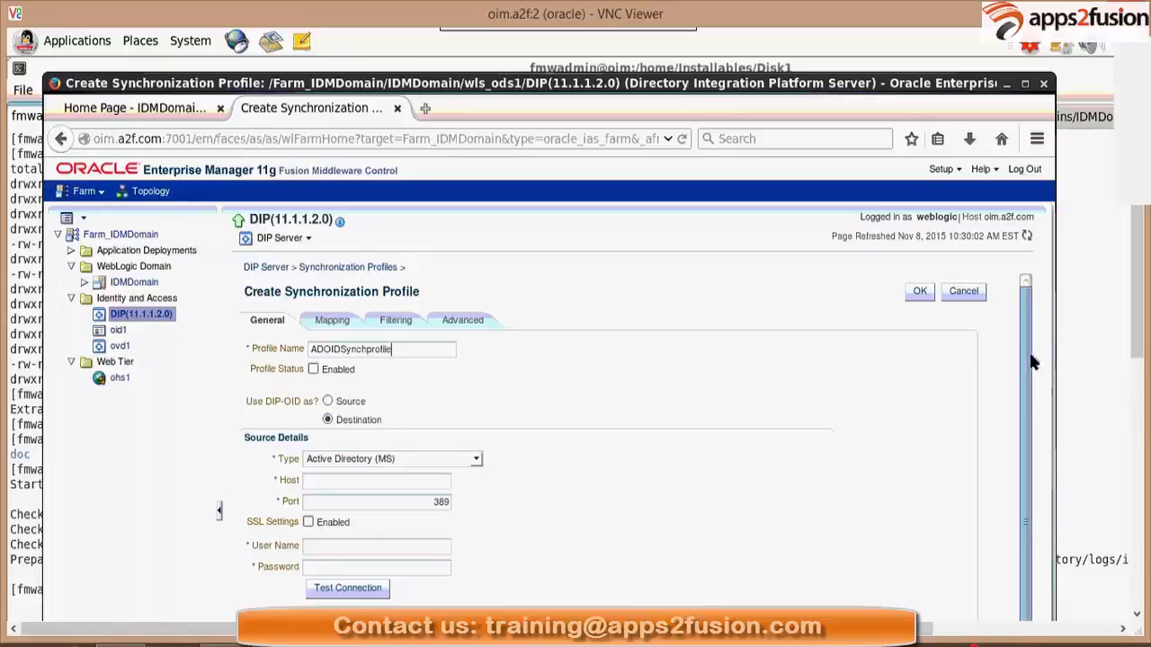
scroll("down", 3)
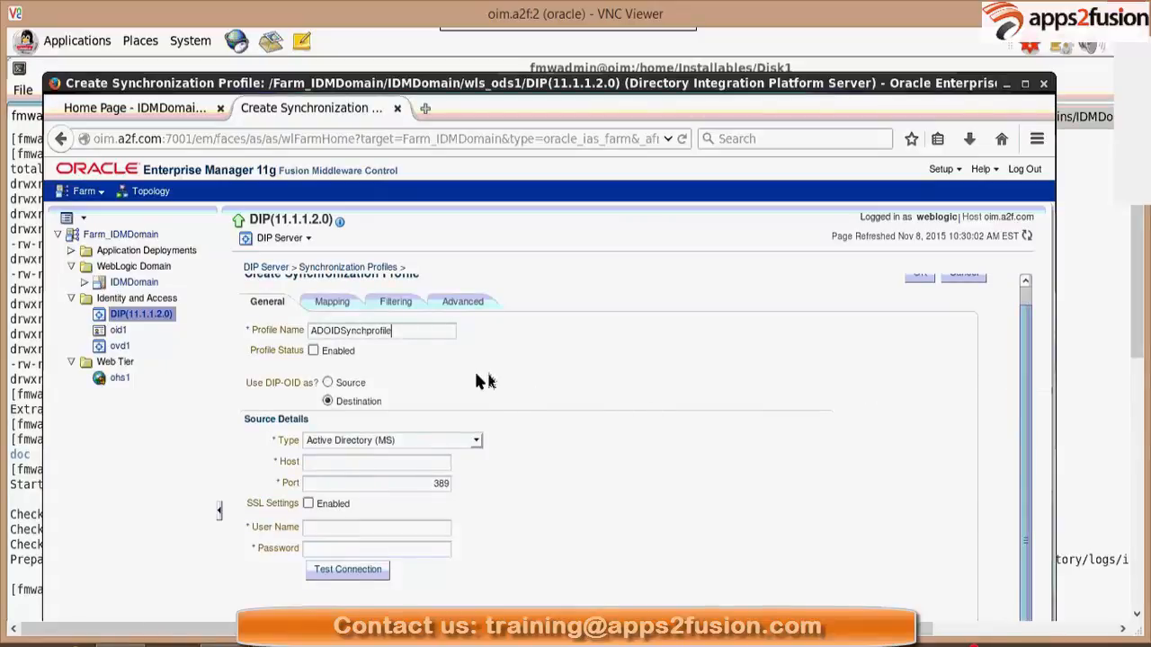
mouse_move(454, 450)
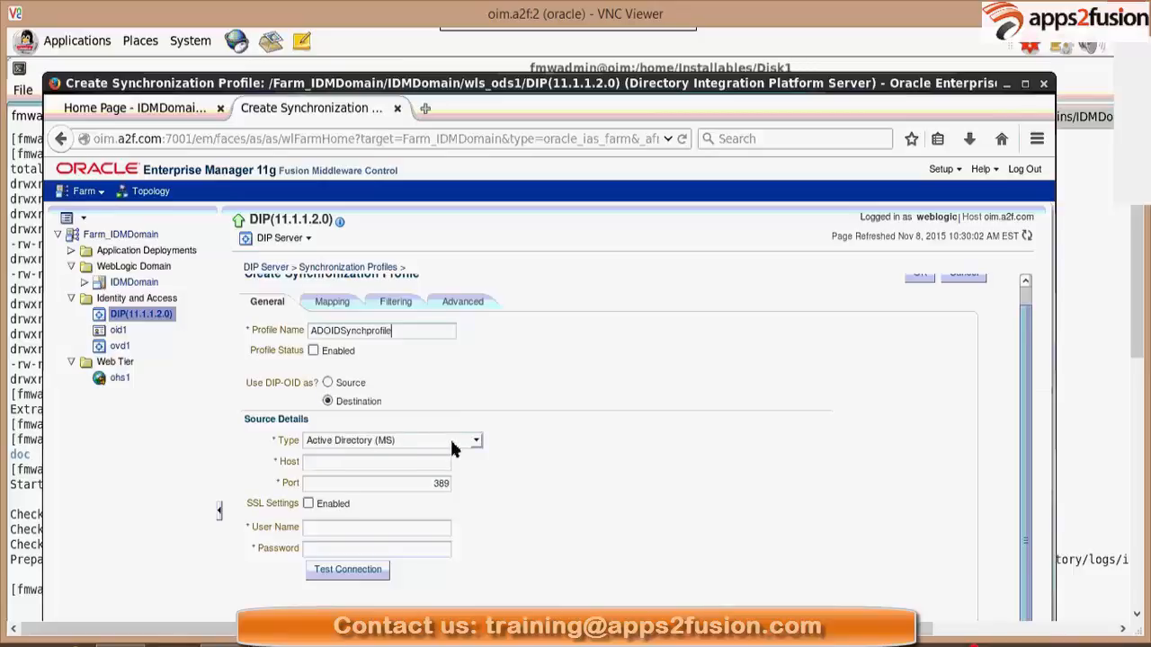
mouse_move(351, 446)
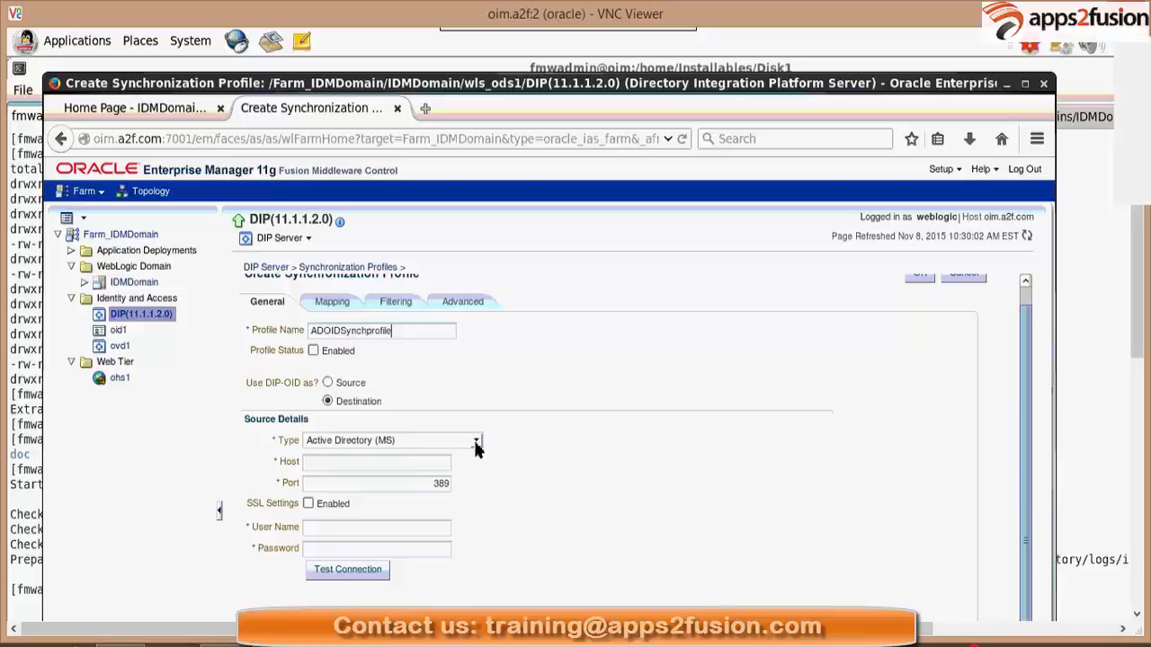
Keep Active Directory (MS) as the source directory type and start on the source port
left_click(475, 438)
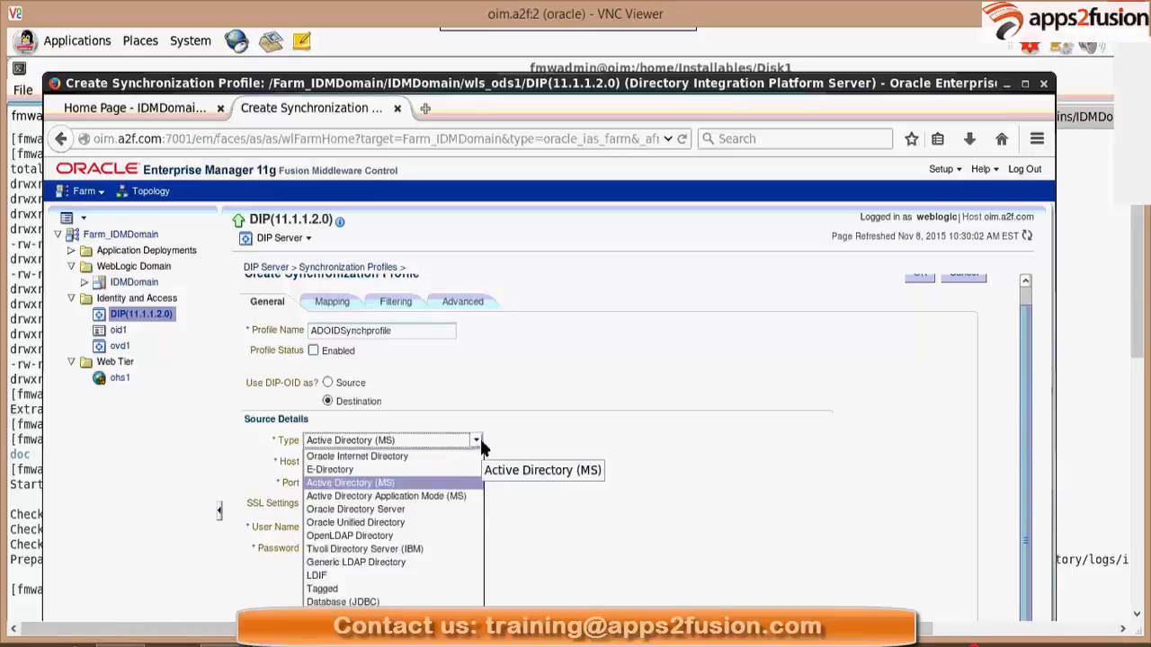
mouse_move(475, 496)
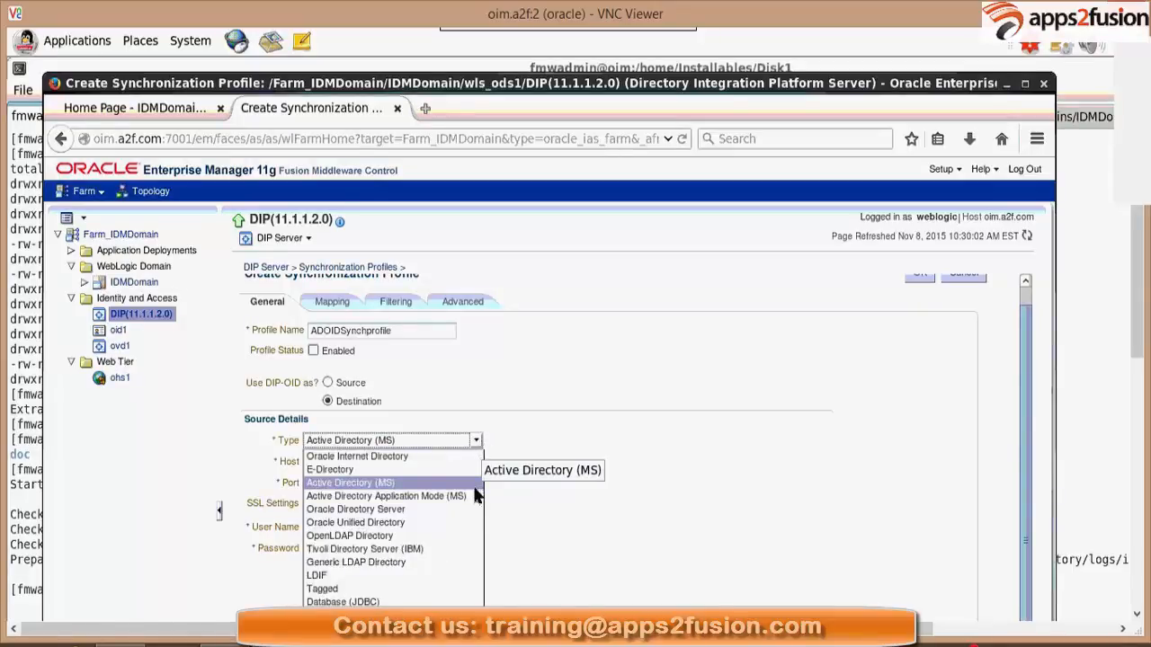
mouse_move(423, 600)
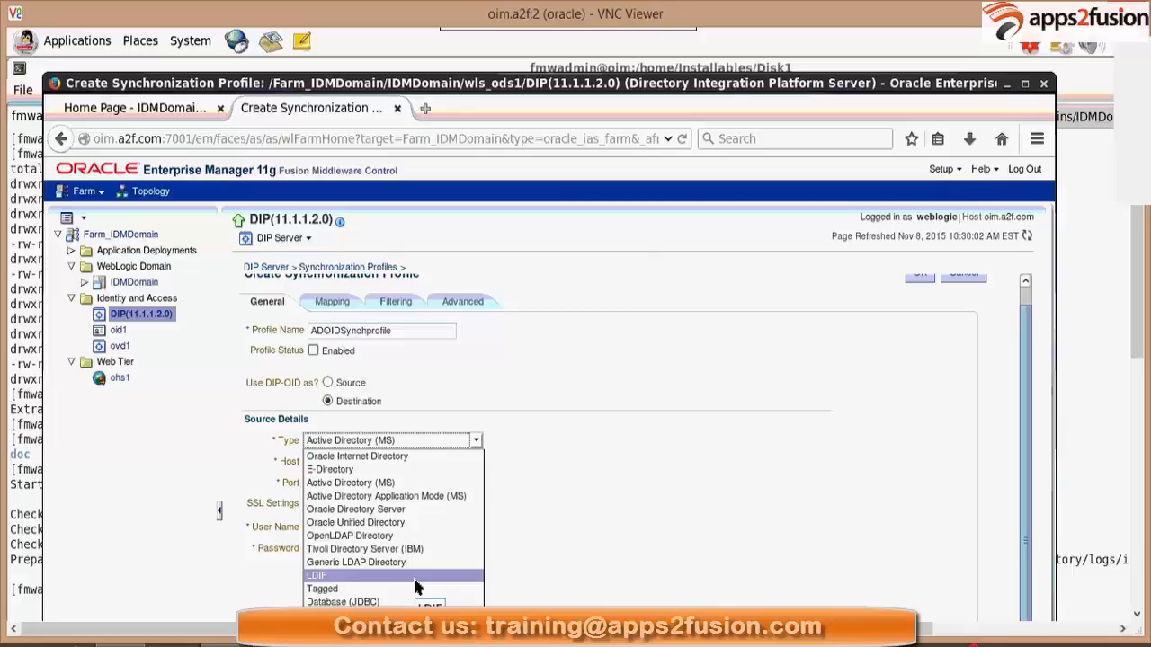
mouse_move(413, 496)
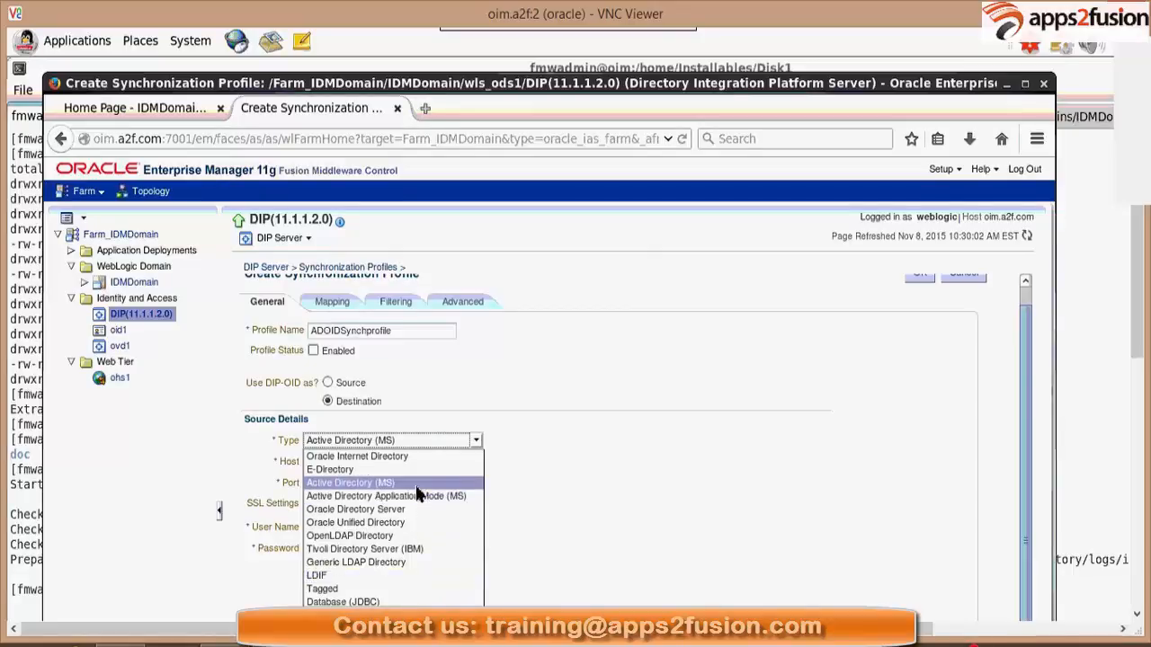
mouse_move(418, 489)
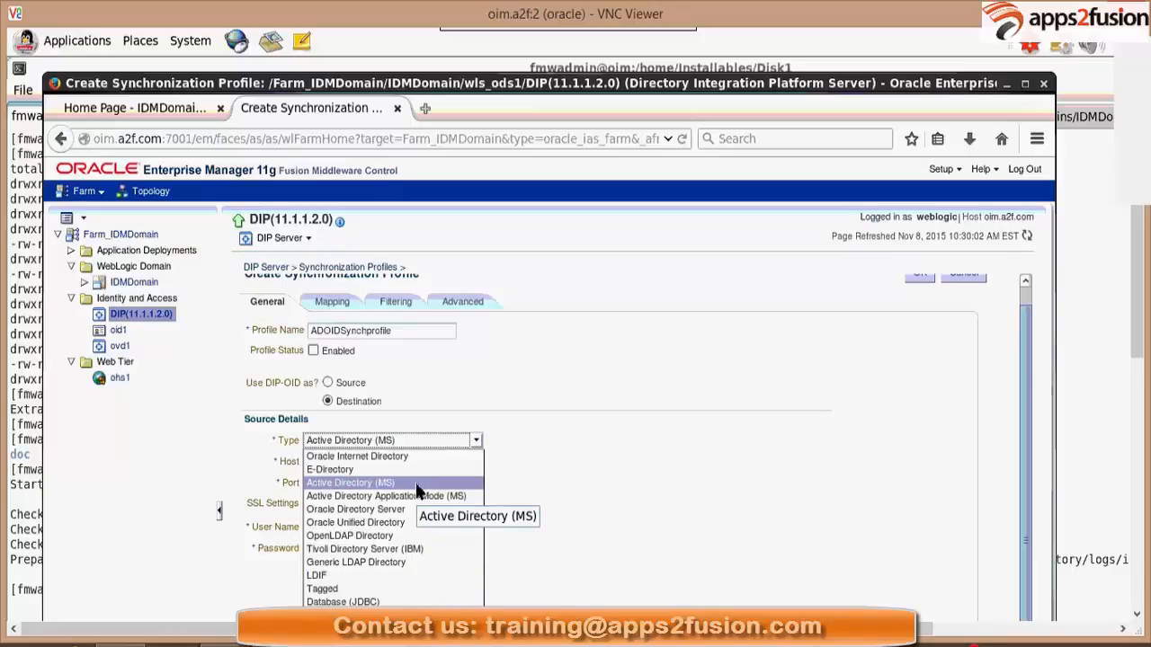
left_click(348, 482)
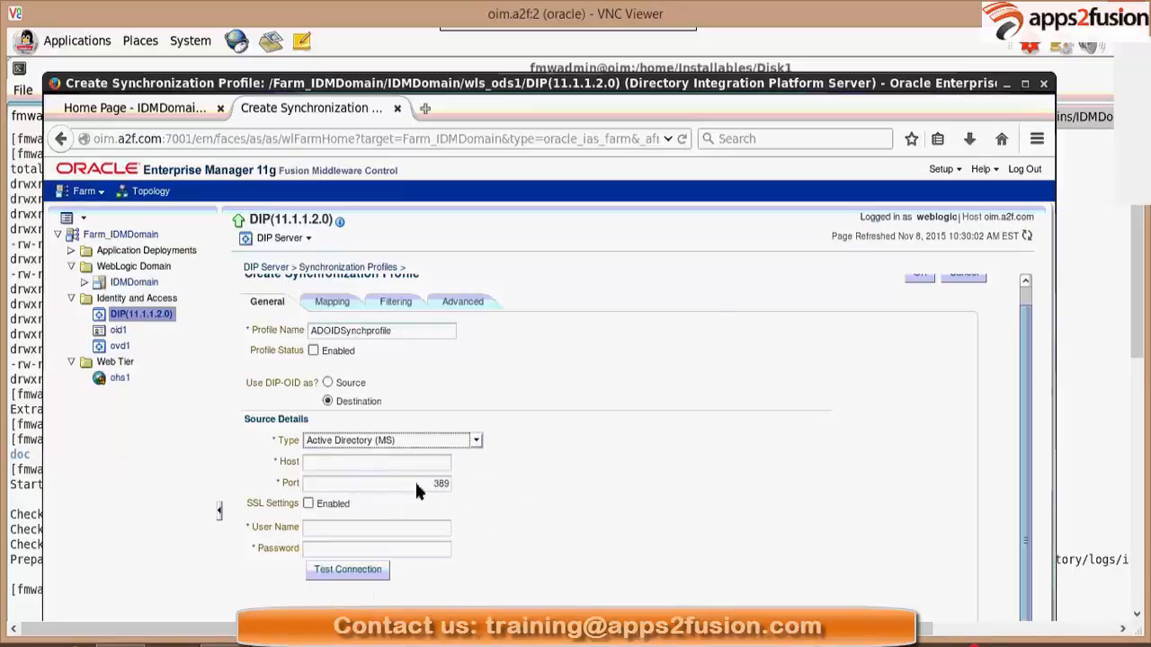
left_click(376, 460)
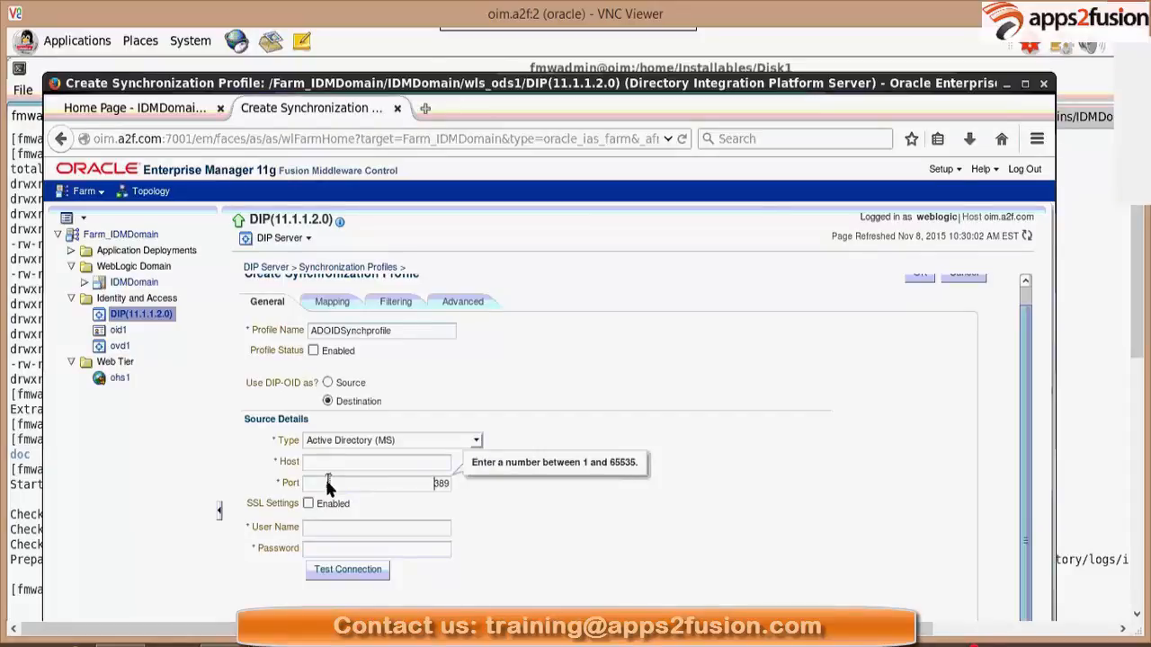
mouse_move(333, 528)
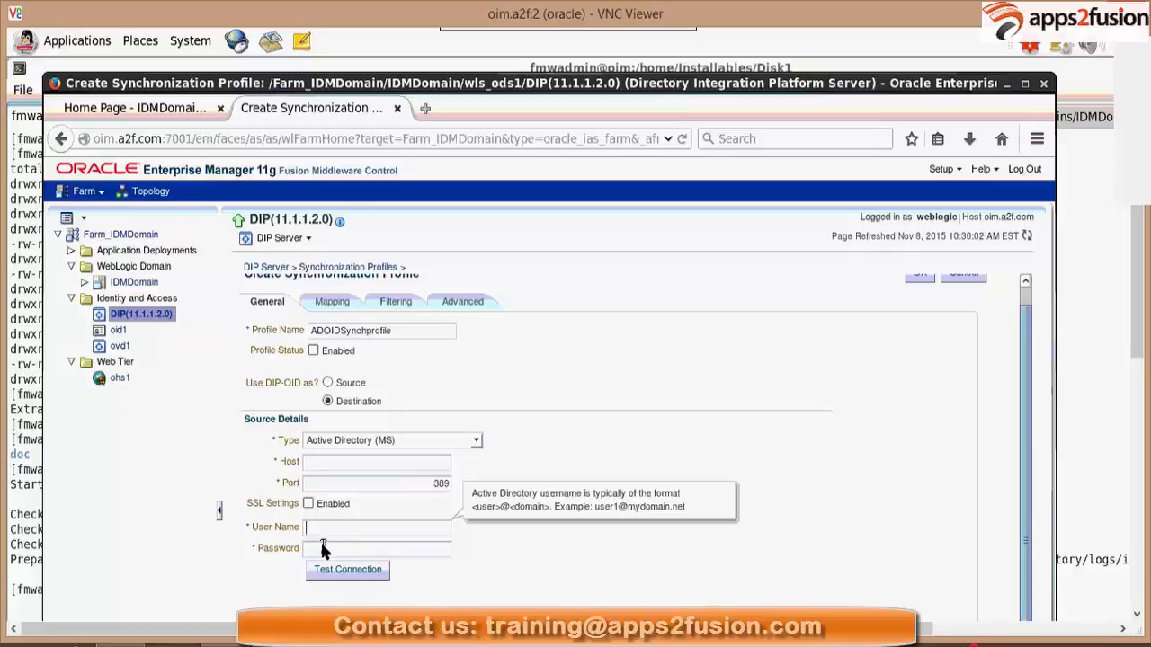
mouse_move(320, 531)
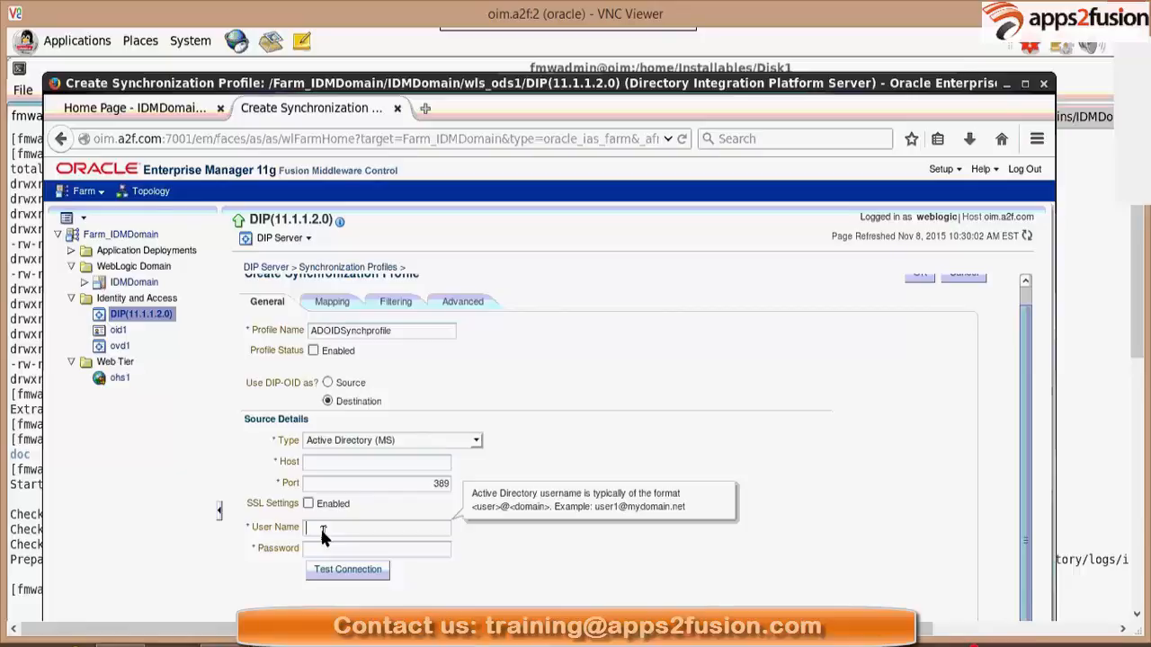
mouse_move(336, 575)
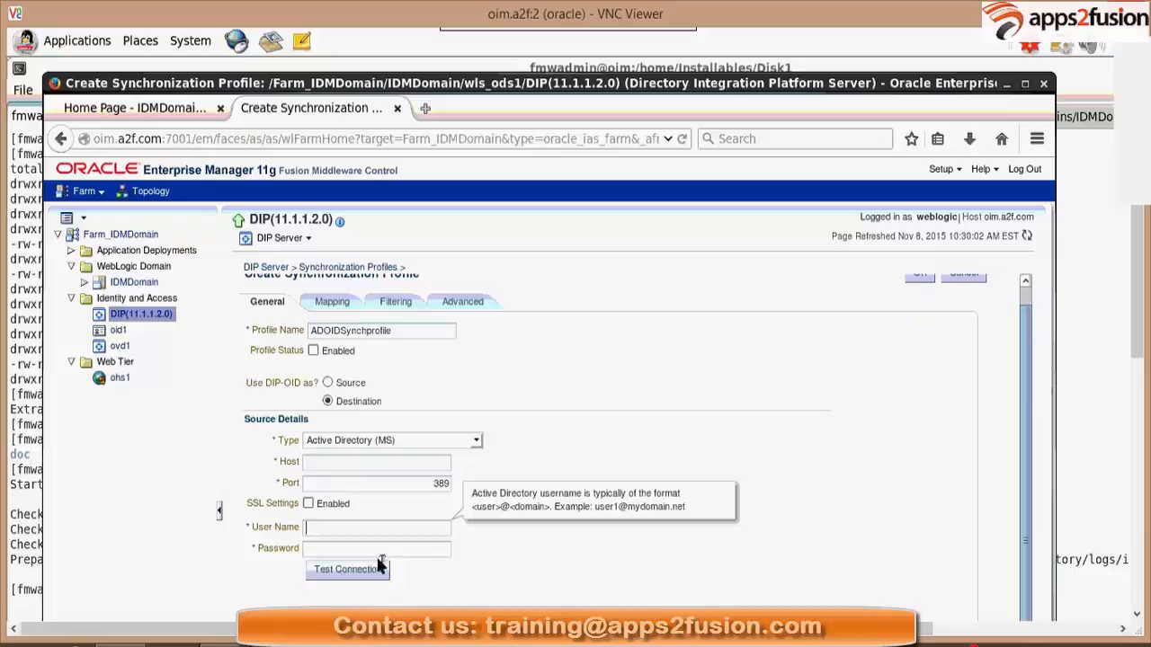
mouse_move(361, 561)
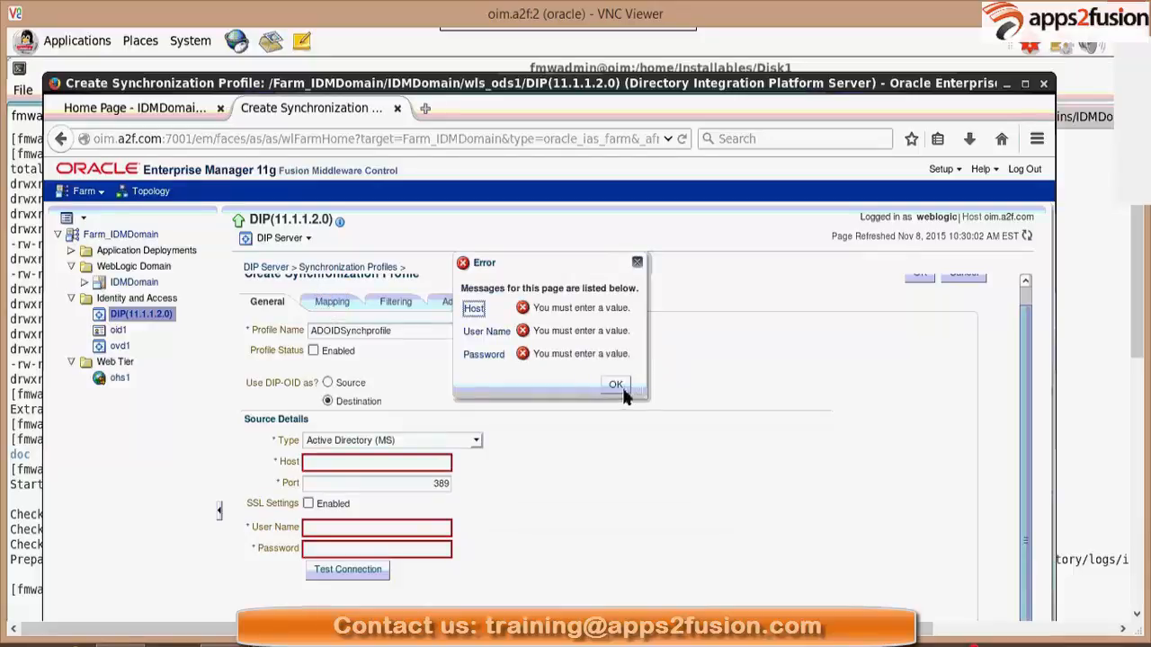
Dismiss the Error dialog about missing host, user name and password values
left_click(615, 385)
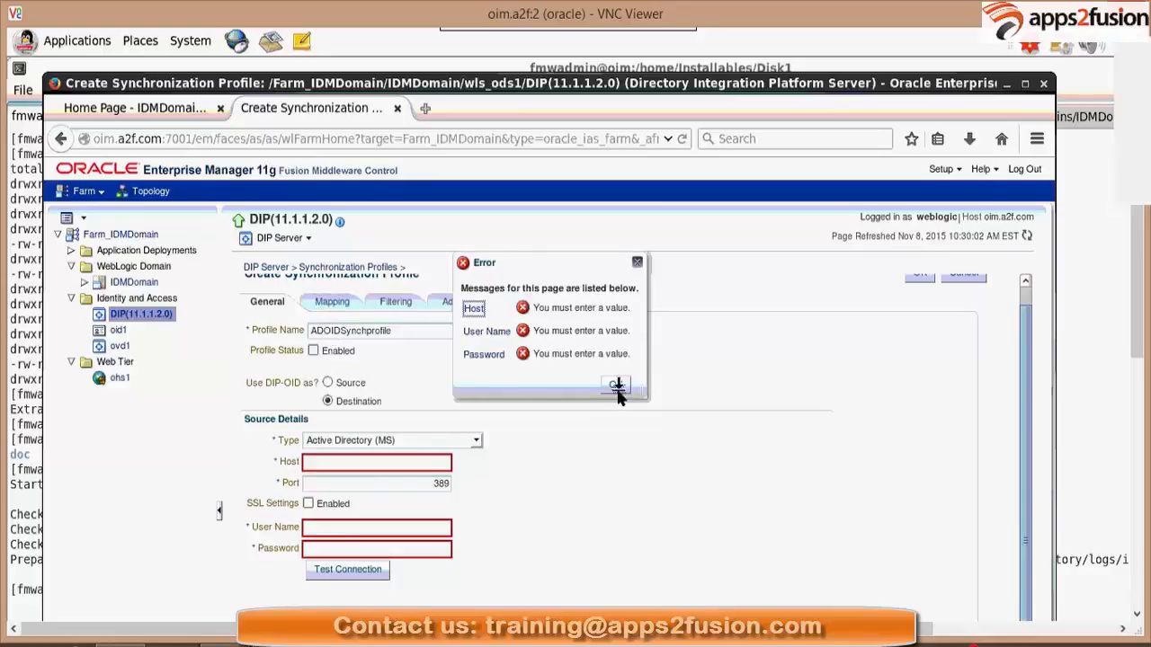
left_click(615, 387)
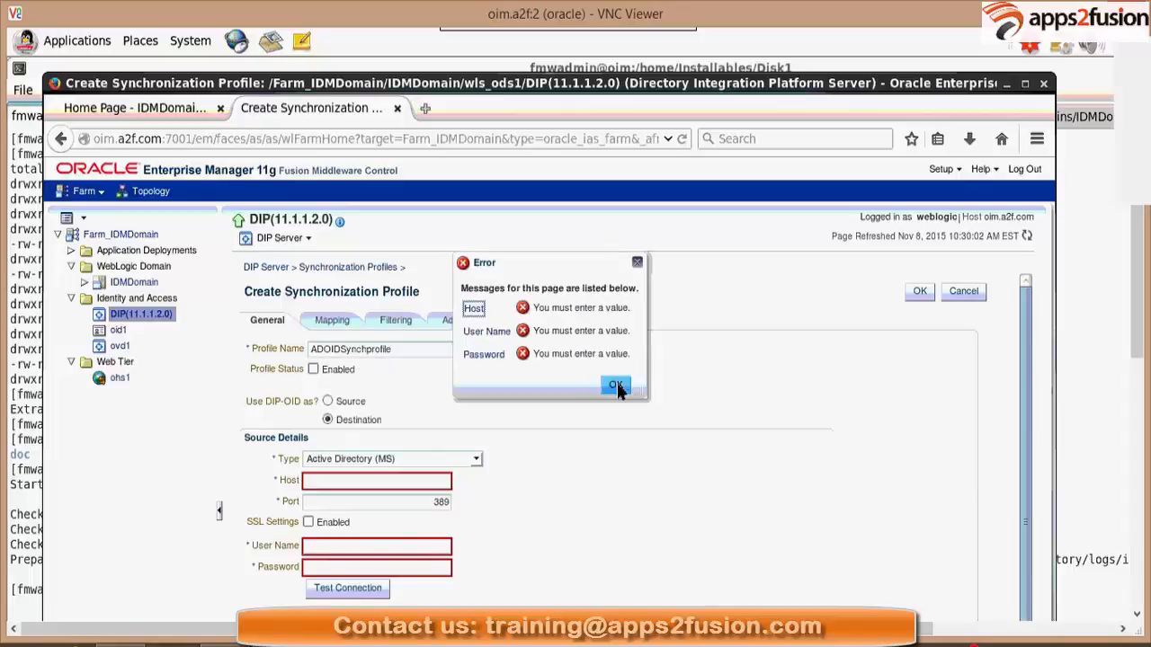
left_click(615, 385)
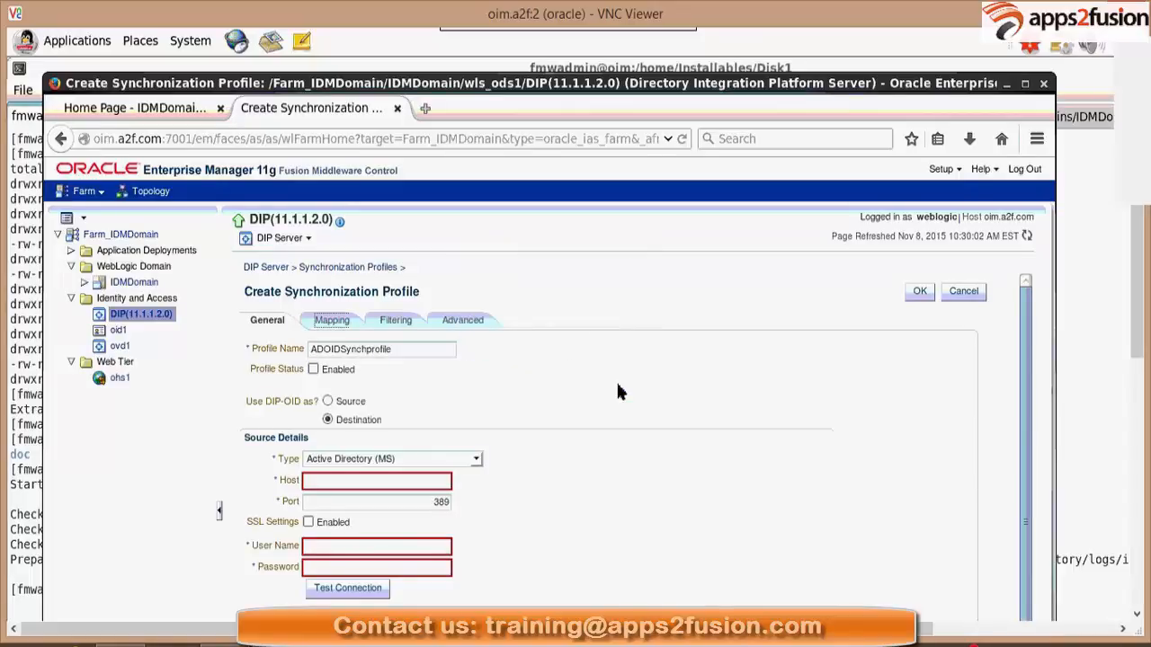
mouse_move(412, 378)
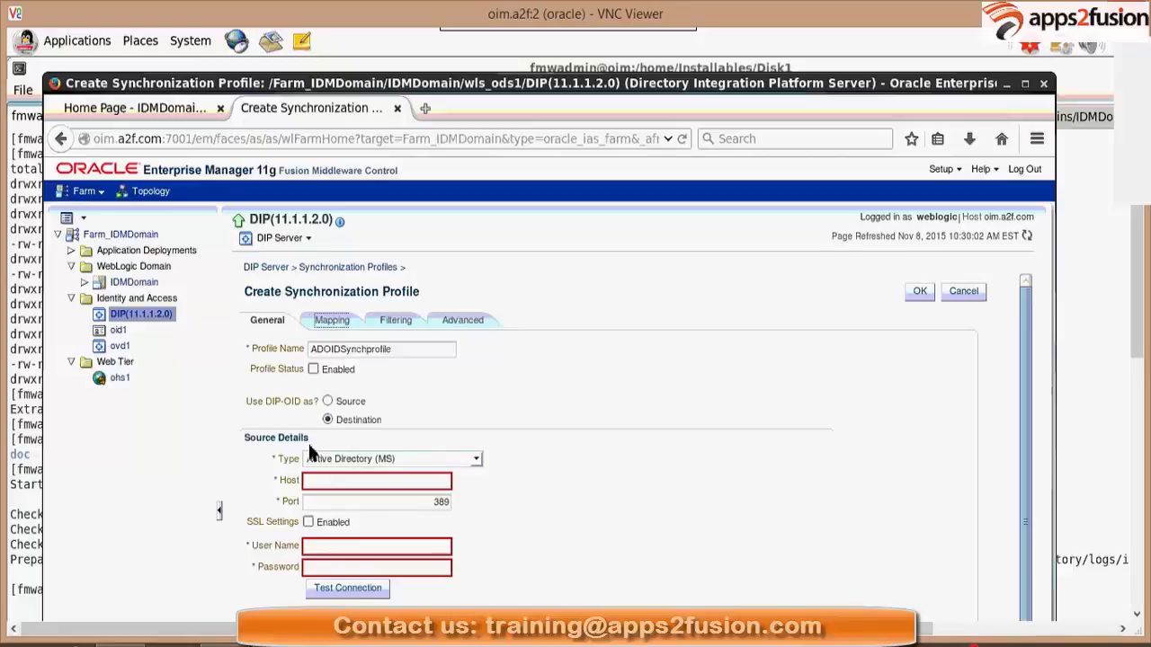
mouse_move(324, 446)
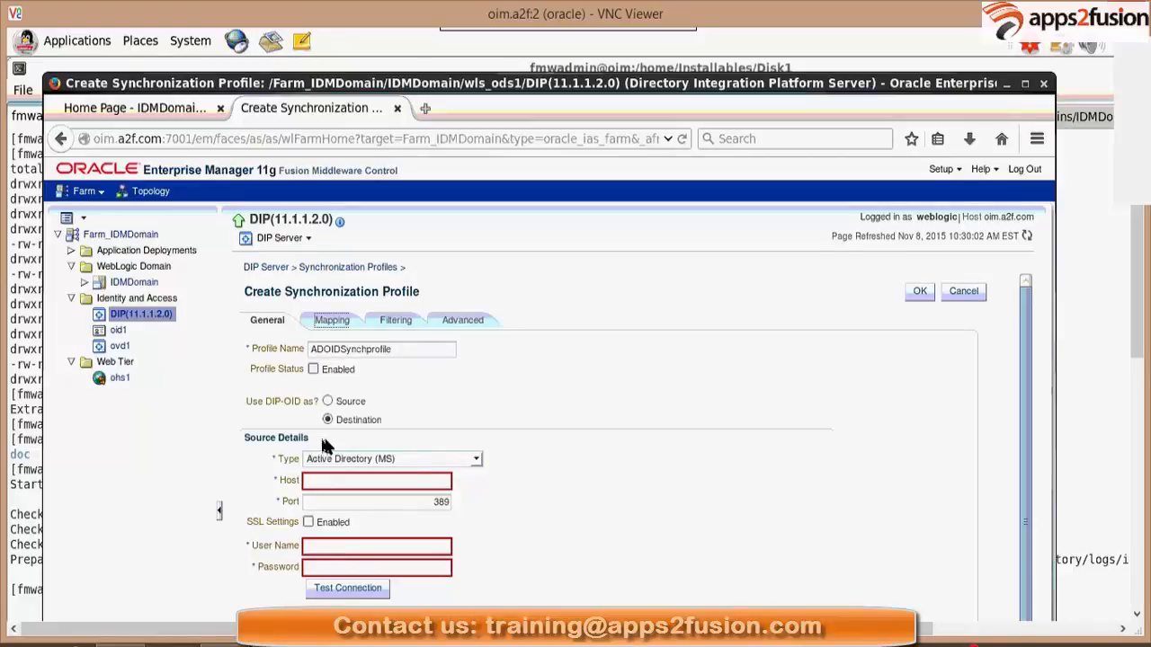
mouse_move(352, 441)
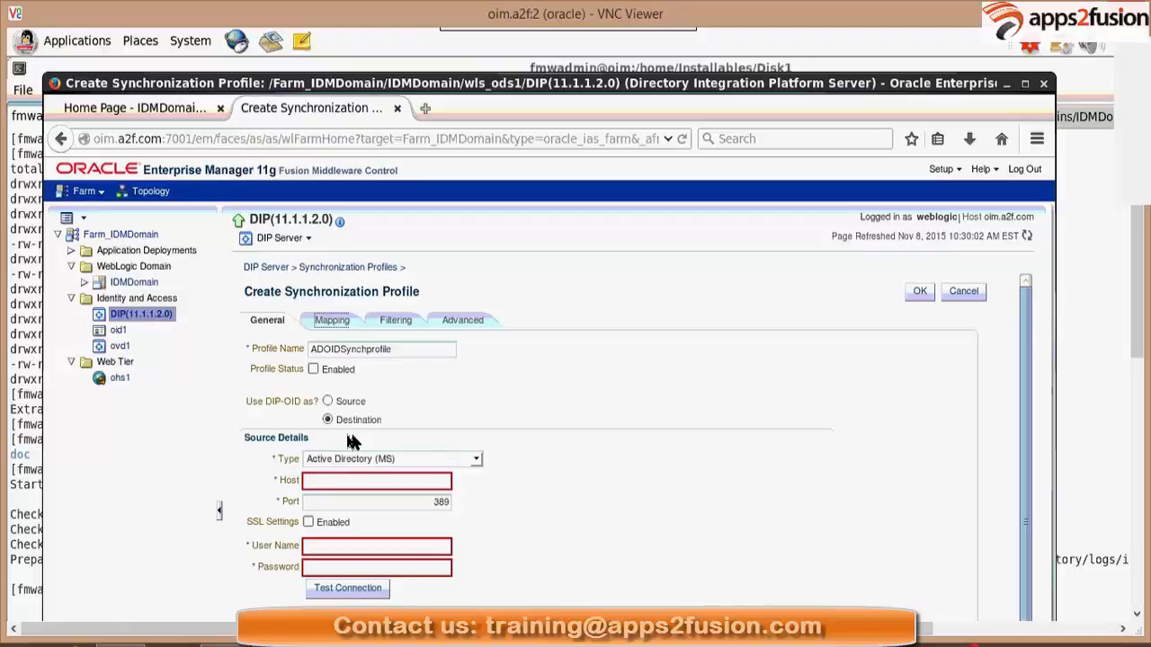
mouse_move(453, 464)
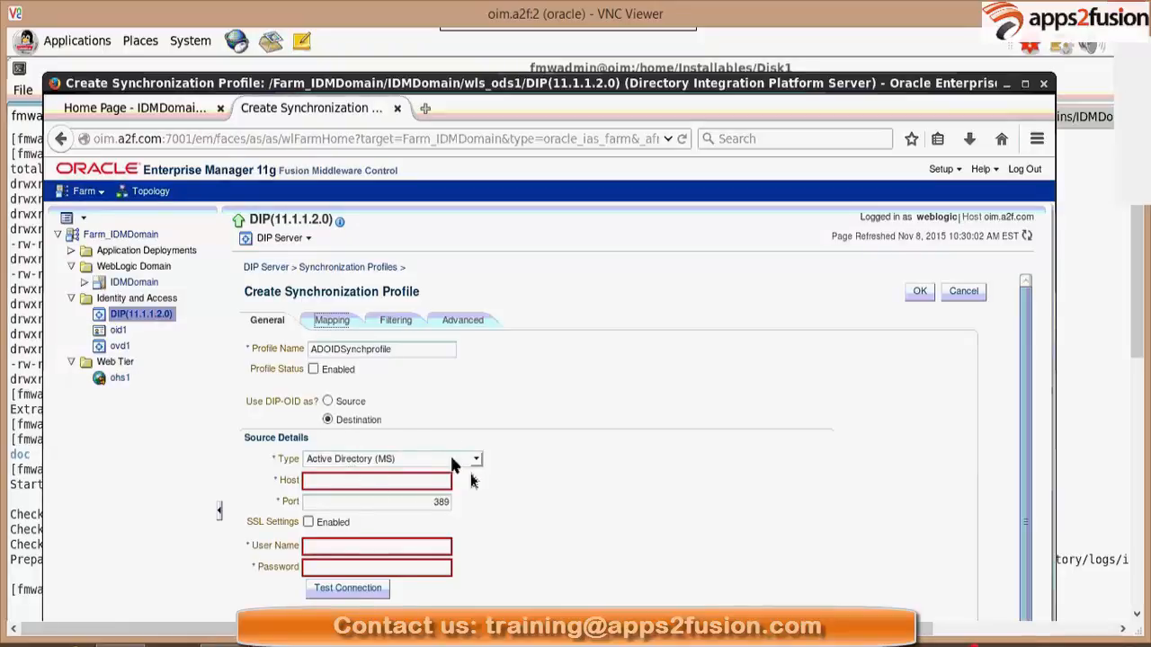
mouse_move(492, 489)
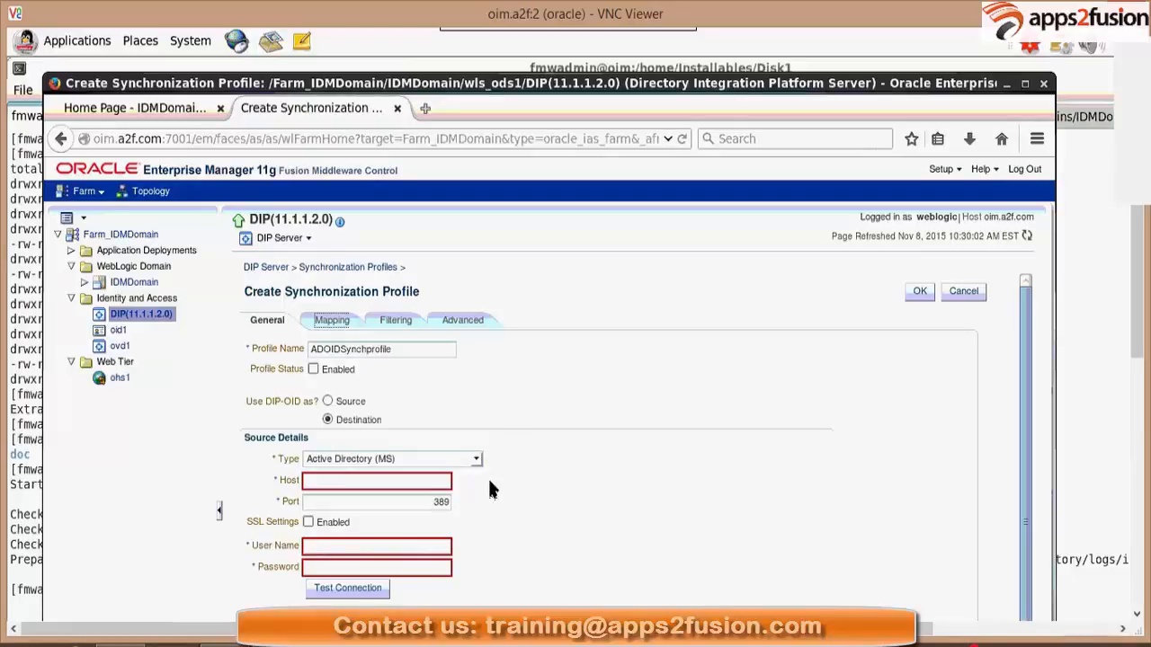
mouse_move(414, 410)
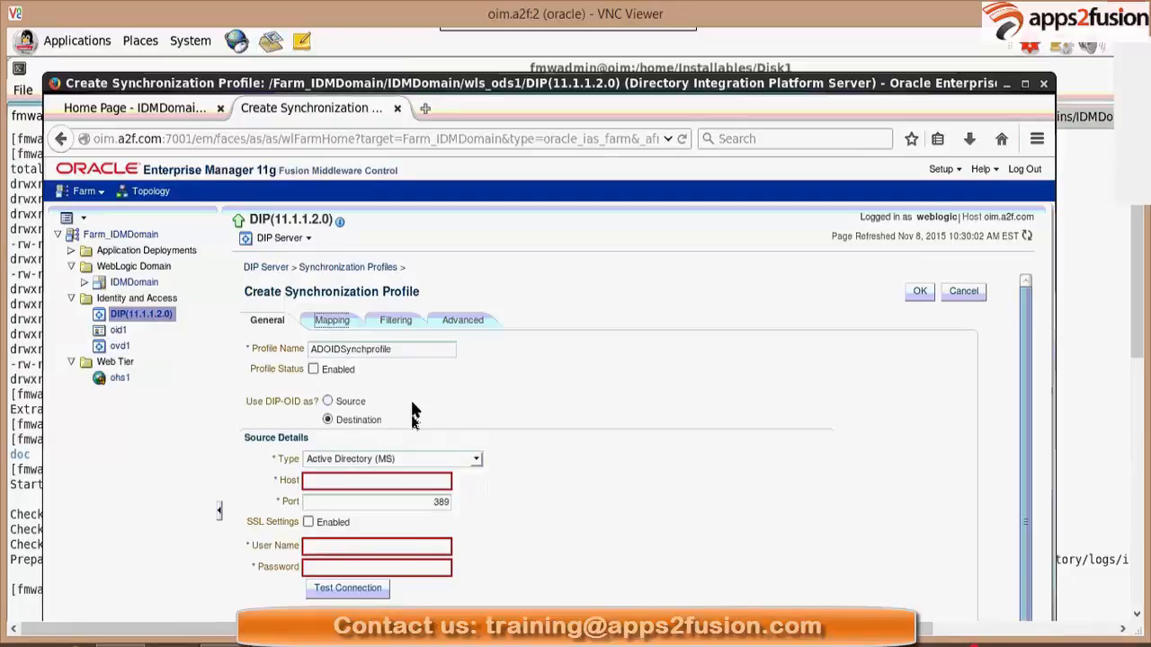
mouse_move(540, 410)
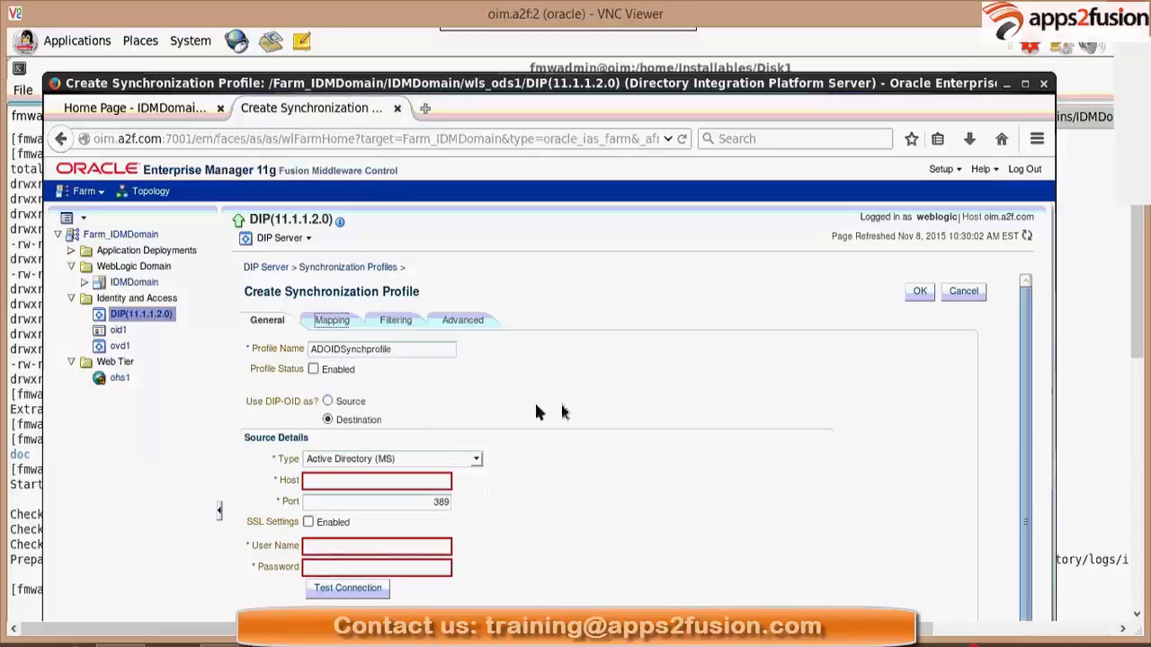
mouse_move(656, 393)
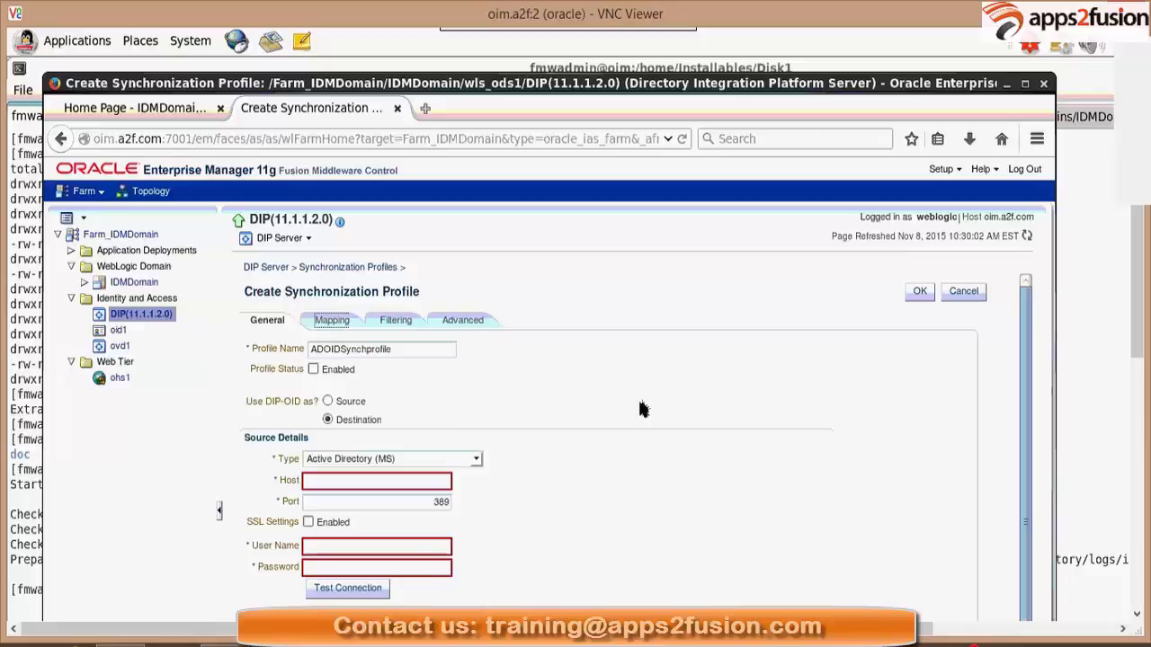
mouse_move(458, 442)
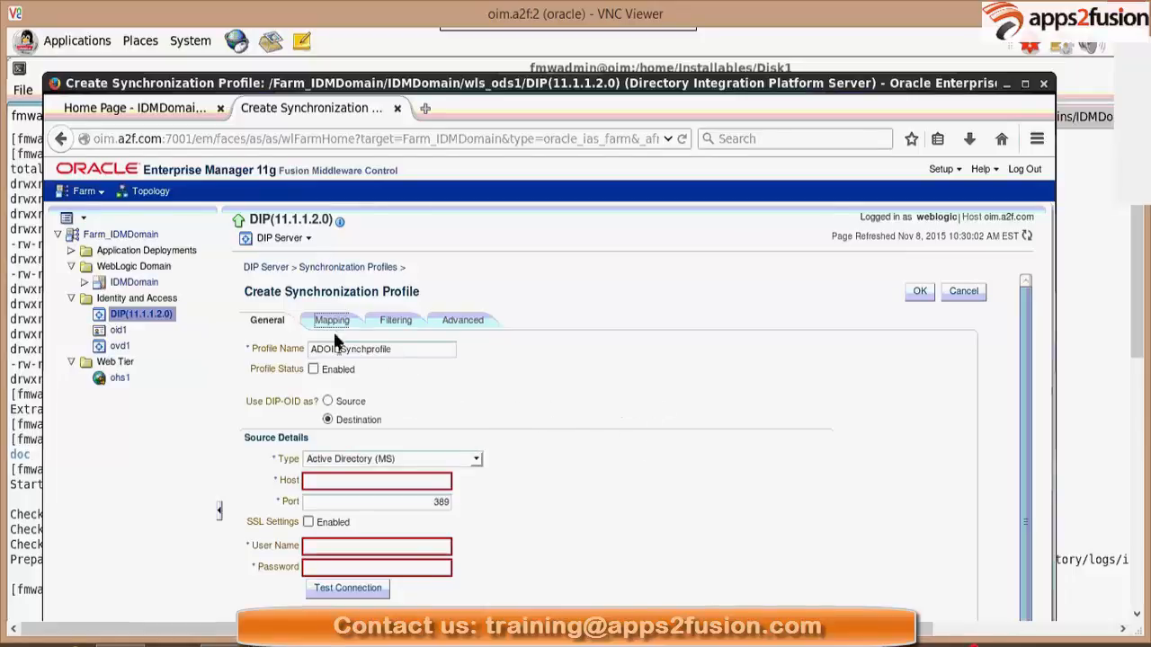
mouse_move(554, 385)
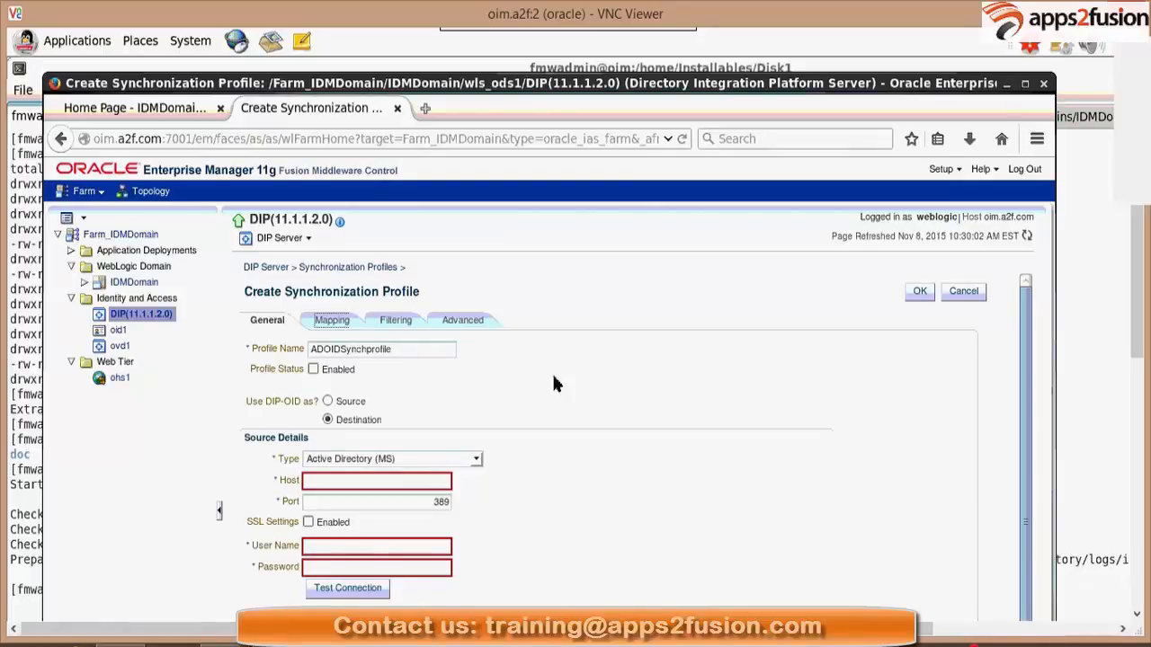
mouse_move(560, 396)
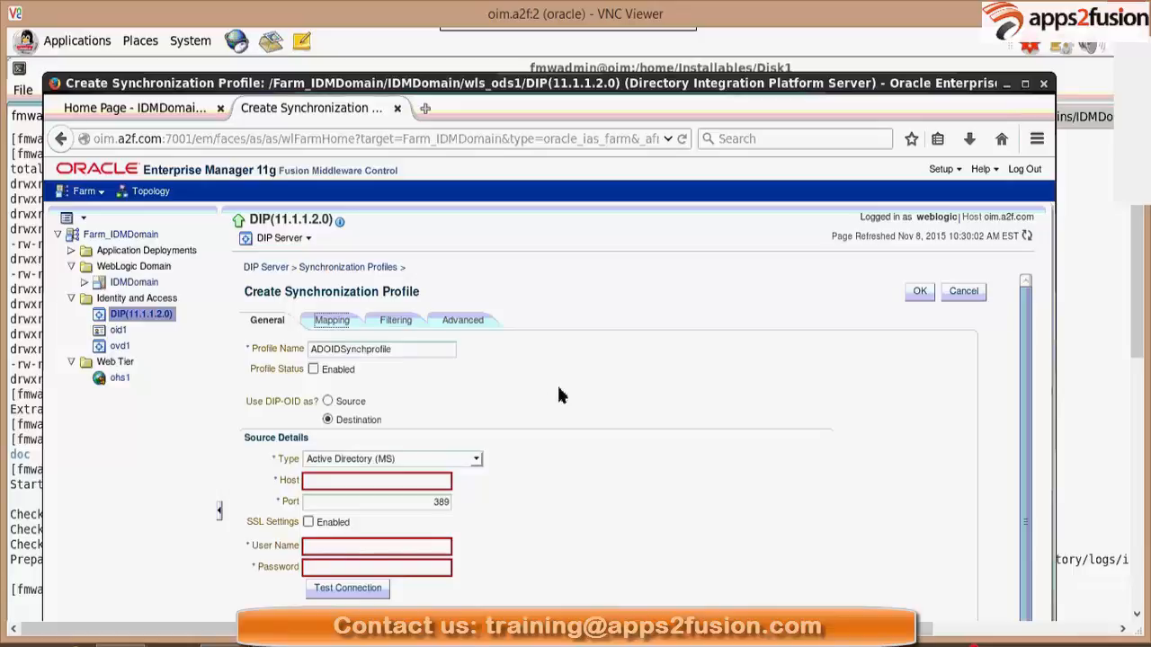
mouse_move(556, 396)
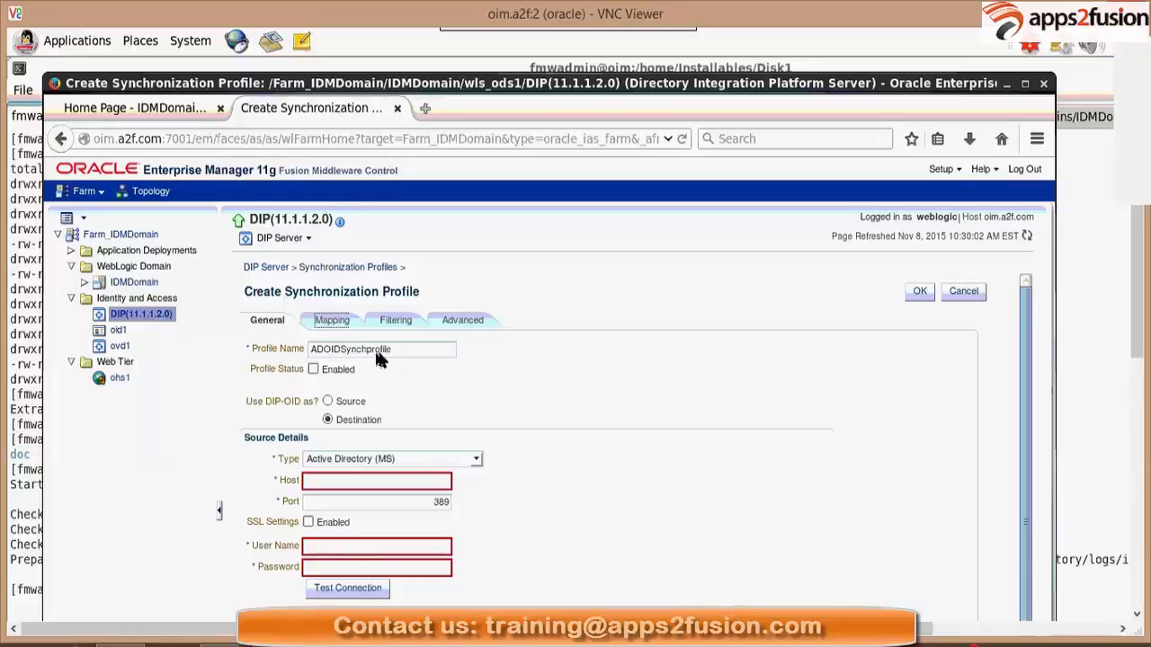
mouse_move(819, 287)
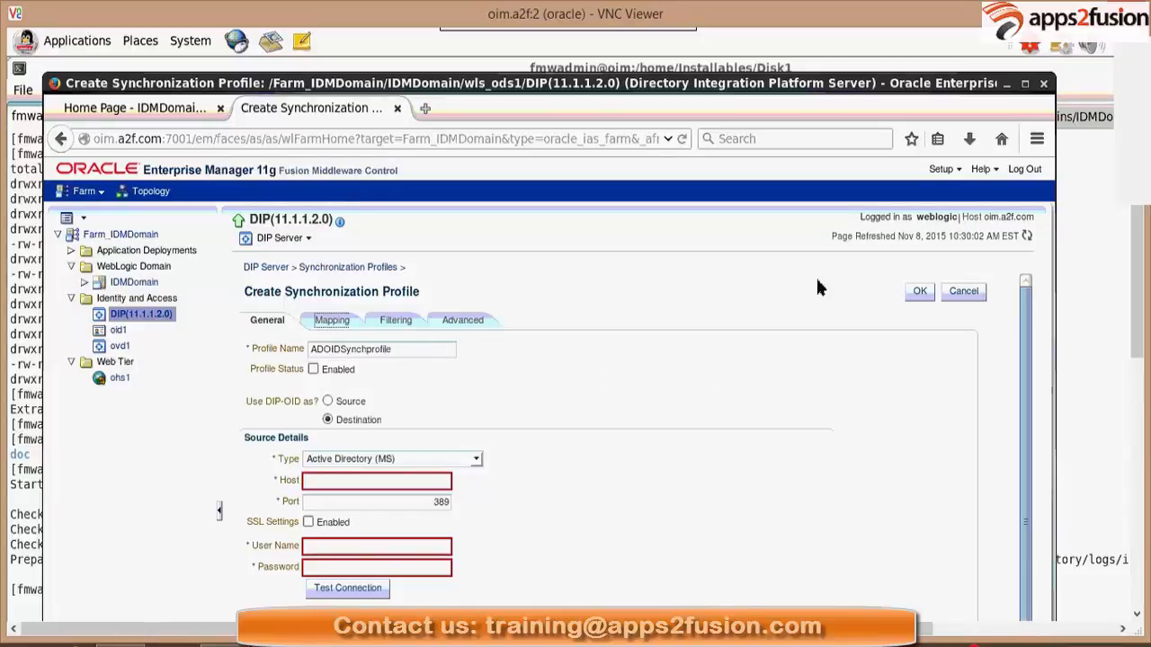
mouse_move(514, 403)
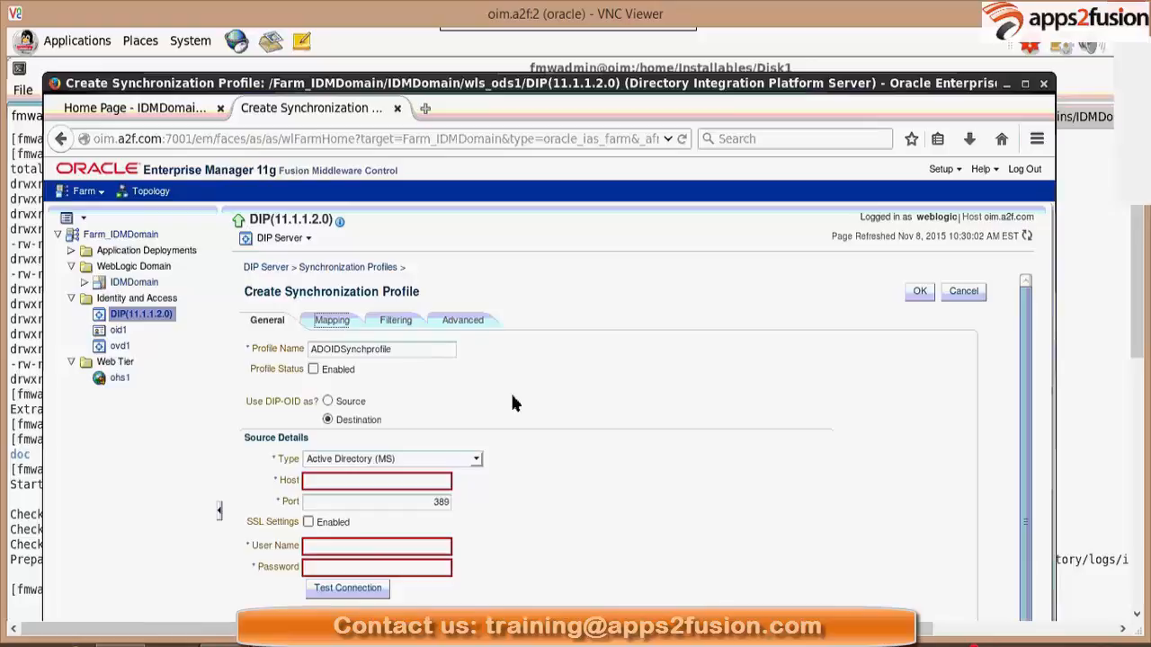
mouse_move(554, 334)
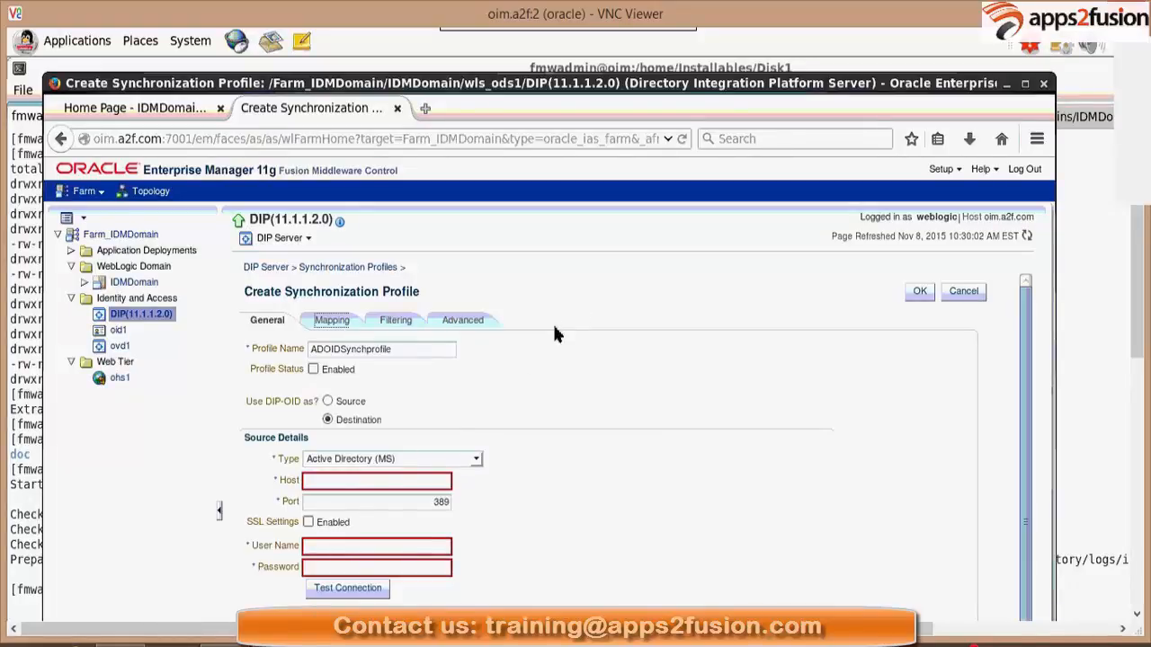
mouse_move(832, 331)
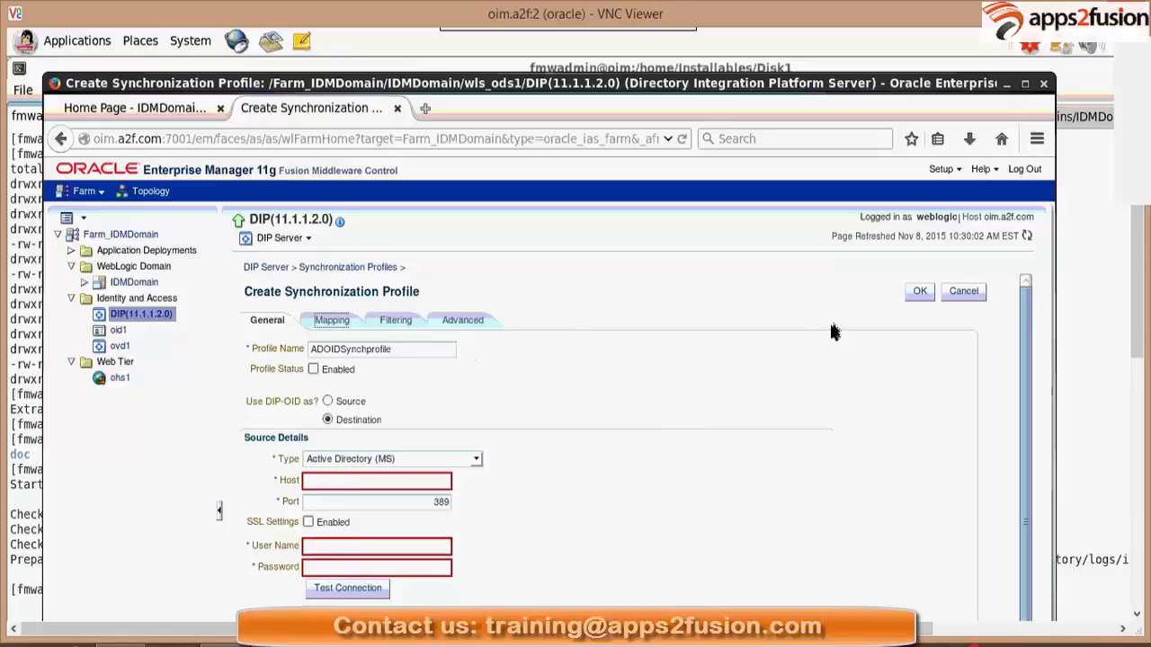
mouse_move(440, 479)
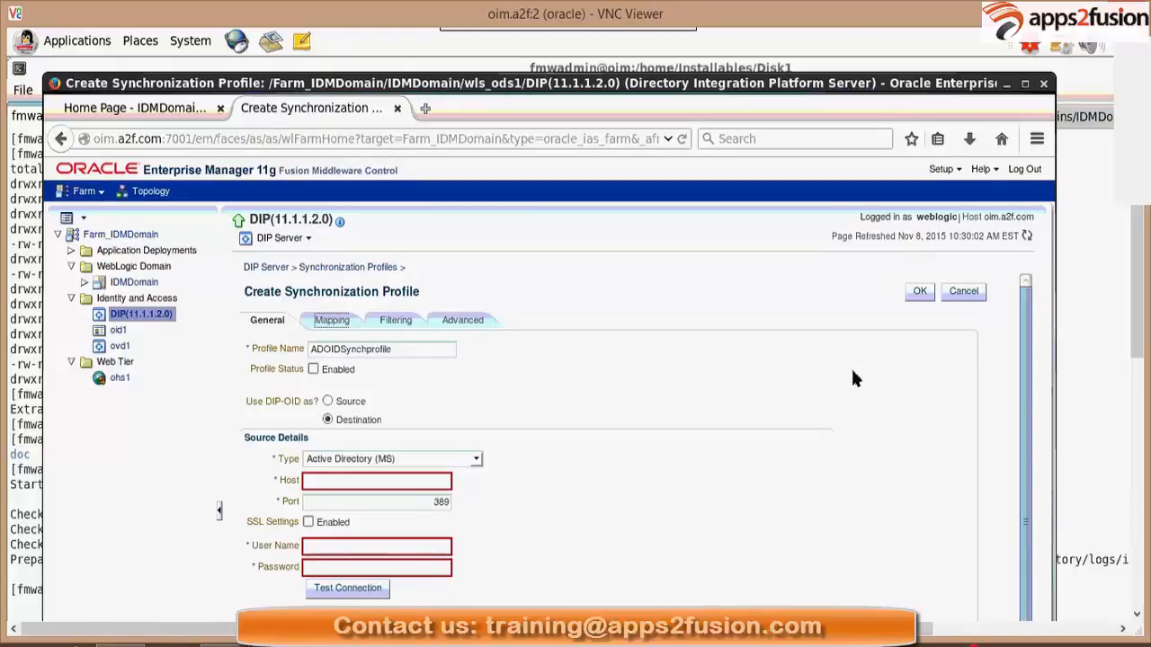
mouse_move(863, 500)
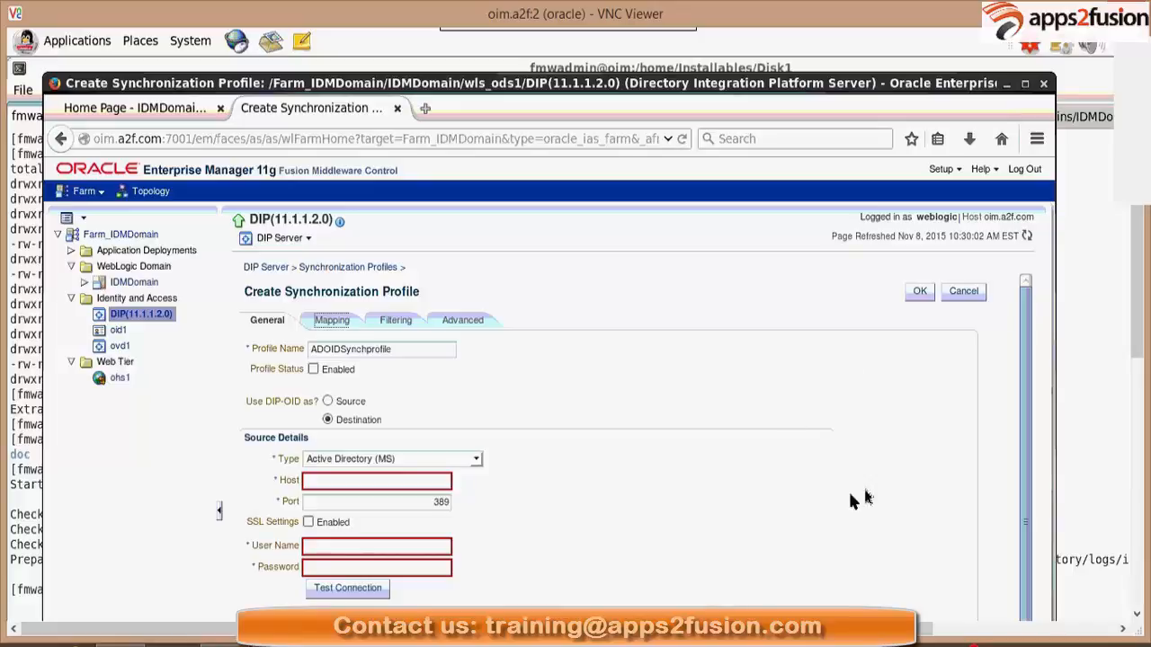
mouse_move(825, 461)
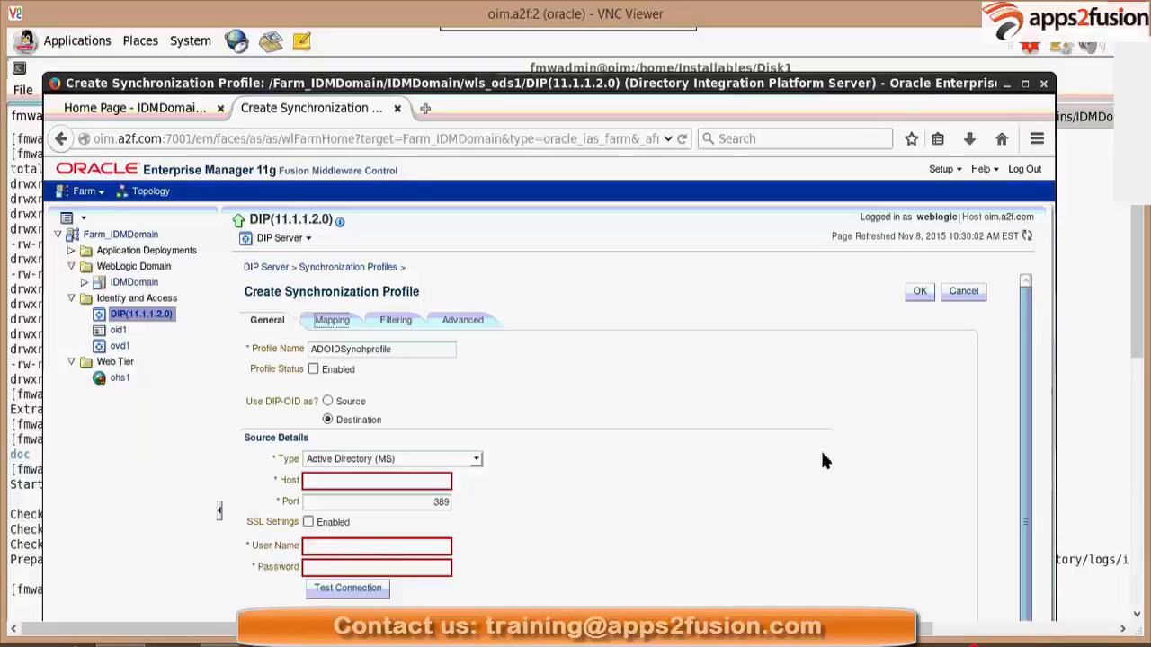
mouse_move(698, 407)
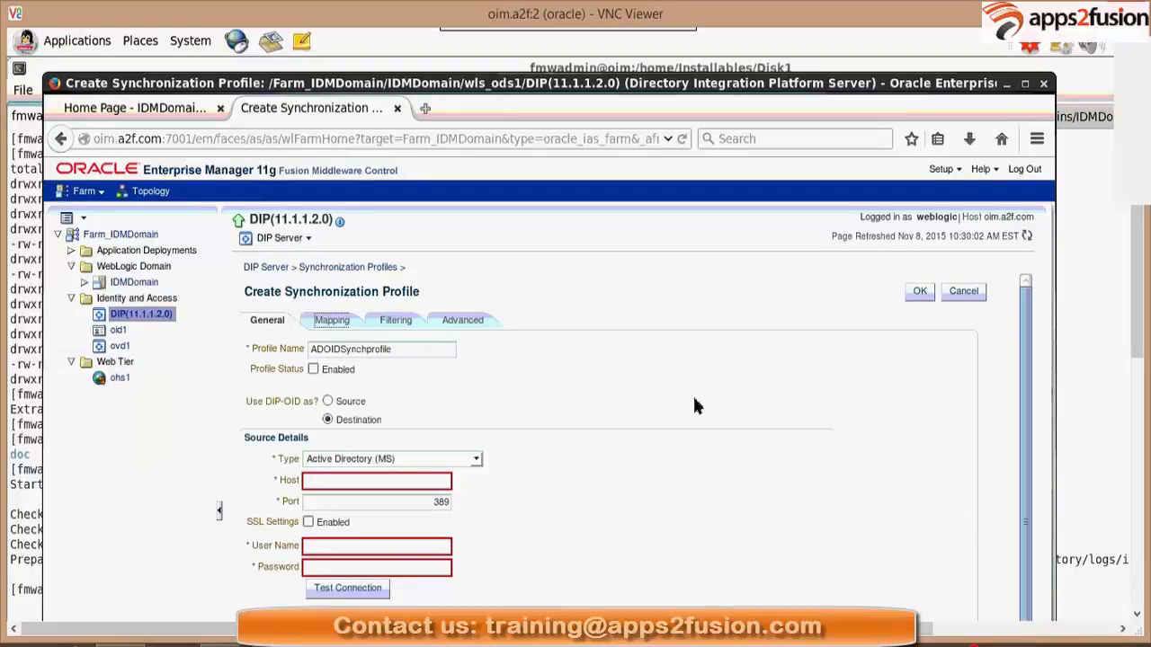
mouse_move(704, 457)
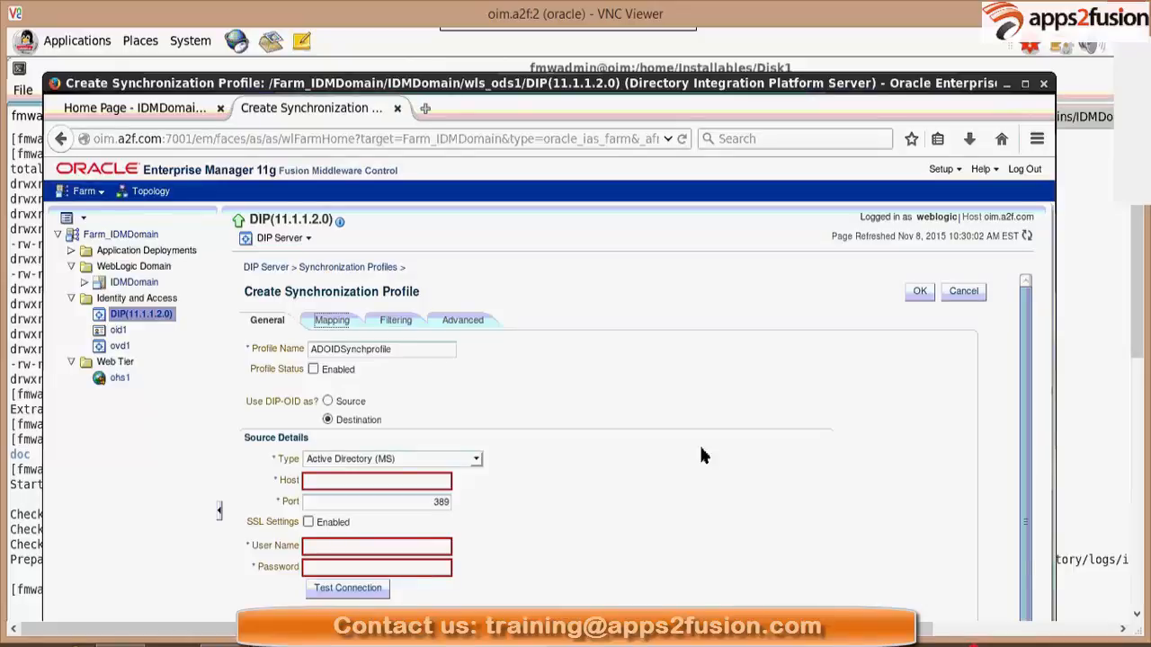
mouse_move(320, 536)
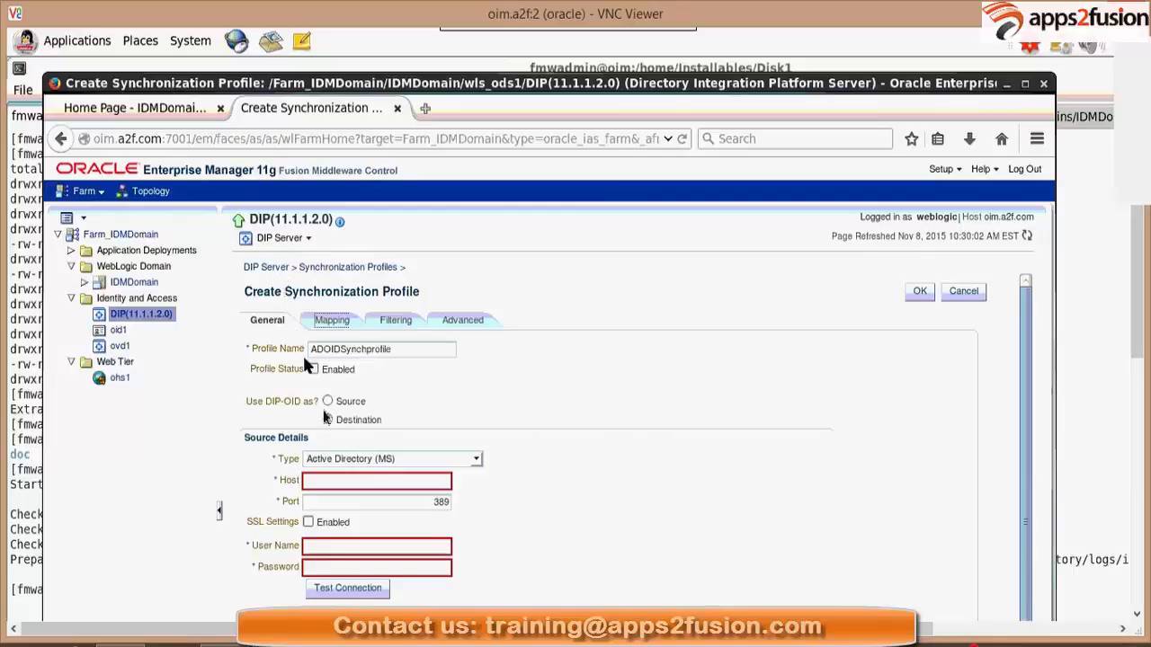
left_click(327, 421)
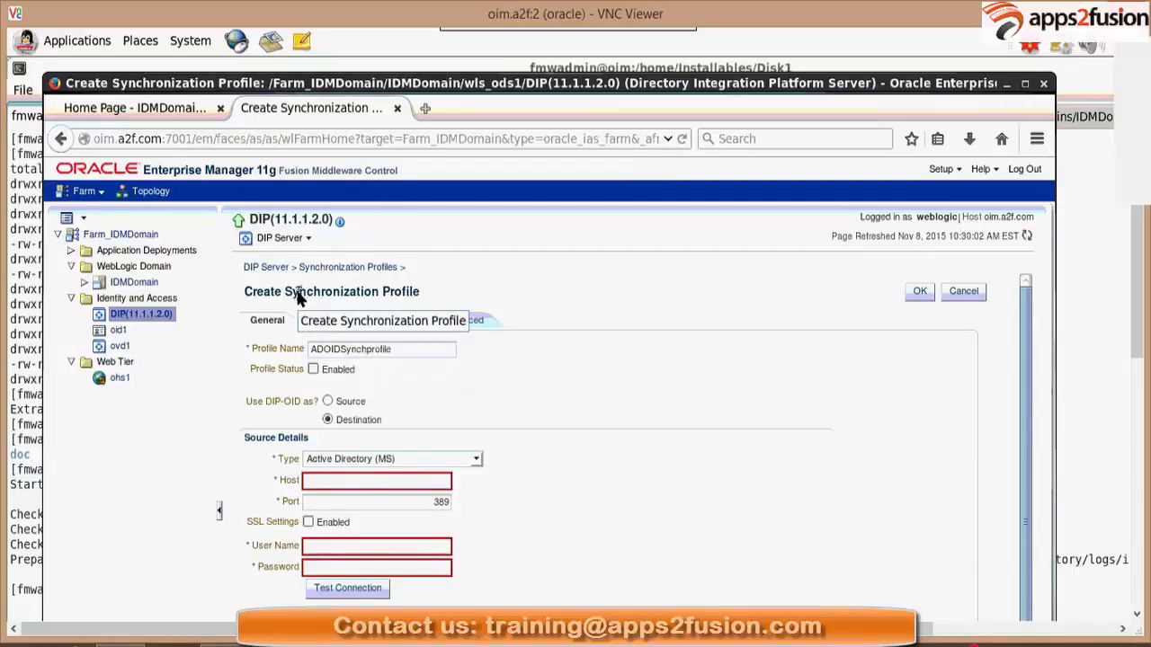
mouse_move(680, 405)
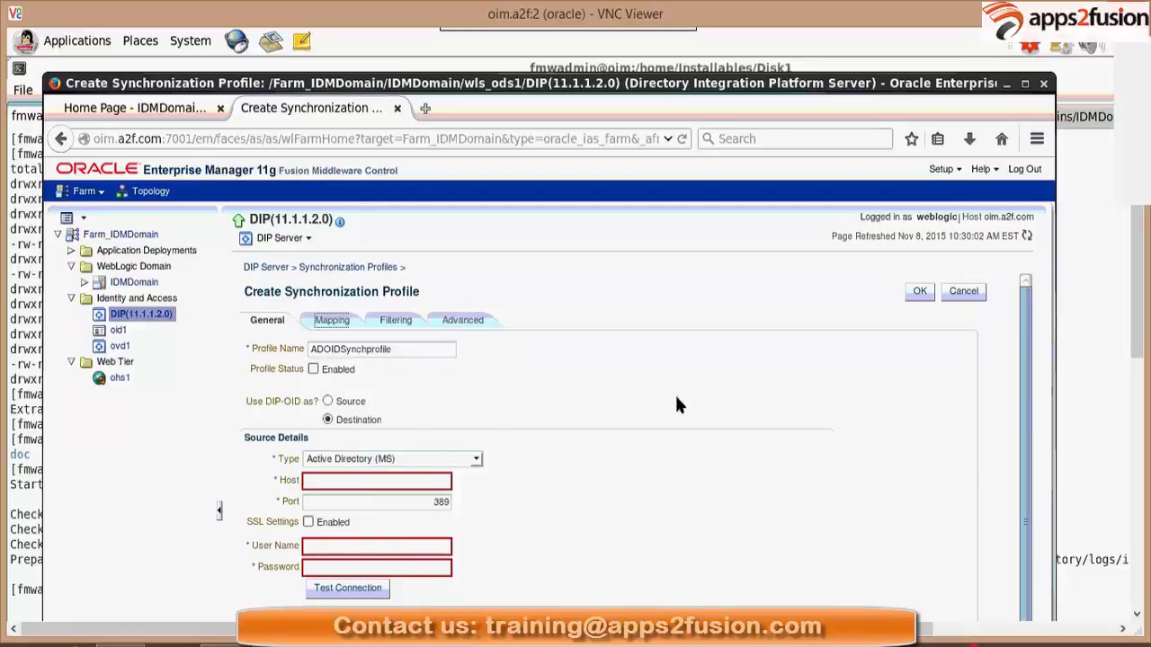
mouse_move(464, 396)
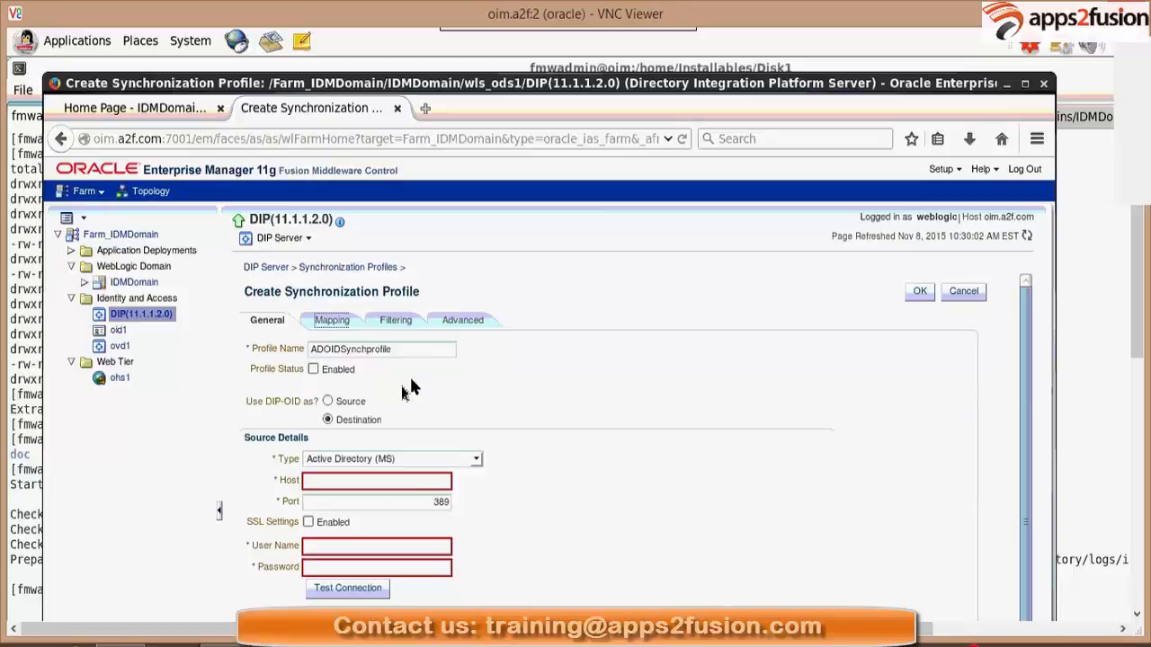
mouse_move(449, 382)
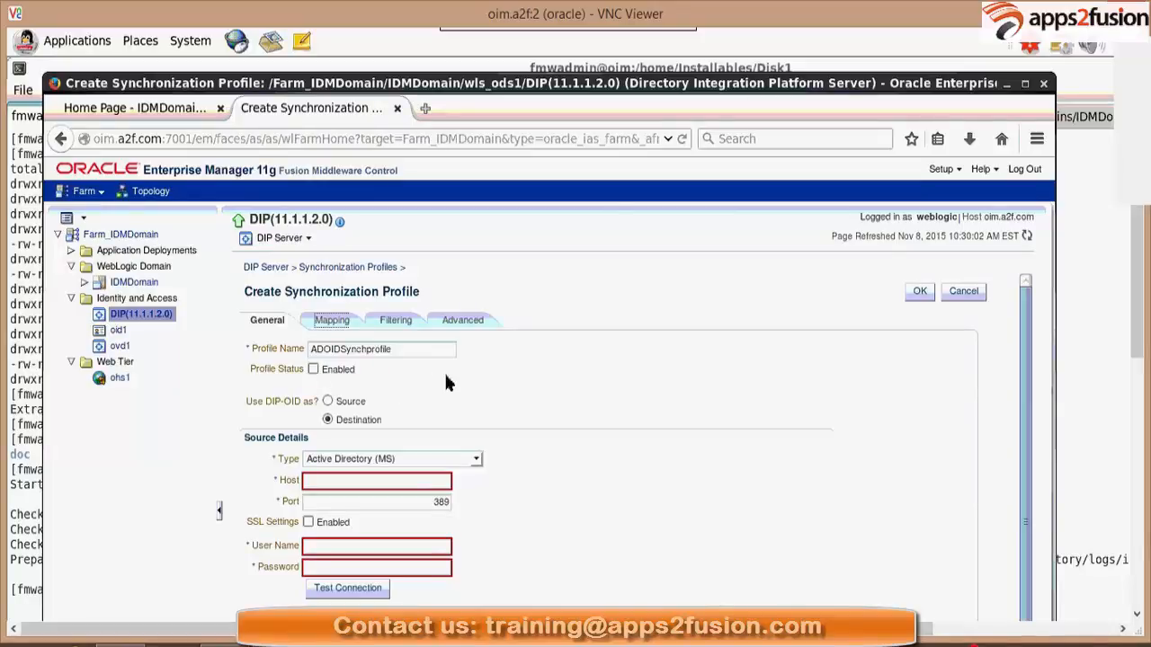
mouse_move(315, 421)
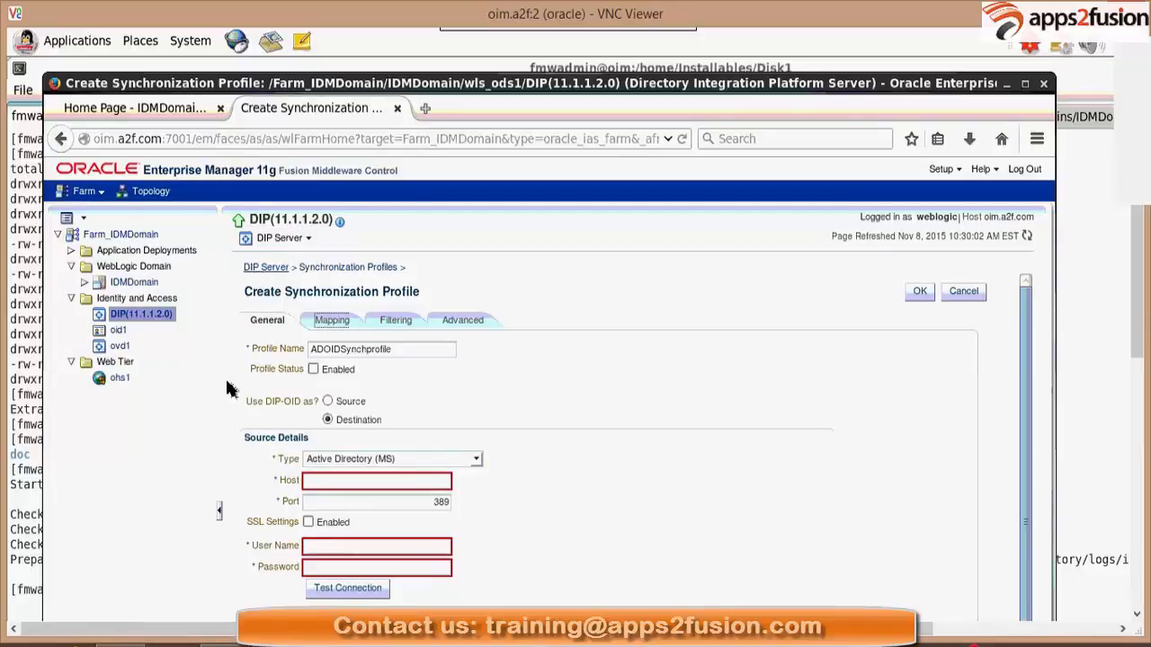
mouse_move(824, 399)
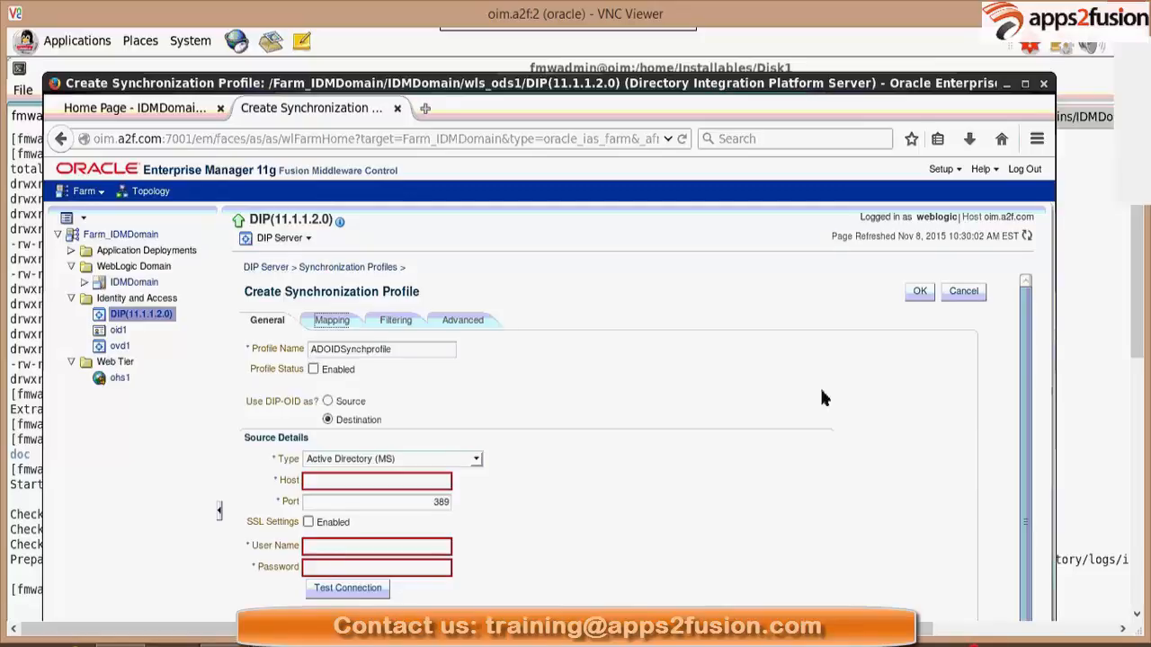
mouse_move(802, 526)
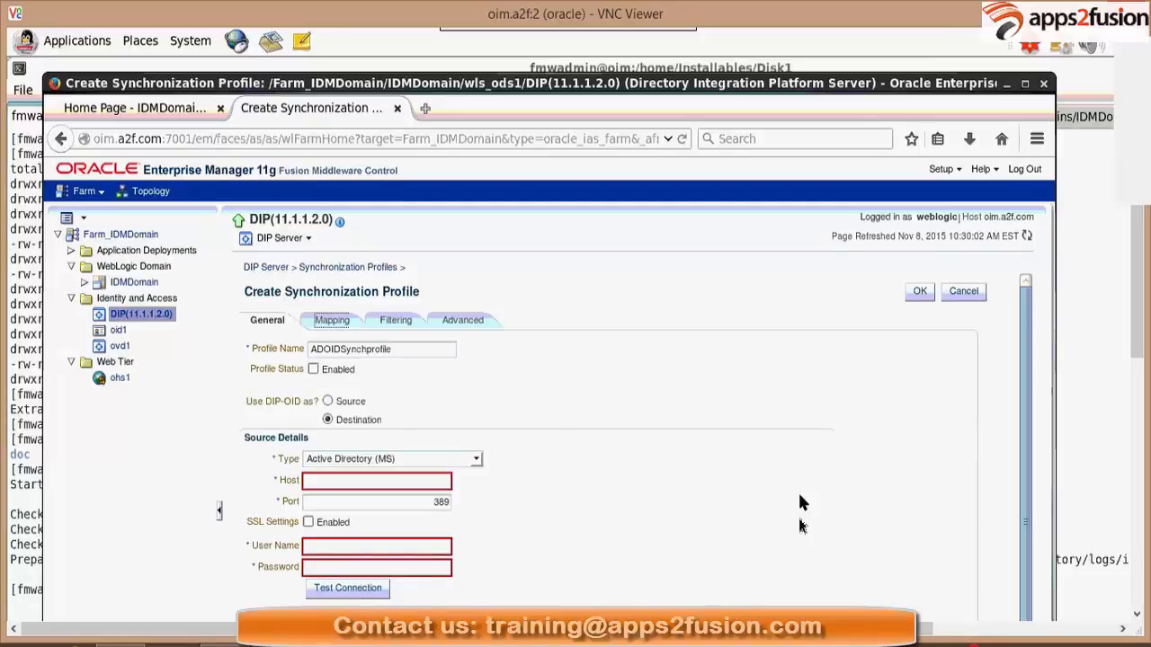
mouse_move(795, 443)
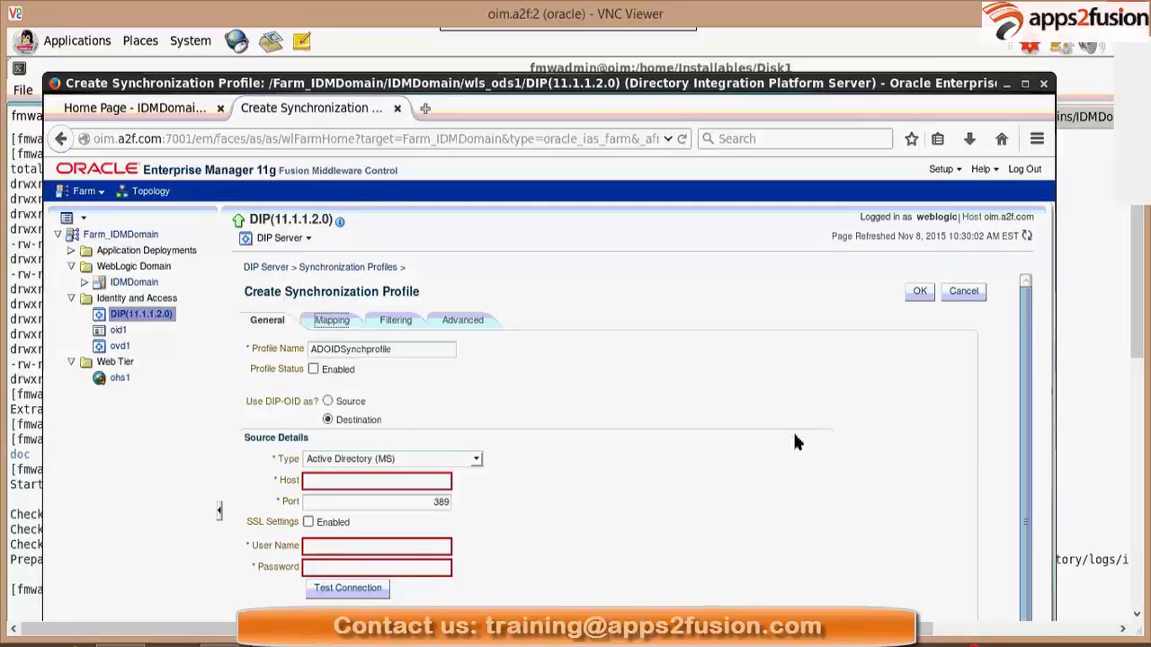
mouse_move(296, 302)
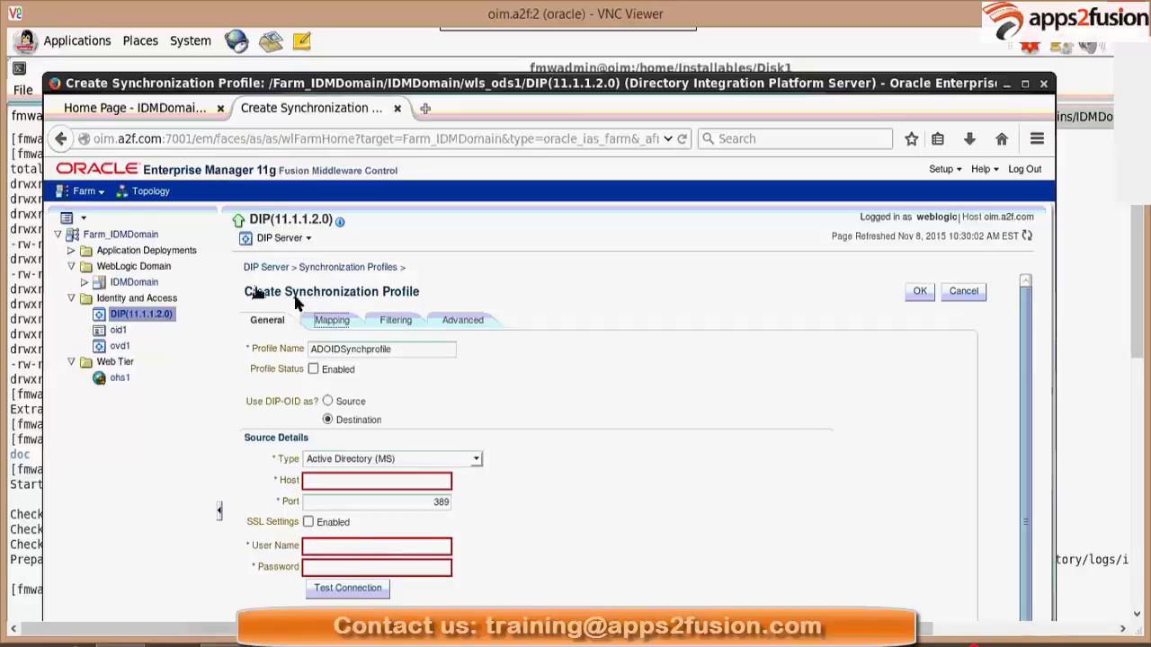
mouse_move(340, 511)
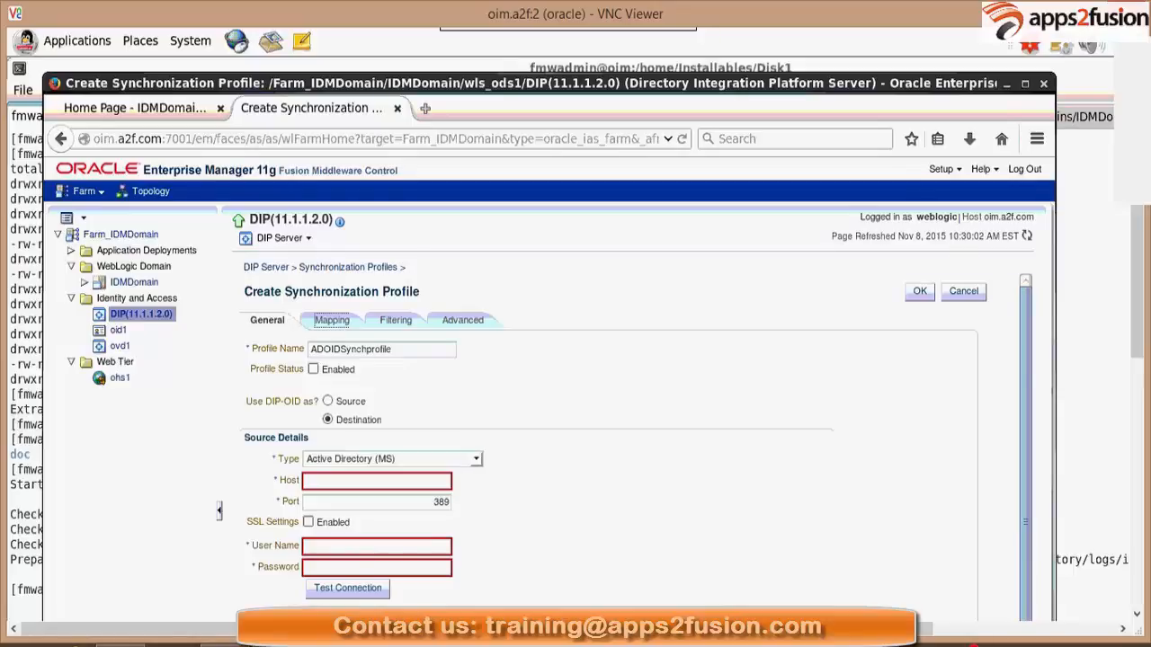
mouse_move(424, 504)
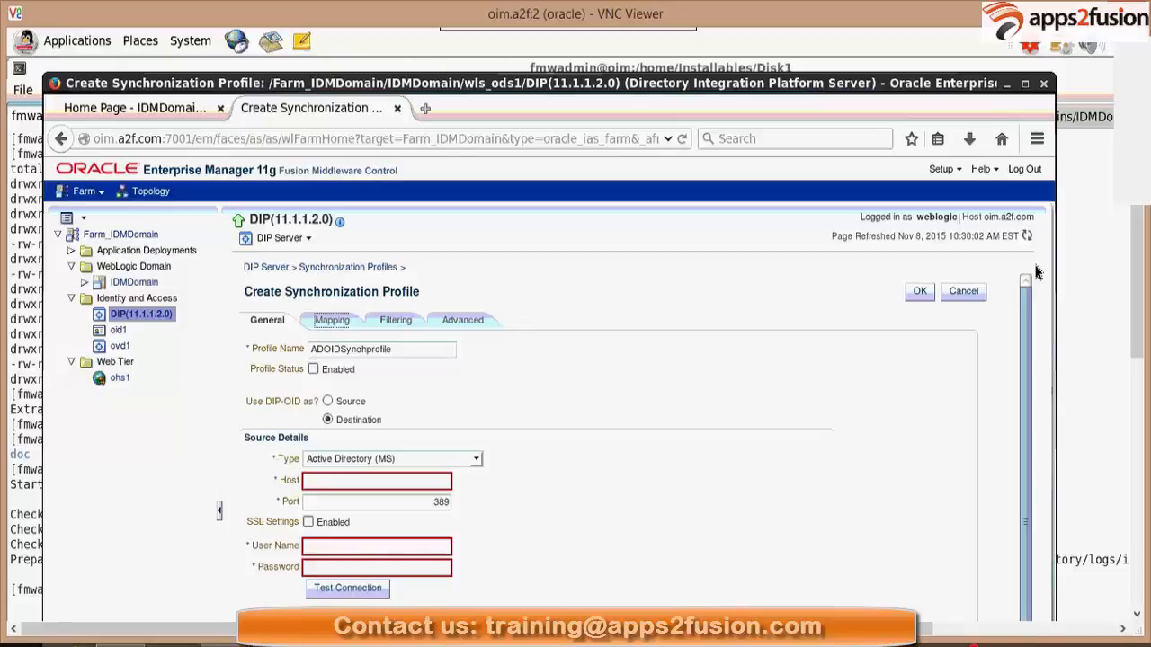
mouse_move(86, 626)
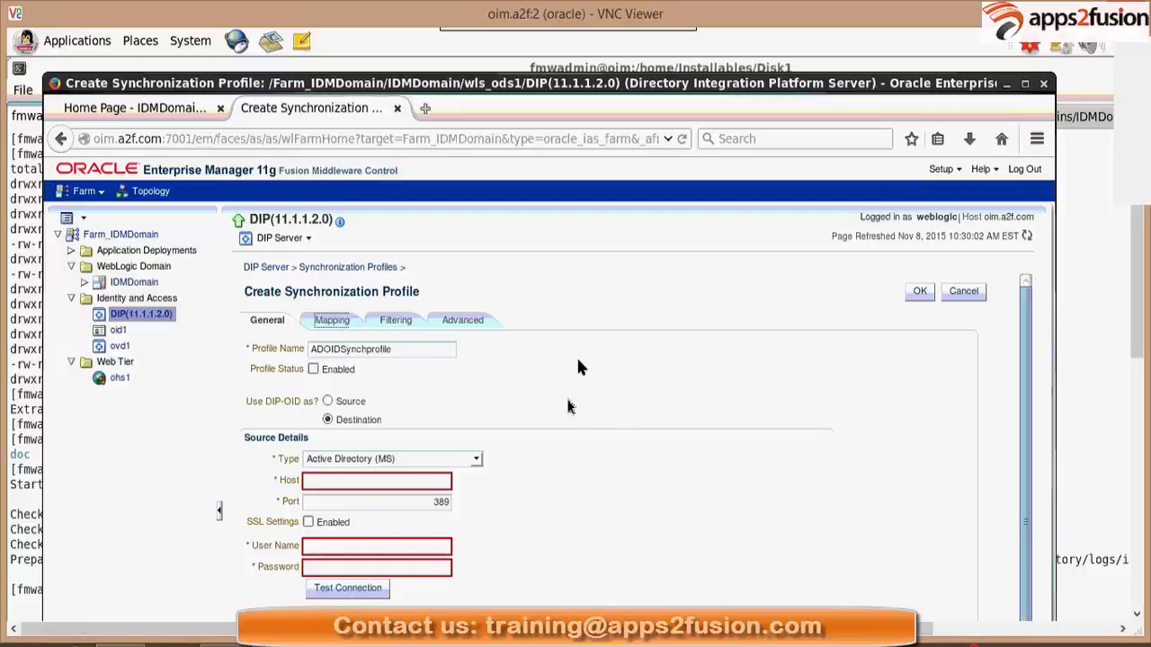
mouse_move(644, 396)
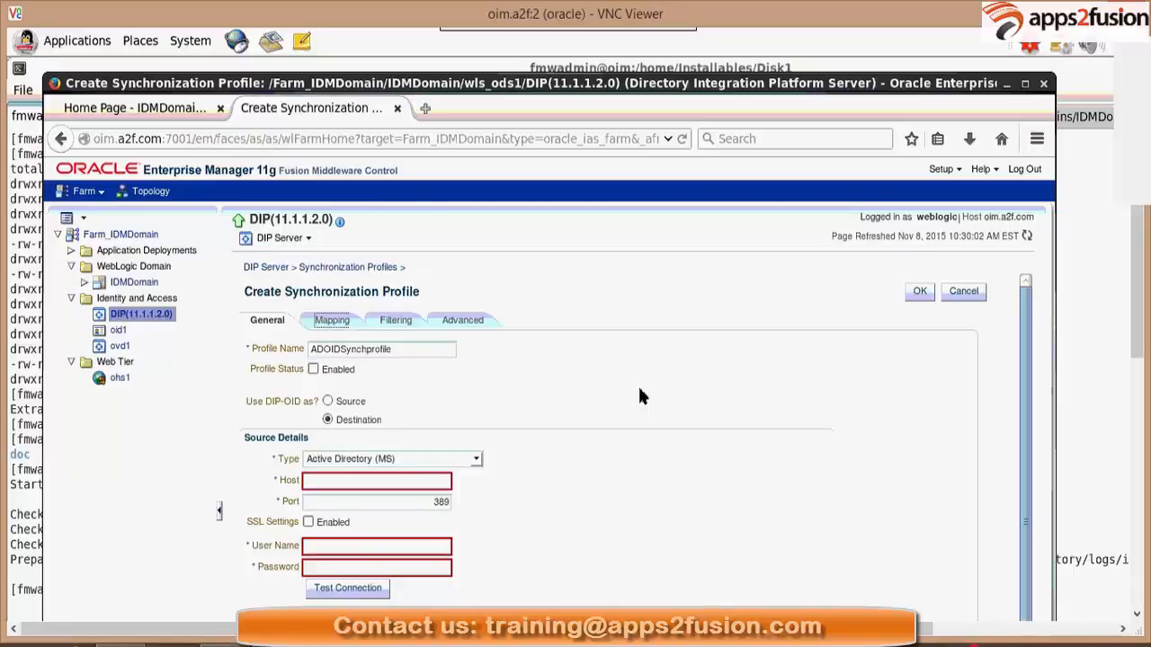
mouse_move(351, 342)
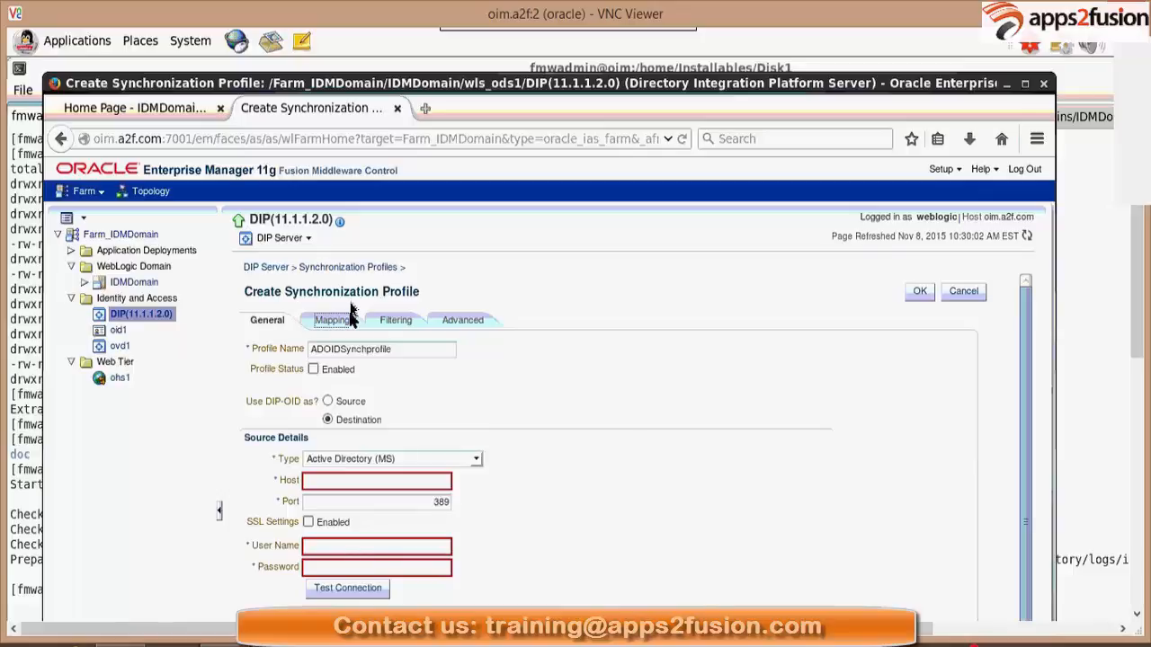
mouse_move(615, 395)
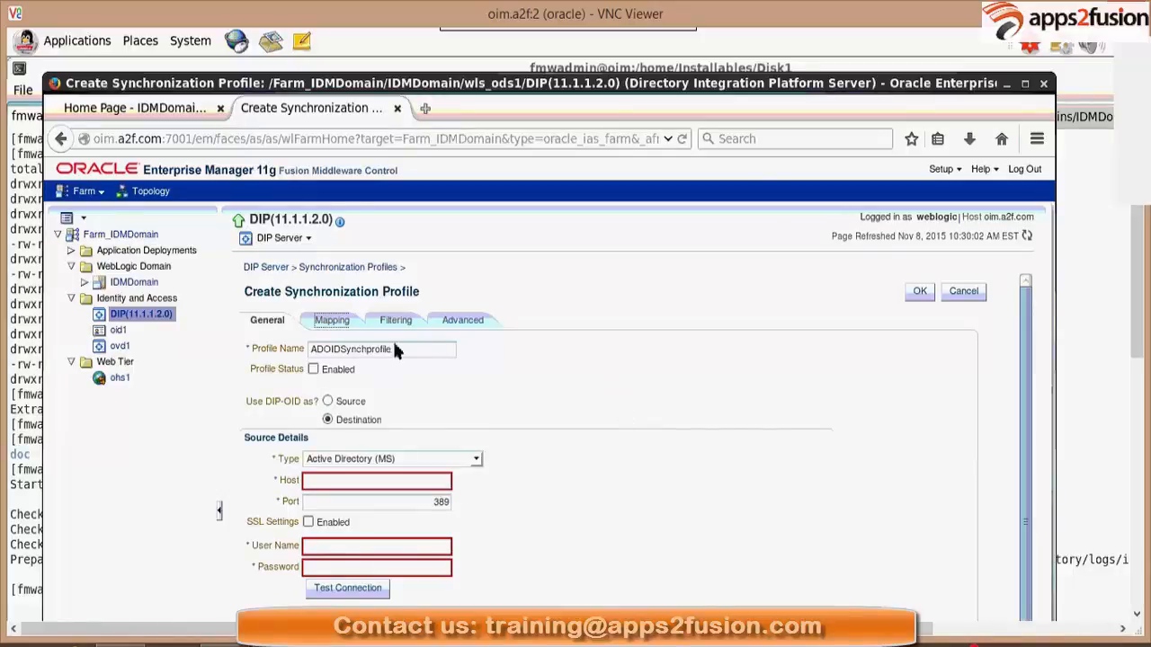
mouse_move(408, 342)
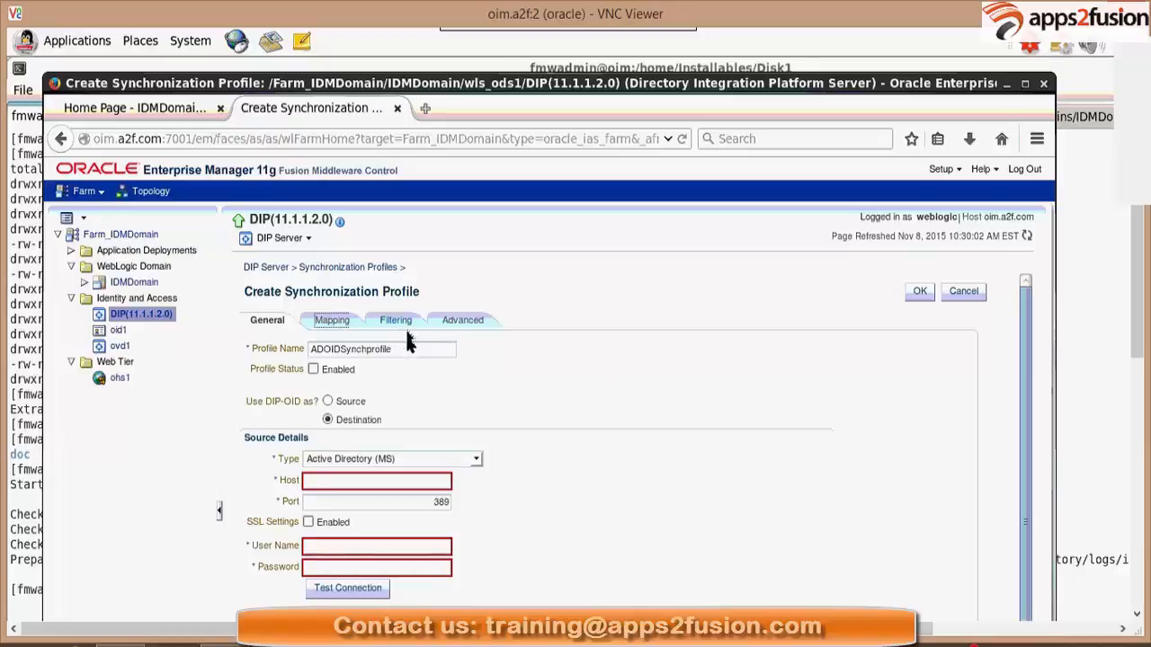
mouse_move(435, 349)
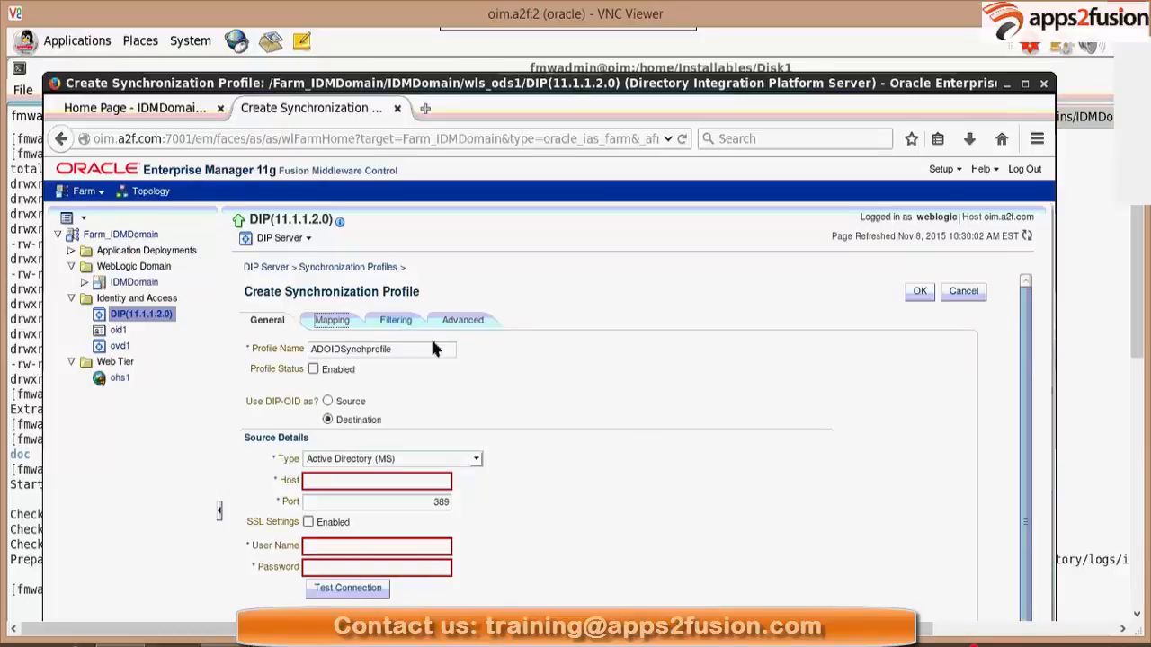
mouse_move(504, 331)
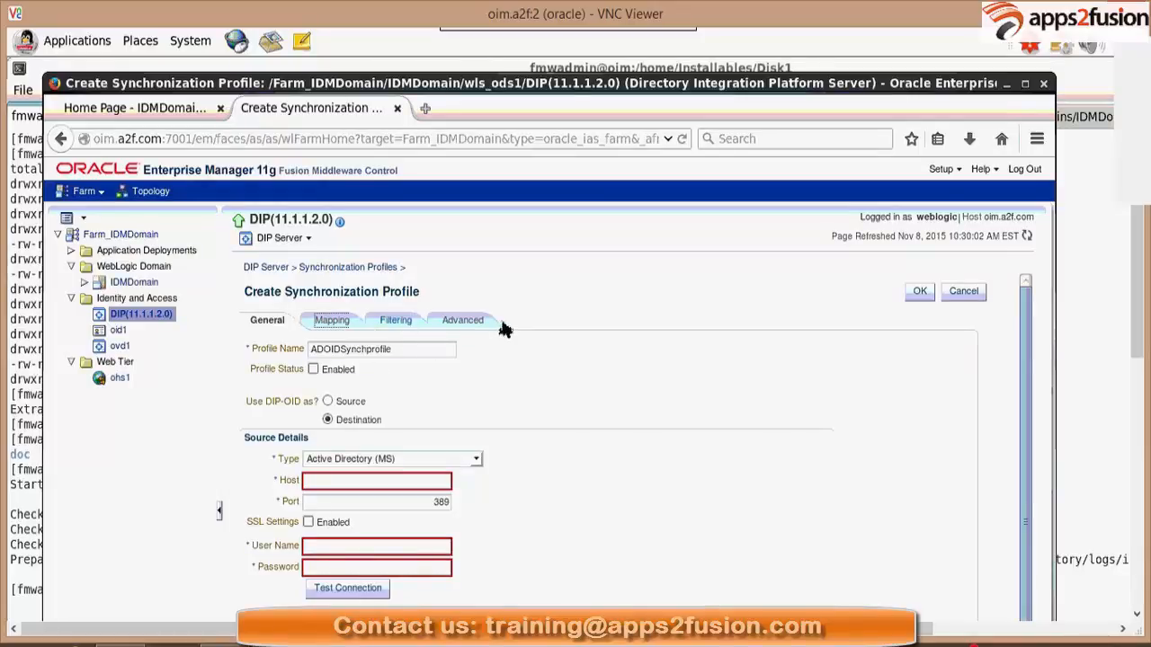
mouse_move(493, 363)
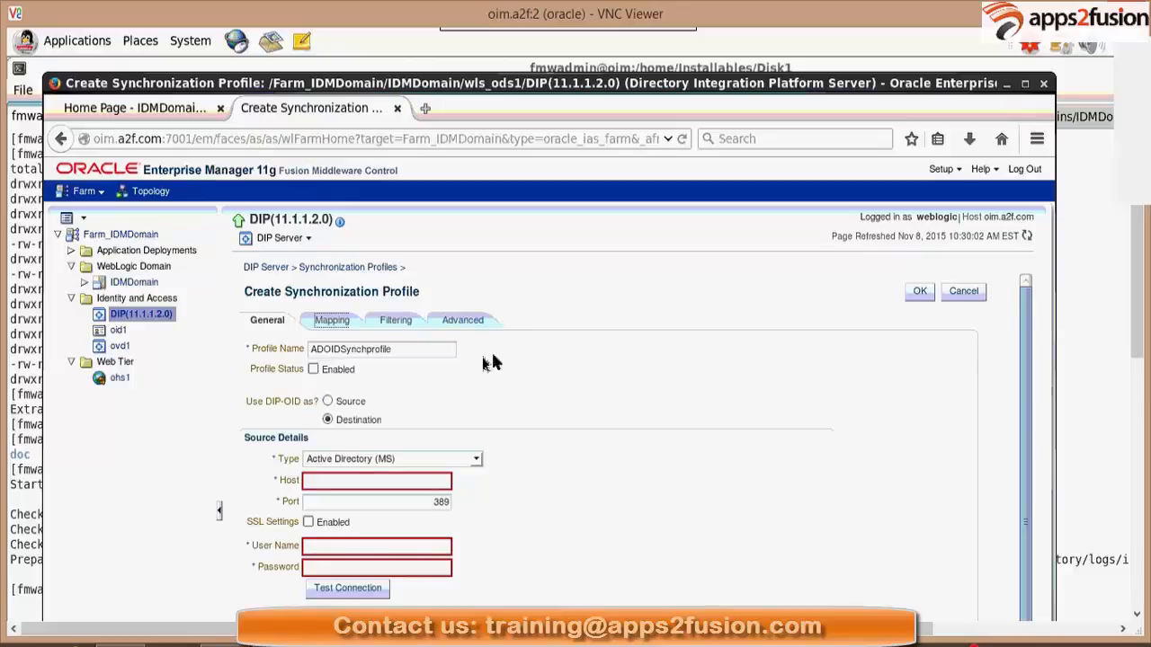
mouse_move(478, 363)
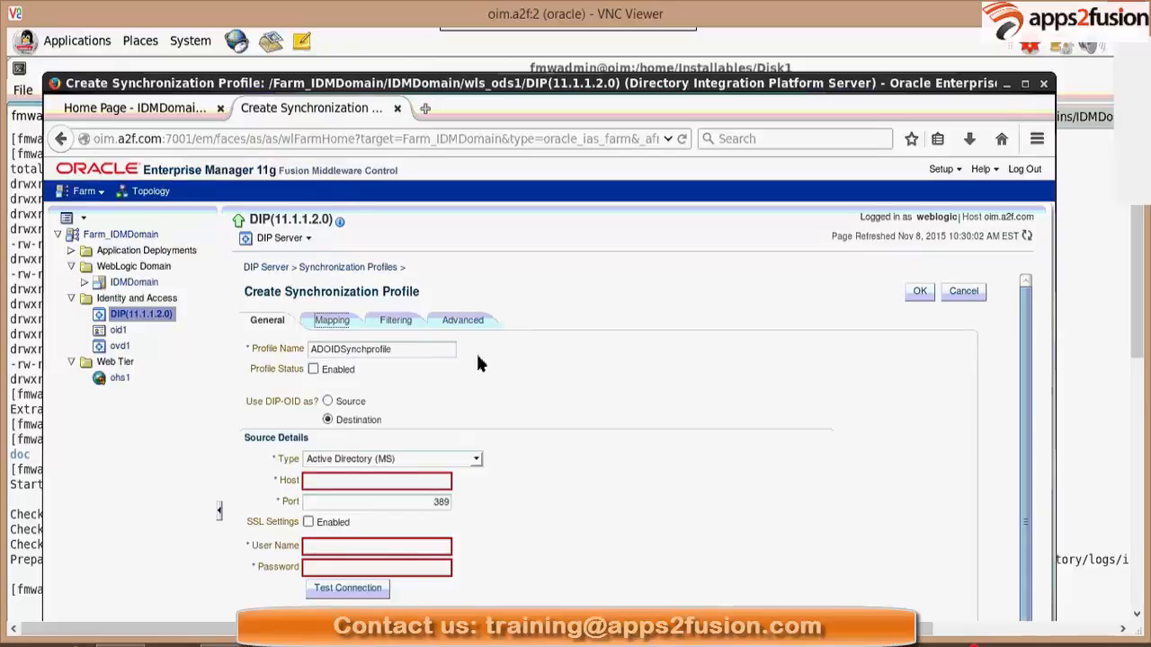
mouse_move(525, 369)
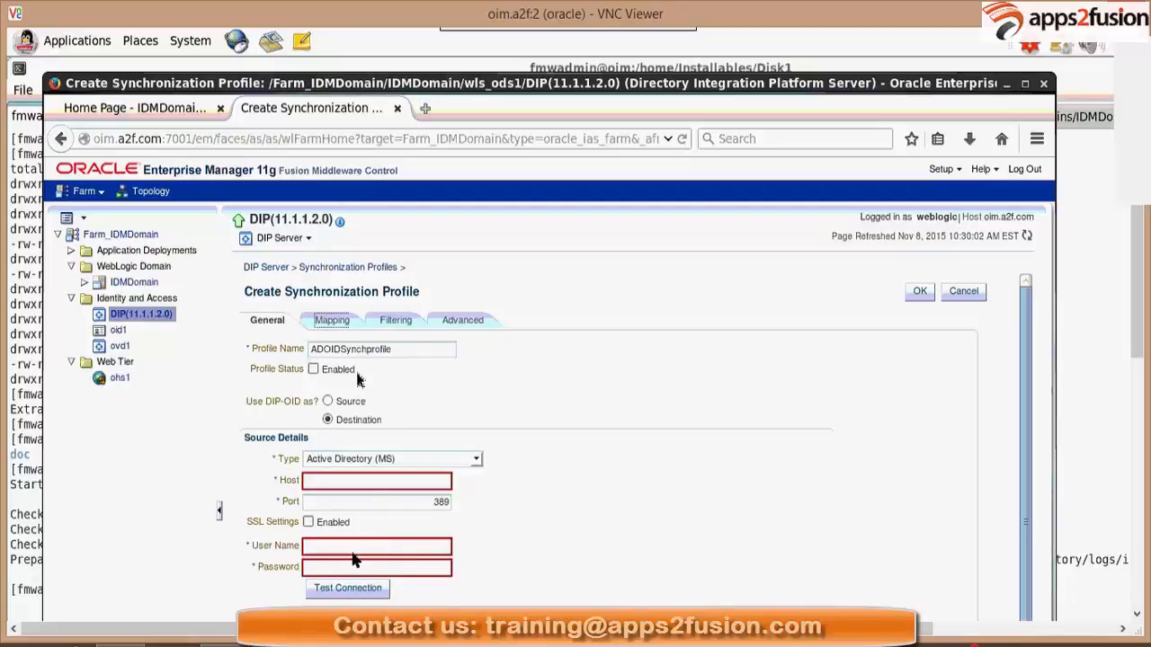
mouse_move(346, 333)
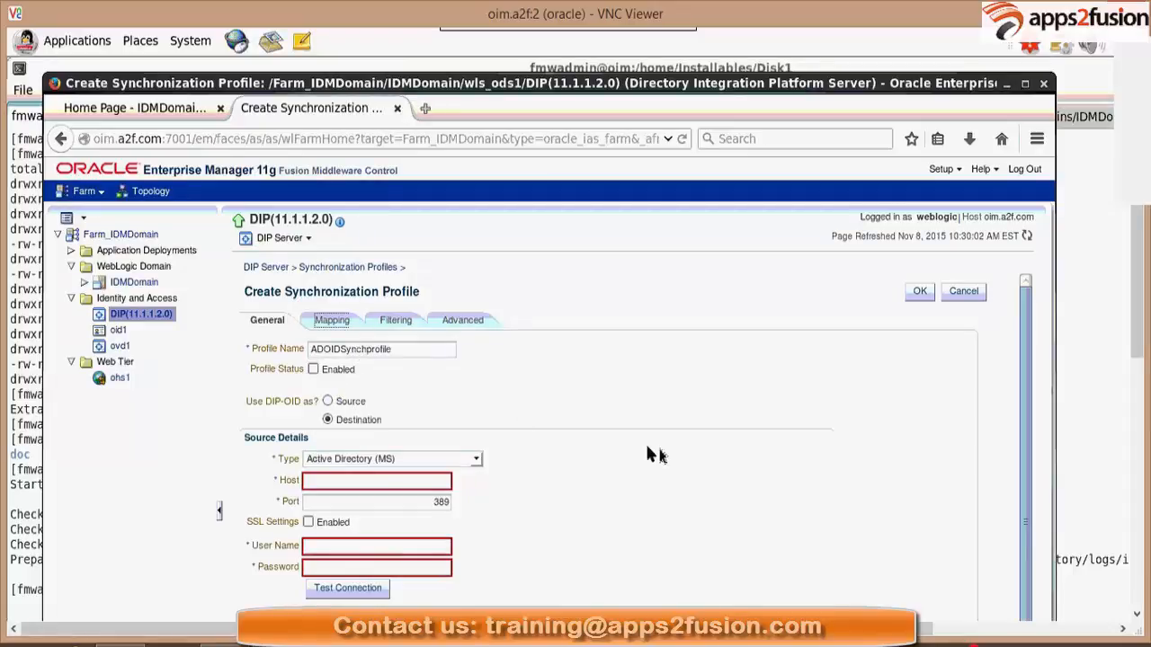
mouse_move(331, 297)
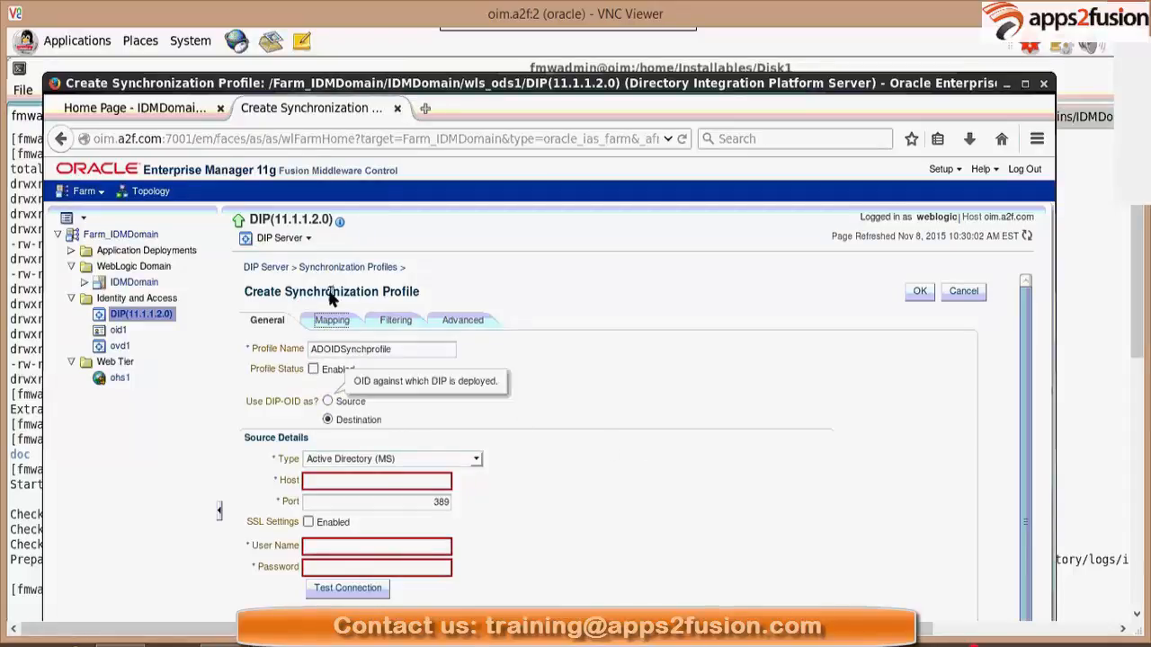
mouse_move(292, 340)
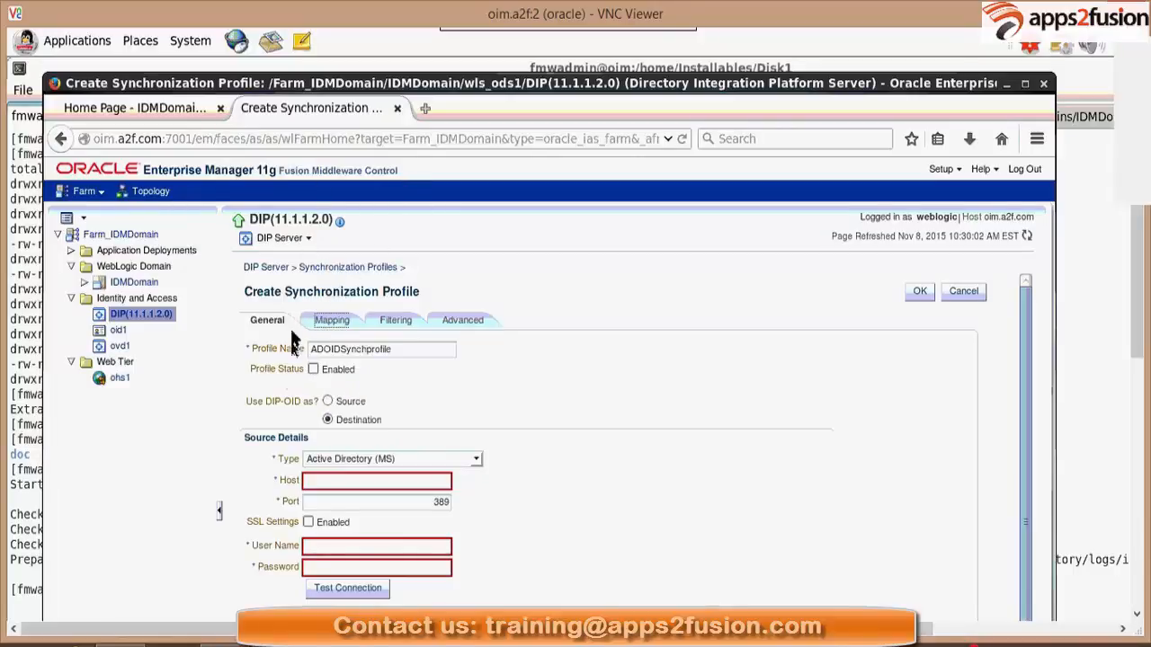
mouse_move(403, 334)
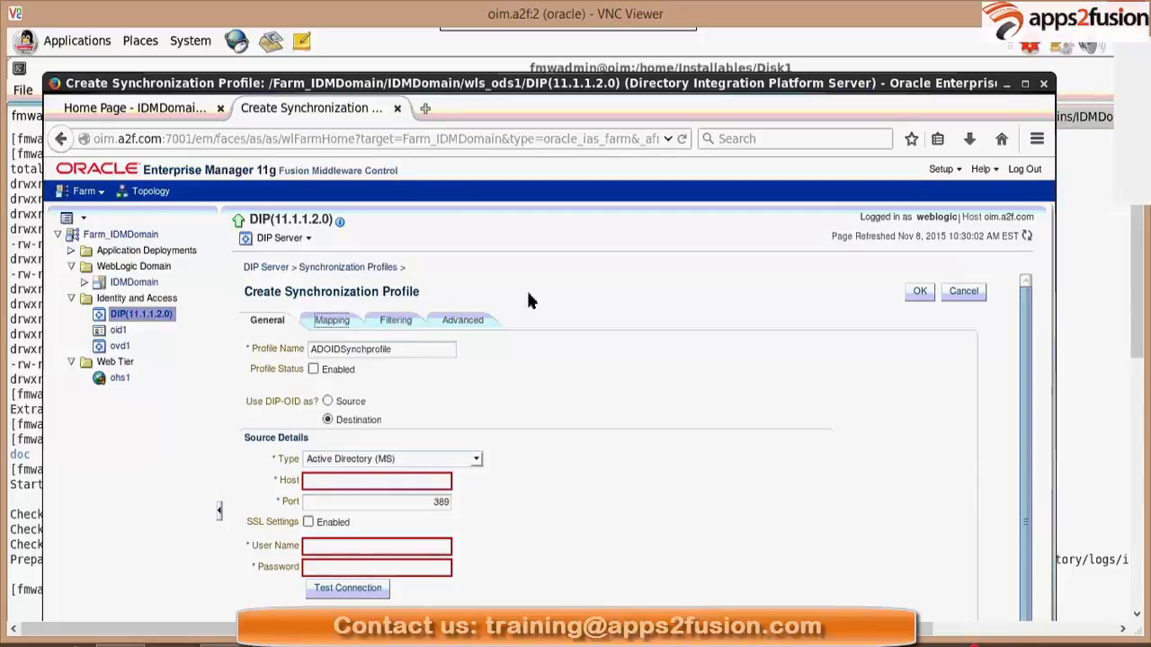
mouse_move(611, 384)
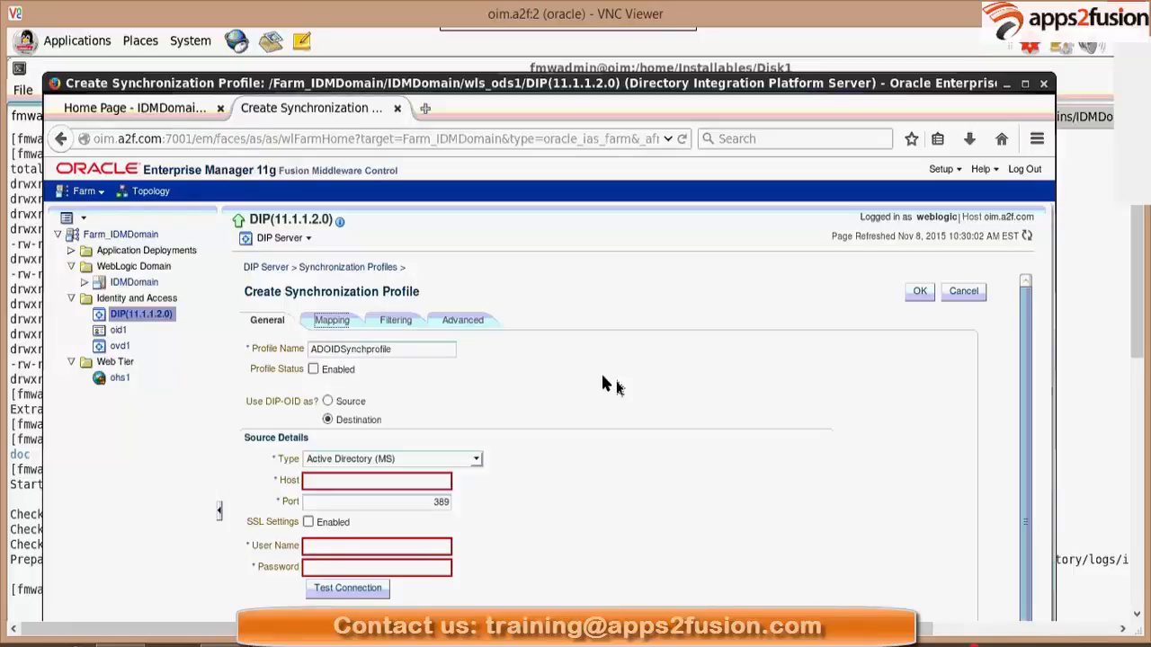
mouse_move(775, 377)
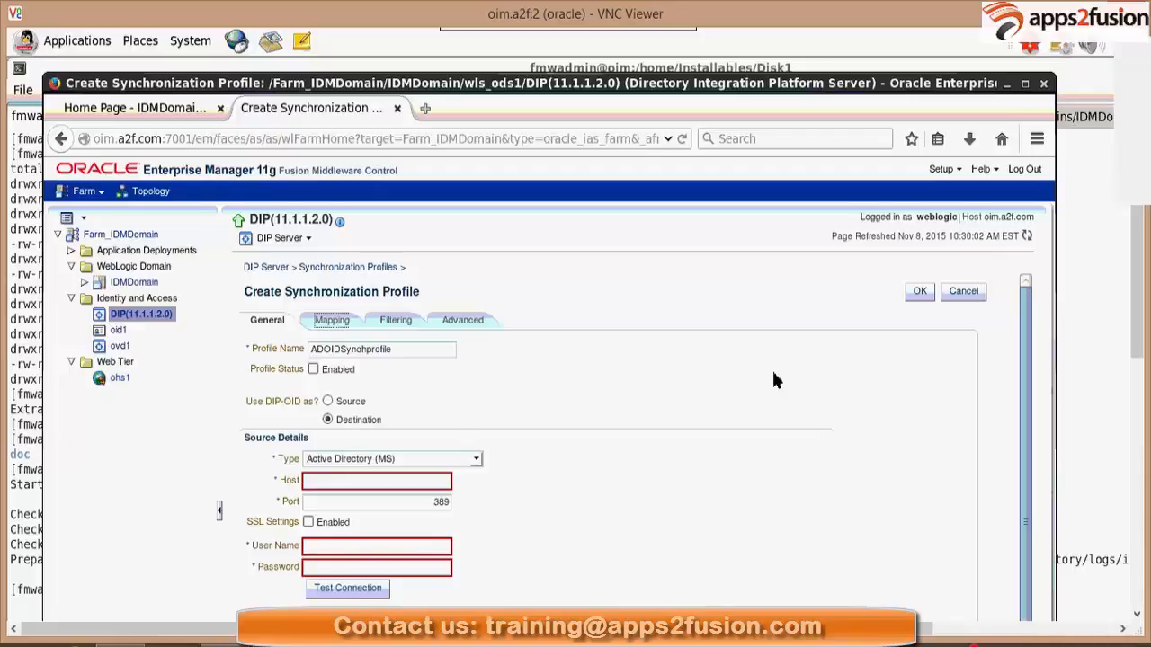
mouse_move(342, 345)
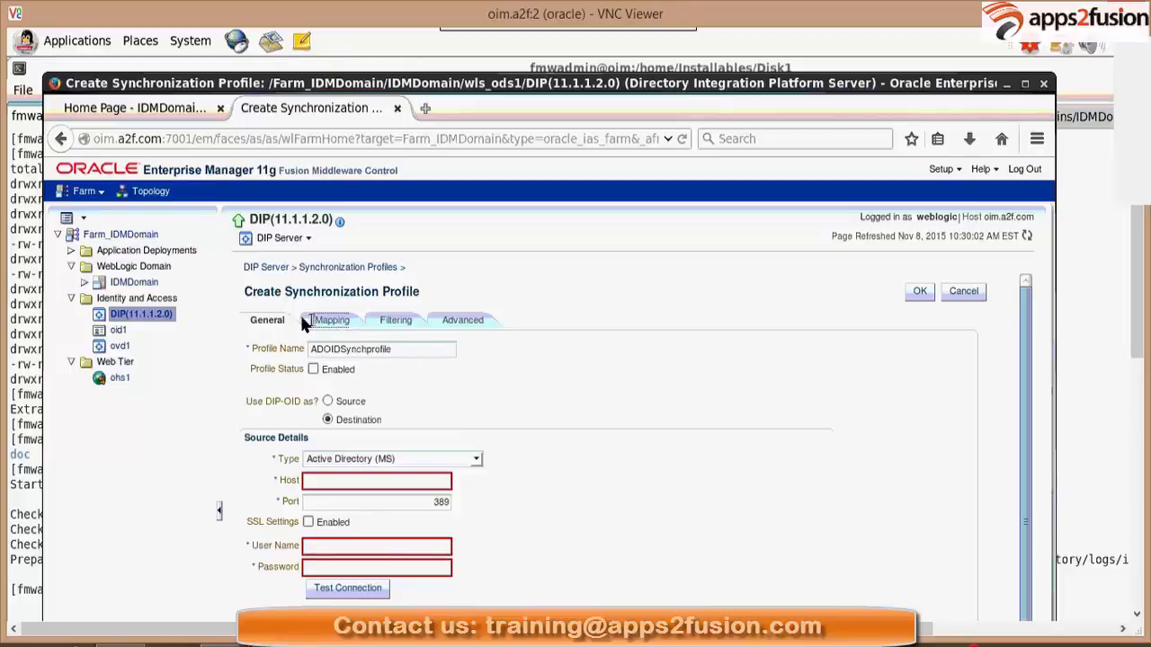
mouse_move(518, 428)
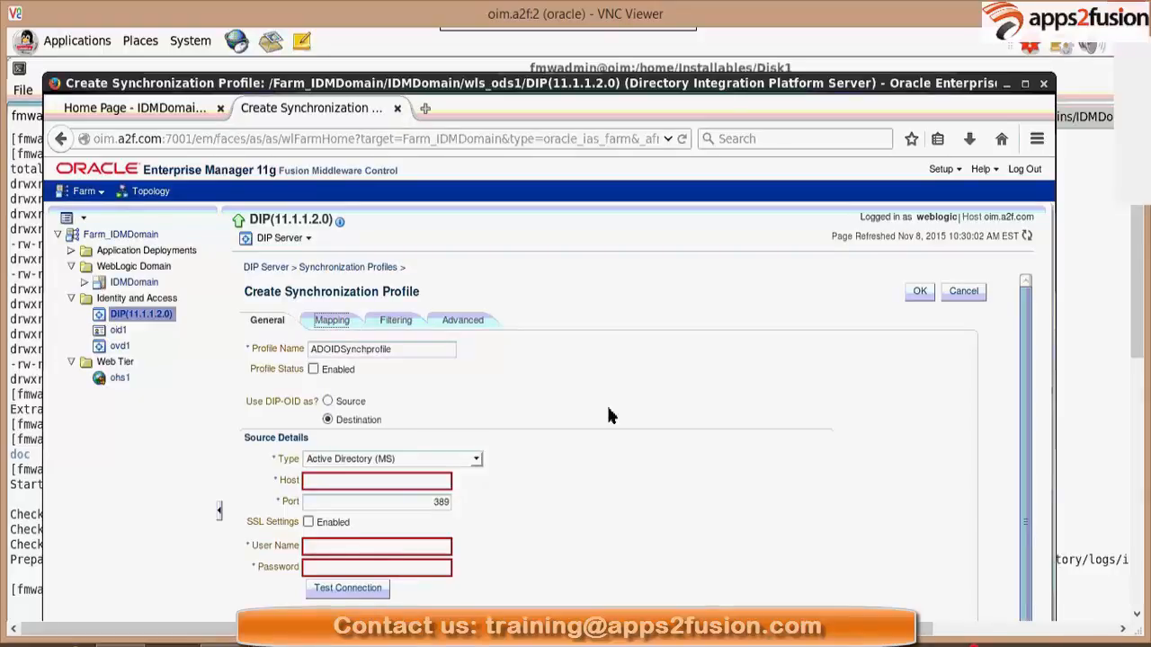
mouse_move(964, 291)
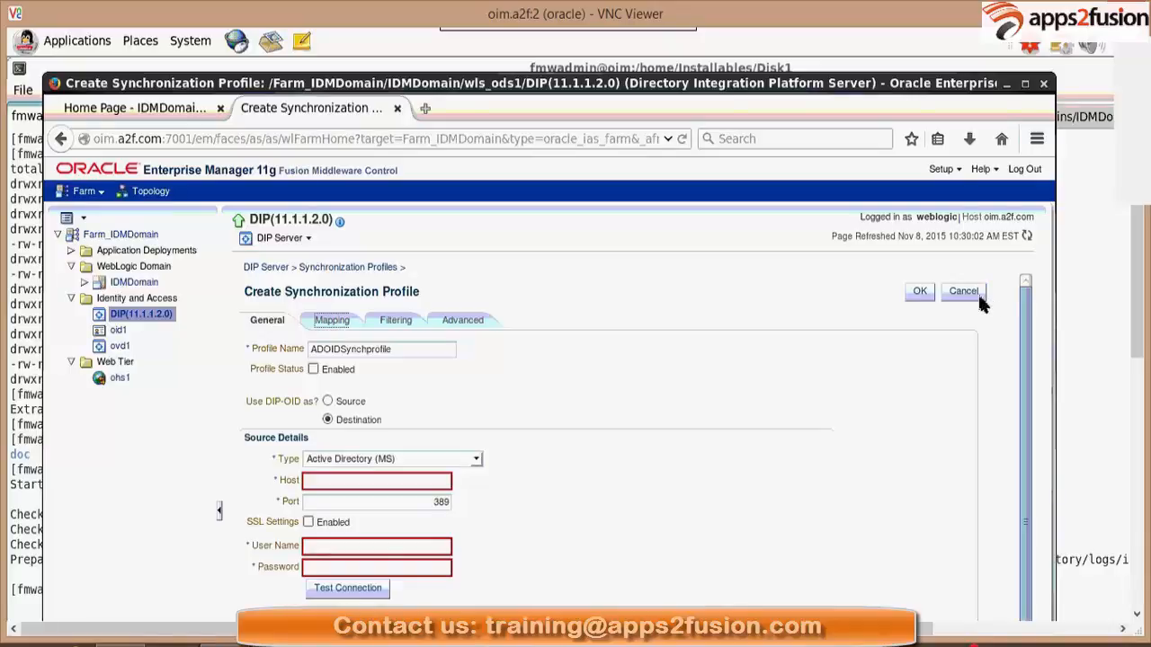
Cancel the new profile and go to Administration > Provisioning Profiles, listing none
left_click(964, 291)
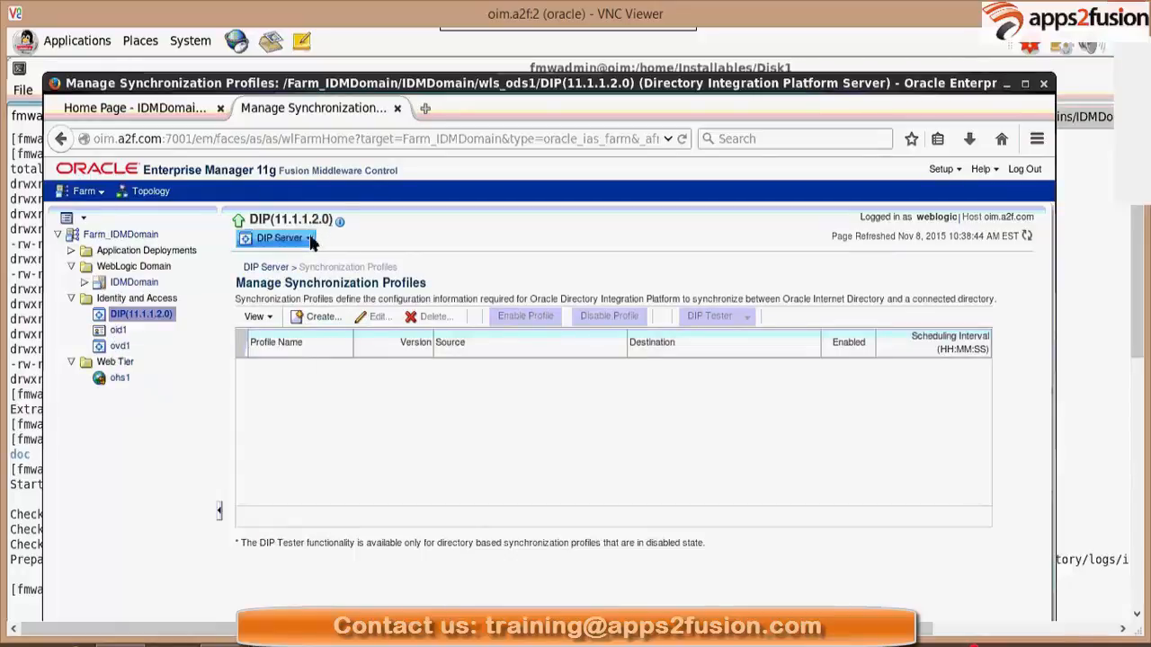
left_click(277, 237)
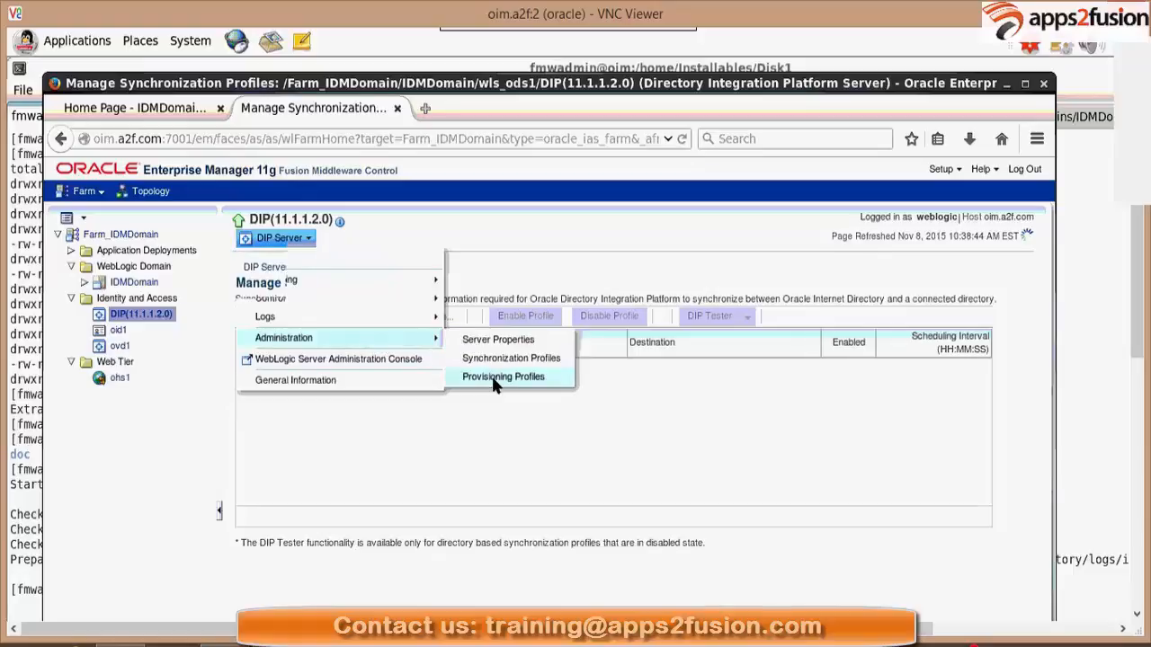
left_click(504, 376)
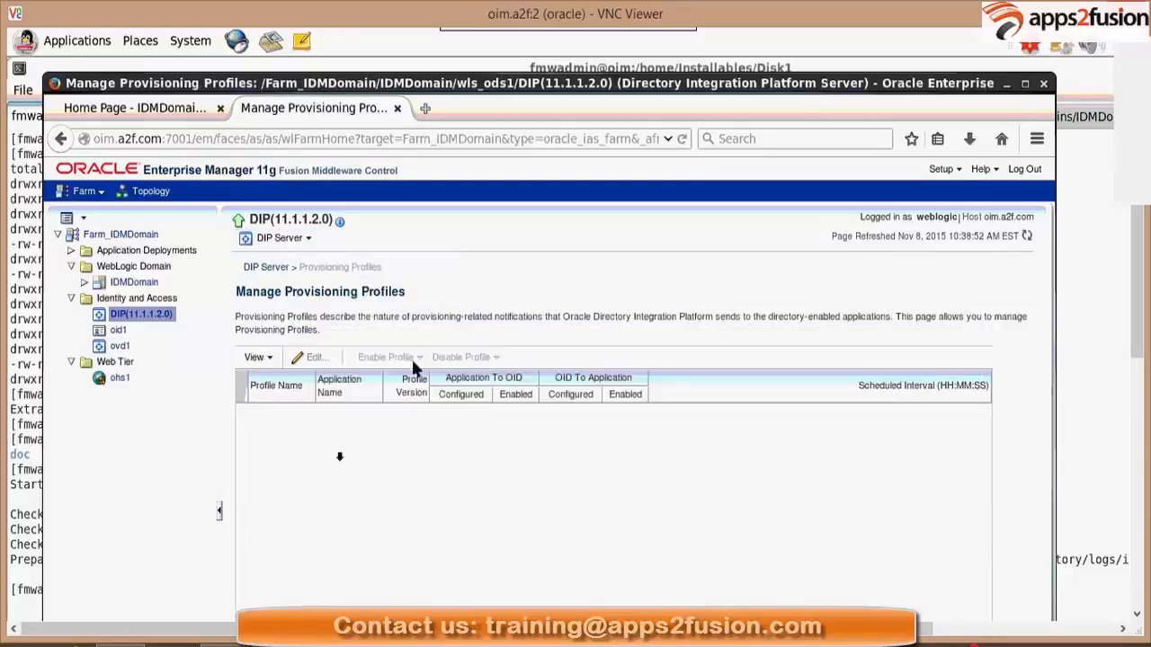
mouse_move(441, 461)
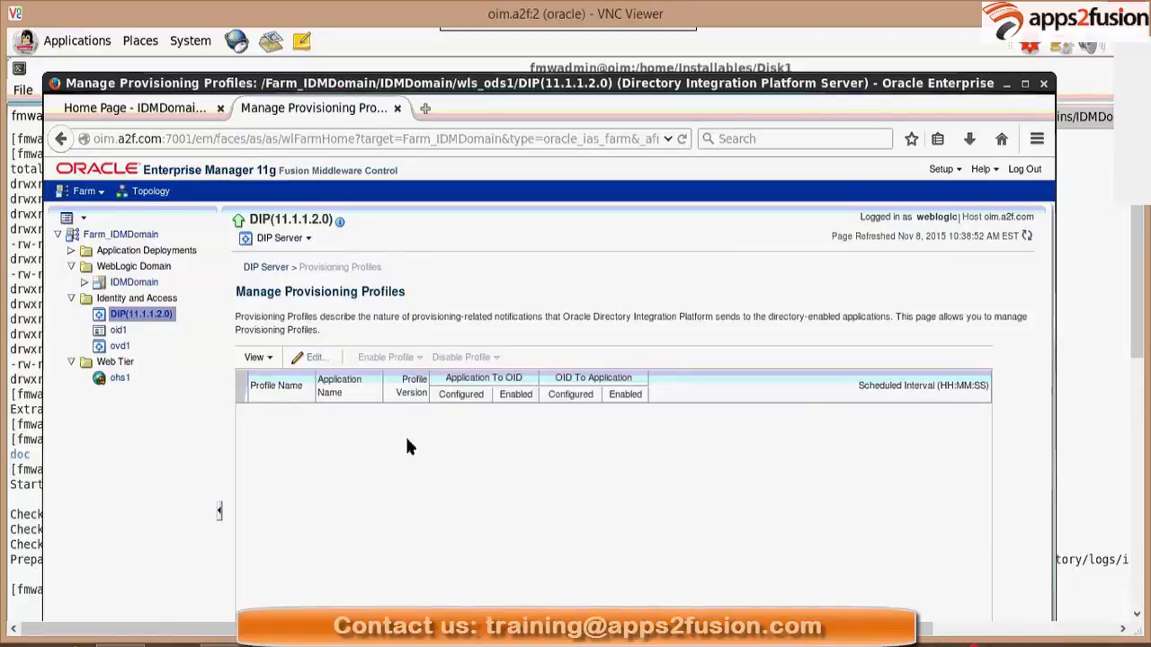
mouse_move(224, 410)
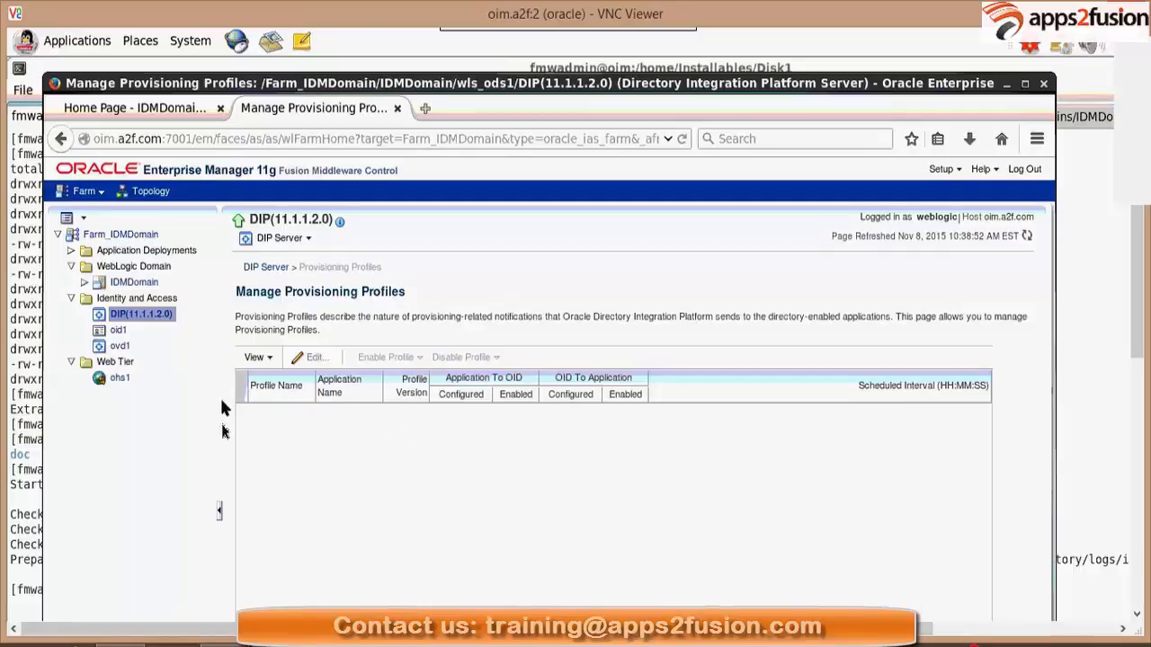
mouse_move(745, 453)
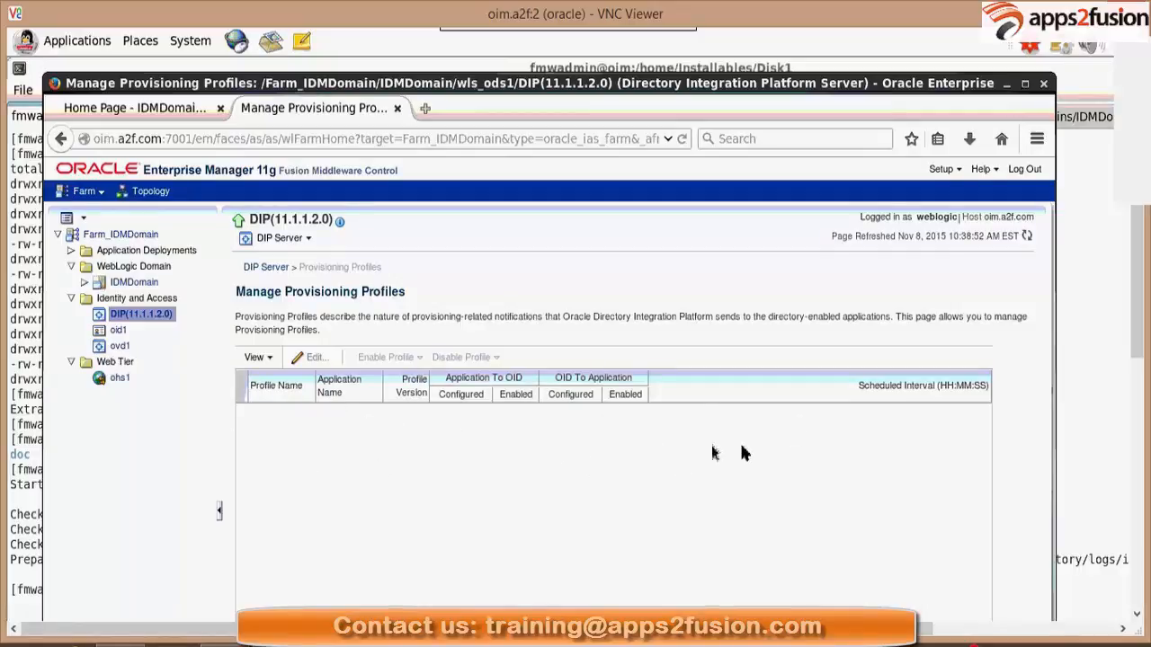
mouse_move(273, 385)
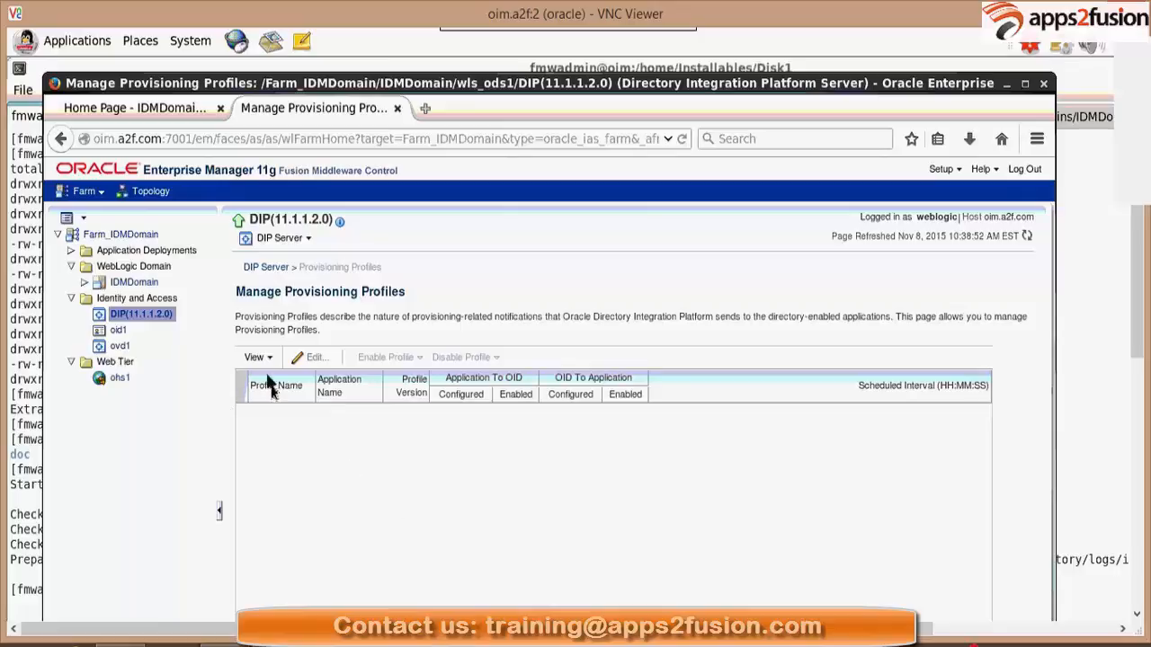